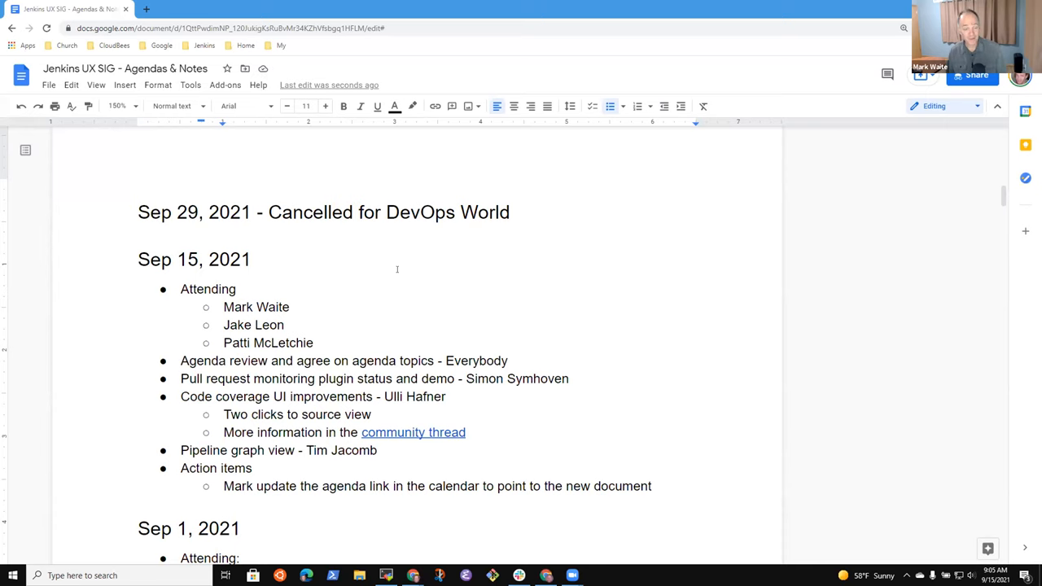
pyautogui.moveTo(360, 234)
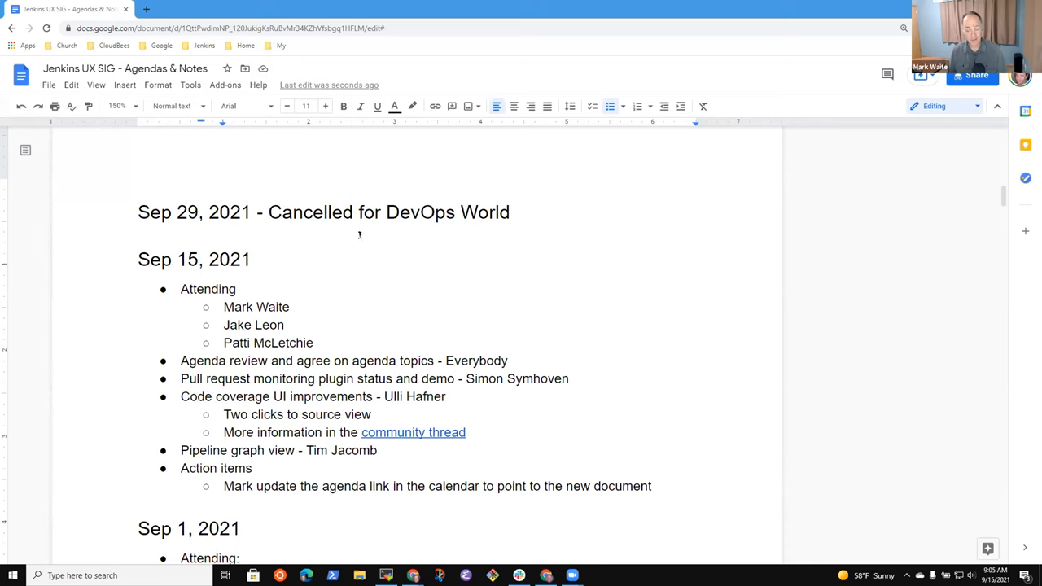
pyautogui.moveTo(344, 263)
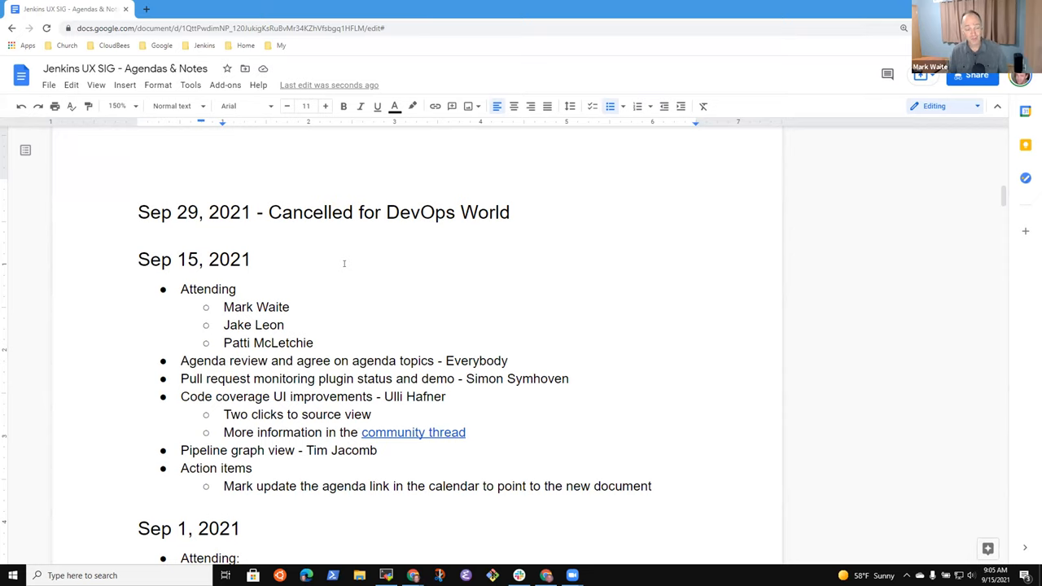
pyautogui.moveTo(324, 333)
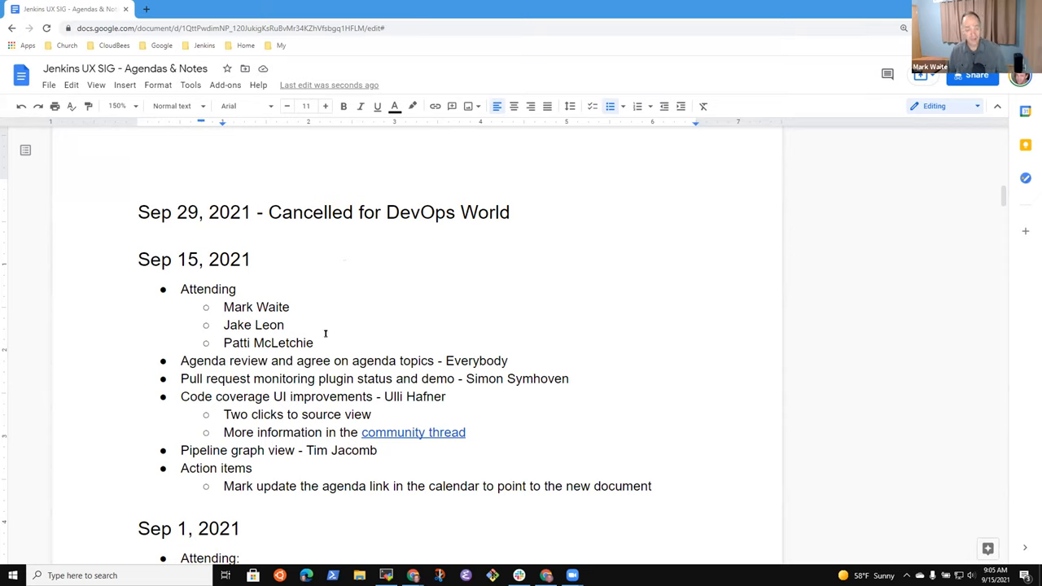
# - Add Ulli Hafner as the fourth attendee on the Sep 15, 2021 agenda
pyautogui.click(314, 343)
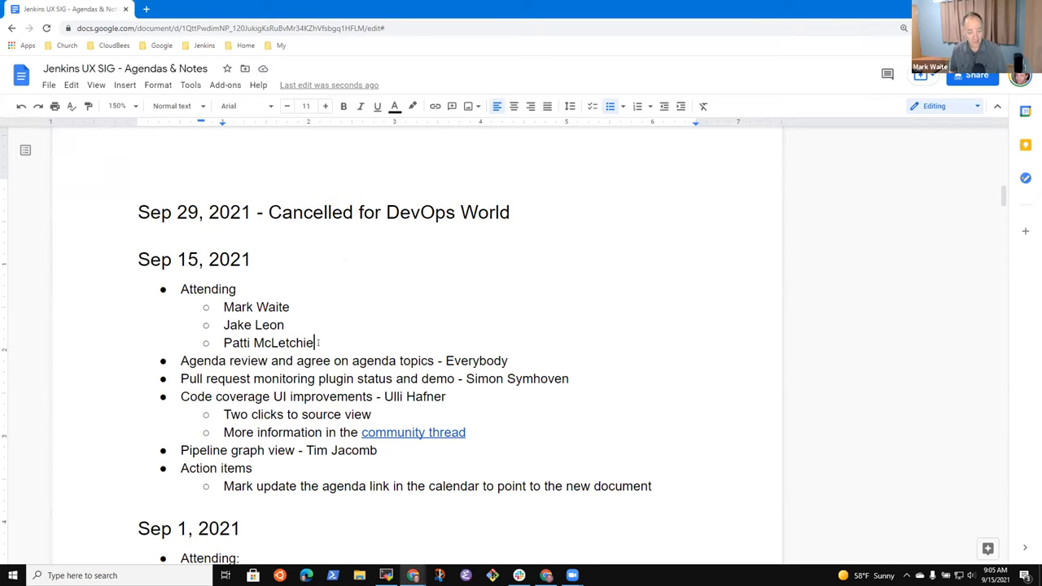
pyautogui.write('Ulli')
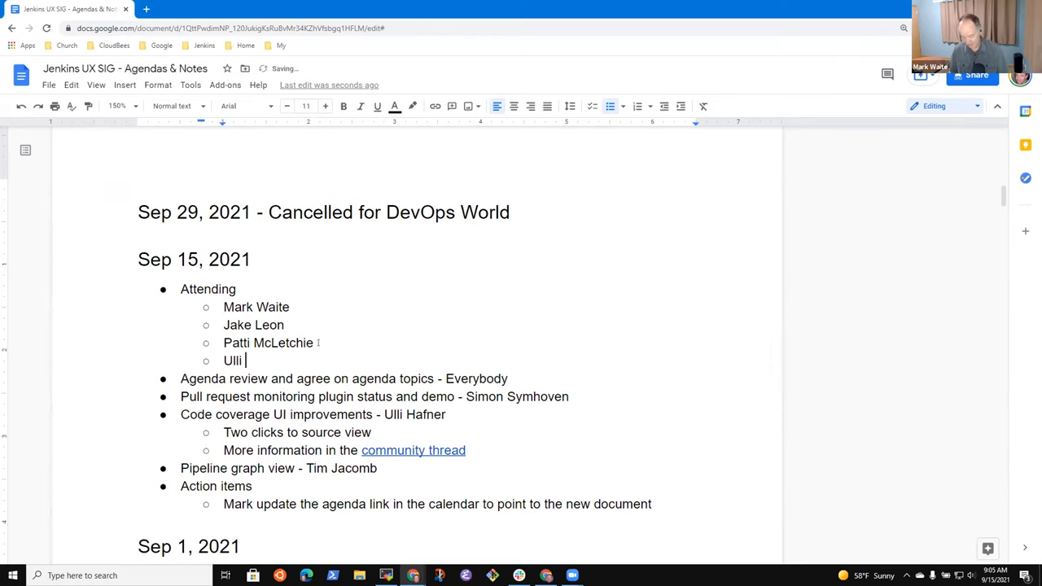
pyautogui.write('Hafner')
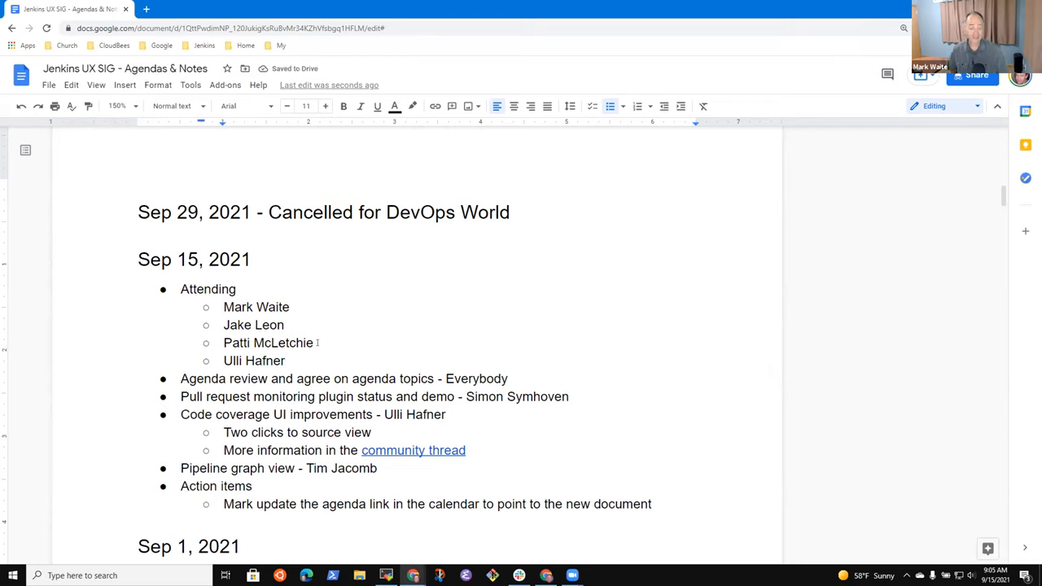
pyautogui.click(181, 379)
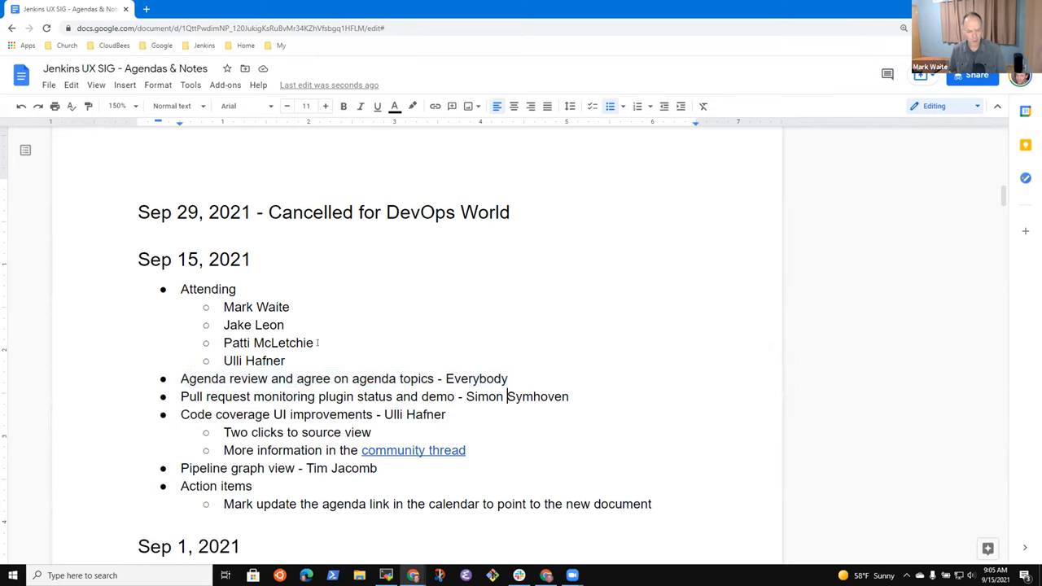
# - Move 'Pull request monitoring plugin status and demo - Simon Symhoven' below Pipeline graph view
pyautogui.tripleClick(366, 396)
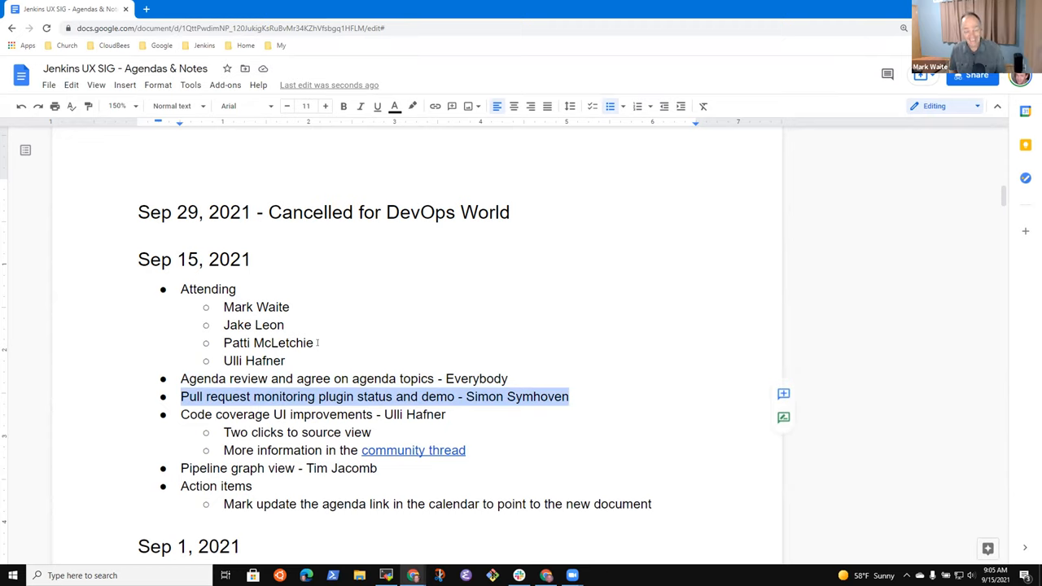
pyautogui.moveTo(570, 396); pyautogui.dragTo(445, 415)
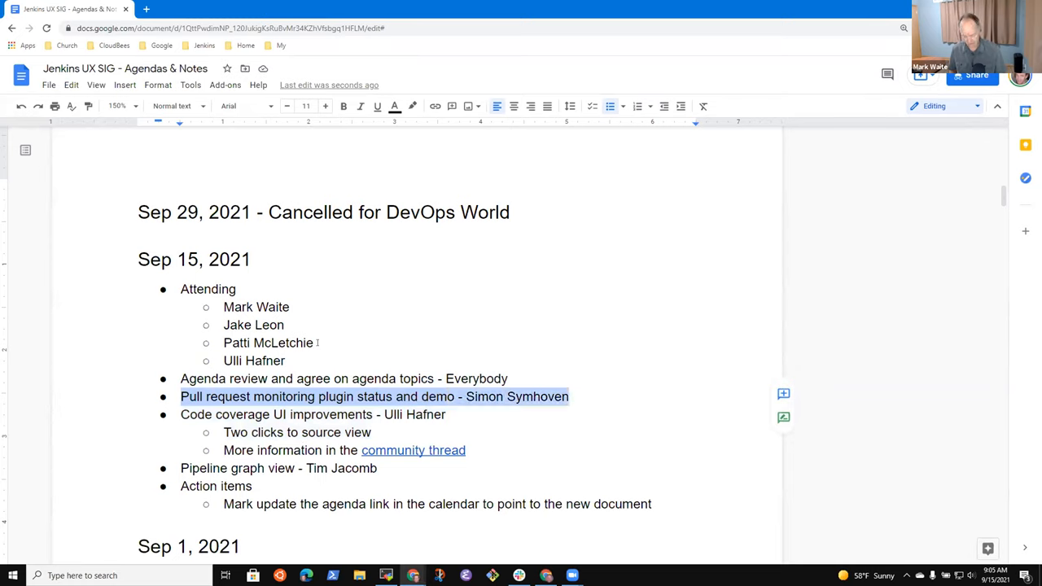
pyautogui.press('Delete')
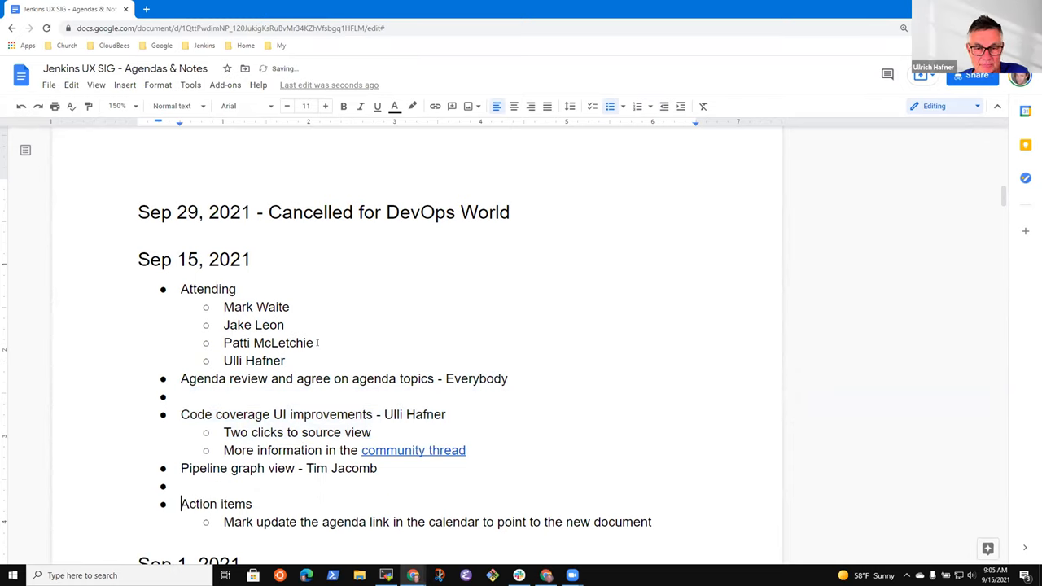
pyautogui.write('Pull request monitoring plugin status and demo - Simon Symhoven')
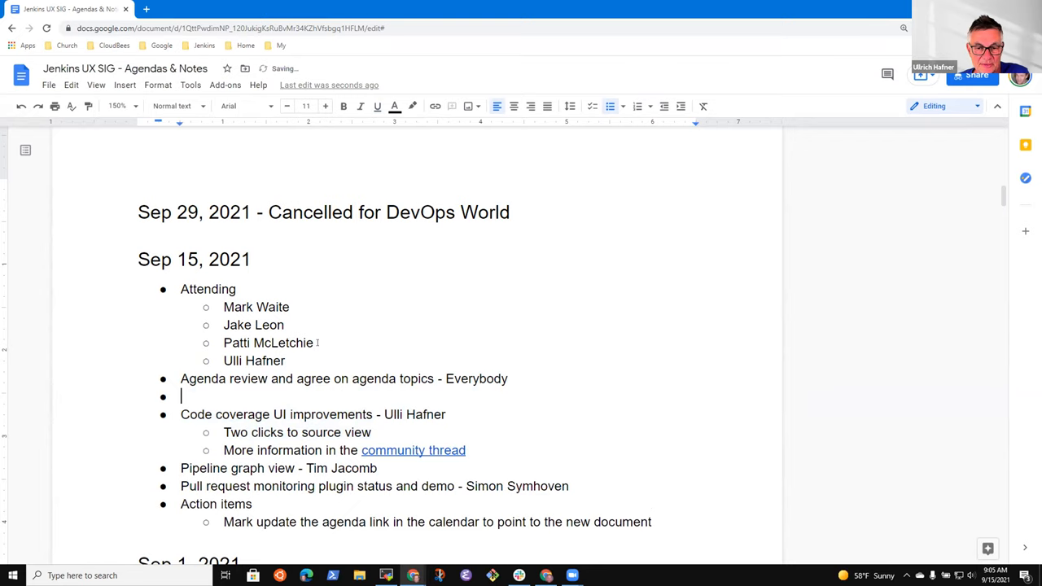
pyautogui.press('Backspace')
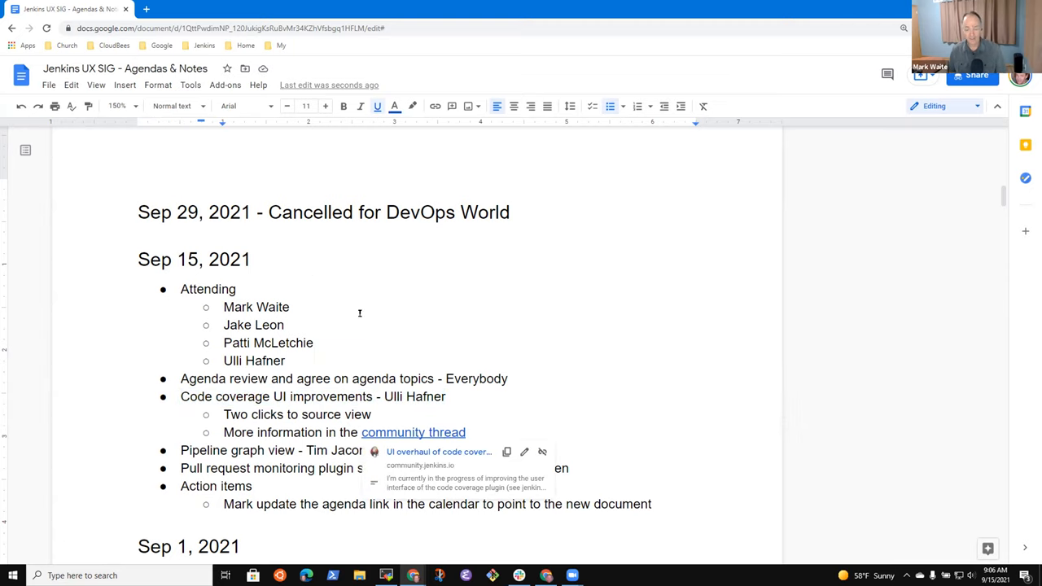
pyautogui.moveTo(436, 452)
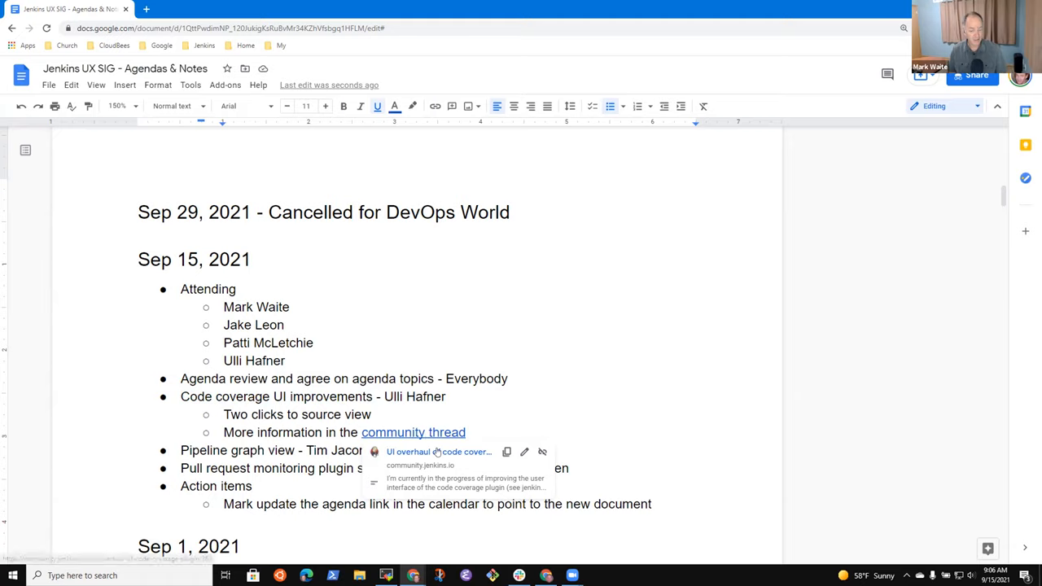
# - Open the community thread in a new tab and return to the agenda notes
pyautogui.click(413, 433)
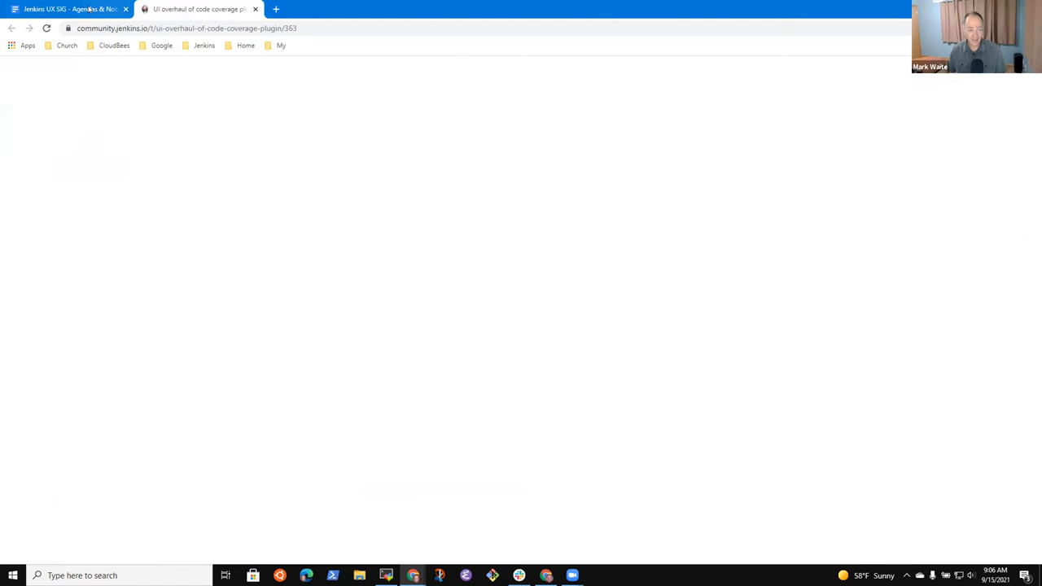
pyautogui.click(70, 9)
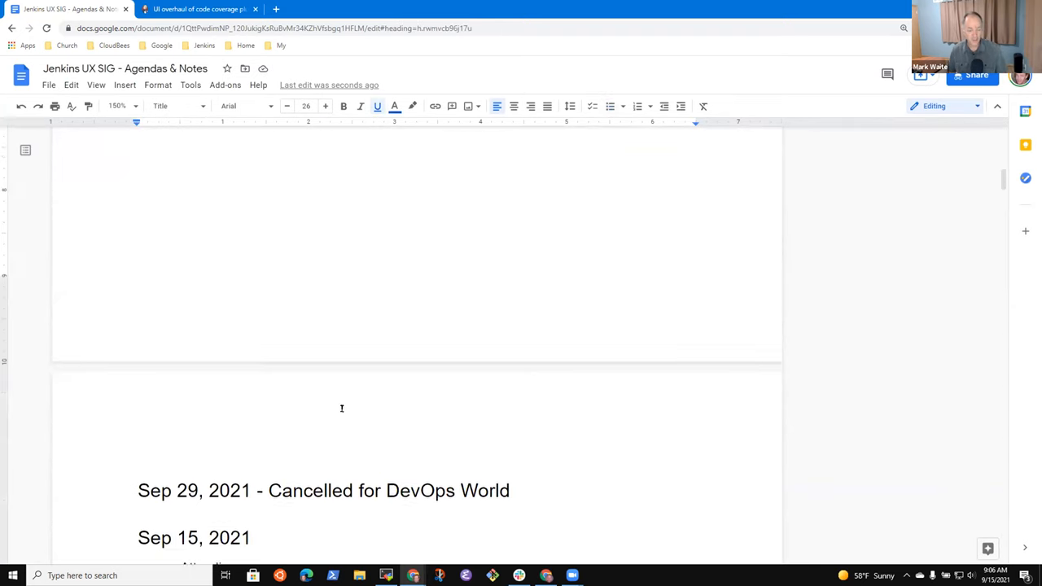
pyautogui.scroll(-3)
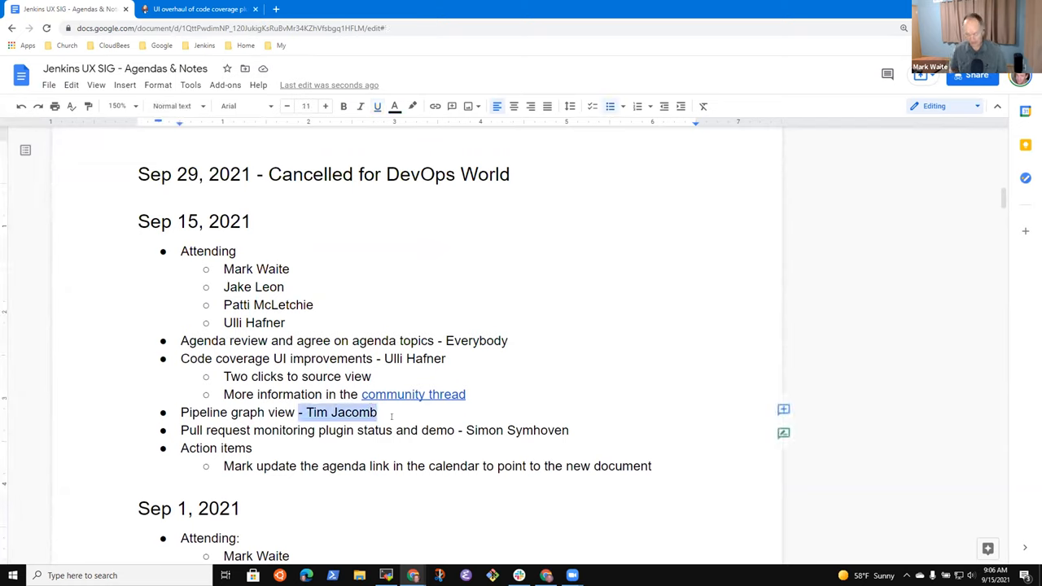
# - Change the Pipeline graph view presenter from Tim Jacomb to Mark Waite
pyautogui.write('mark')
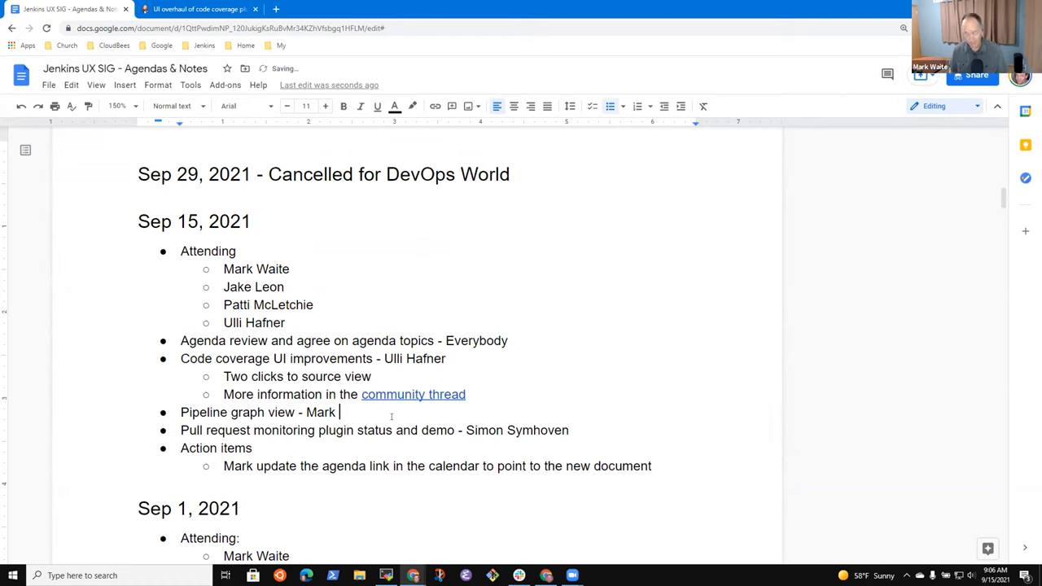
pyautogui.write('Waite')
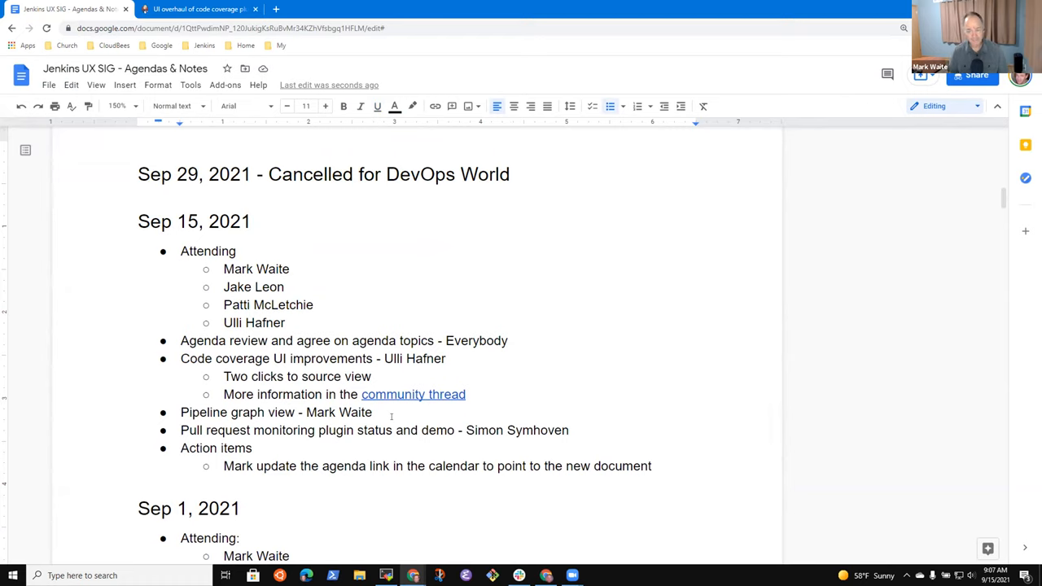
pyautogui.click(181, 341)
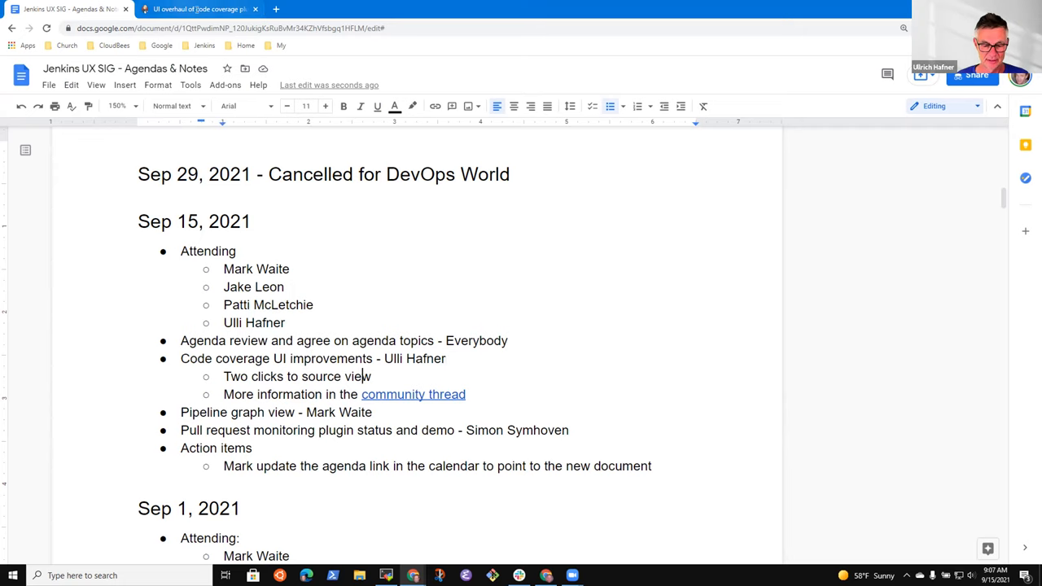
pyautogui.click(200, 9)
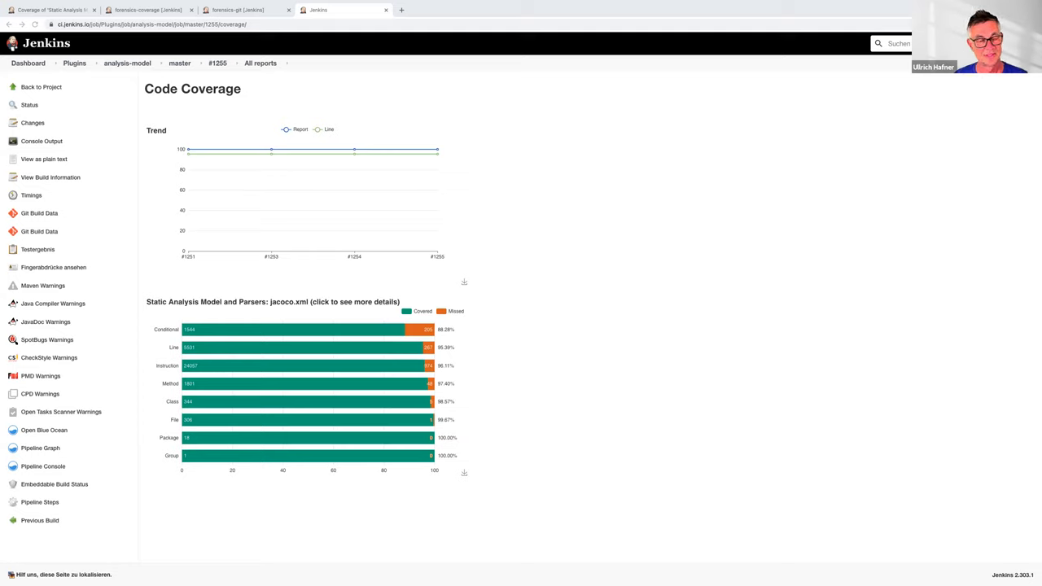
pyautogui.moveTo(432, 358)
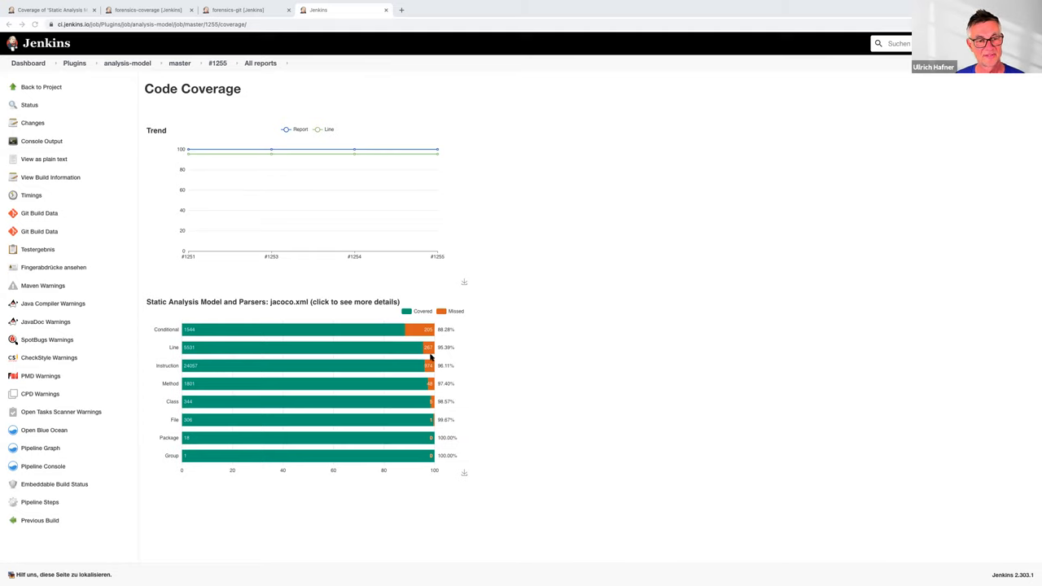
pyautogui.moveTo(161, 163)
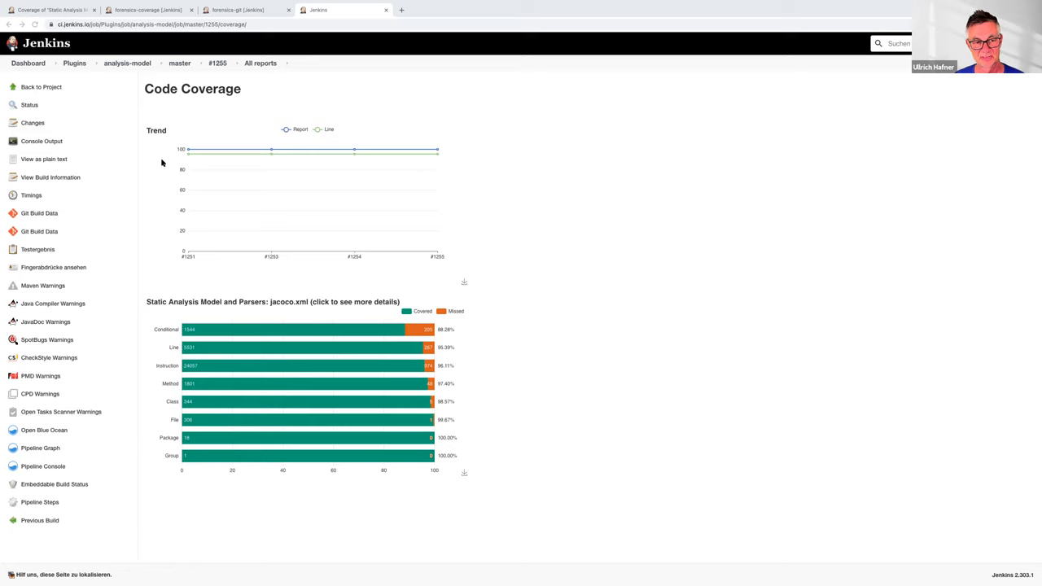
pyautogui.moveTo(386, 155)
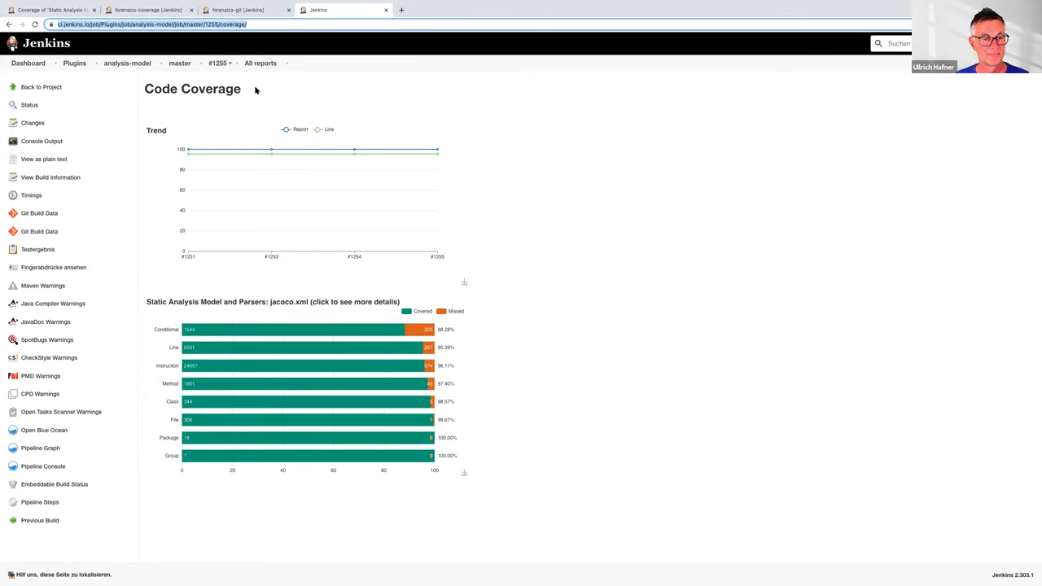
pyautogui.moveTo(213, 199)
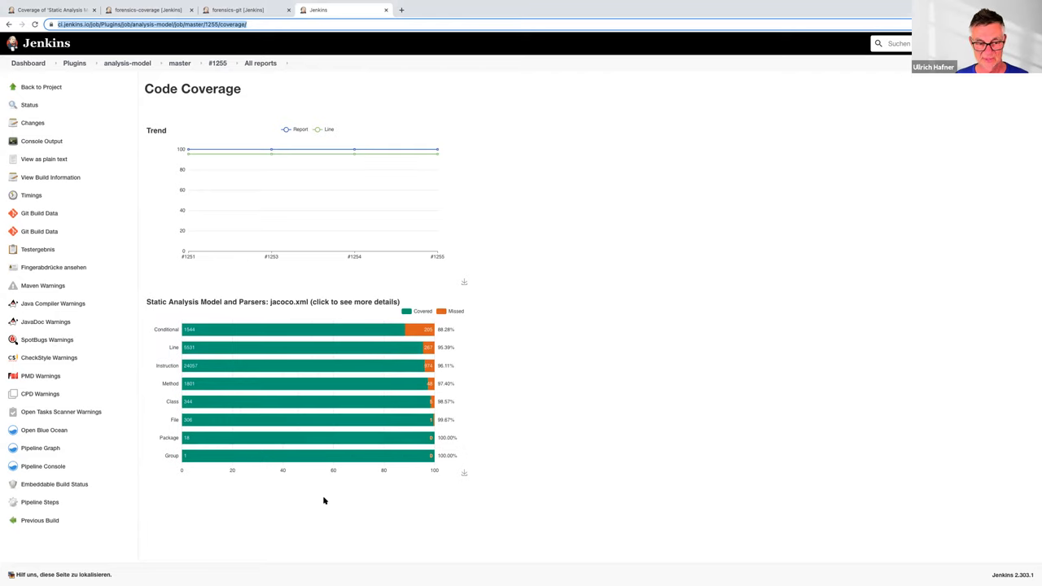
pyautogui.moveTo(387, 505)
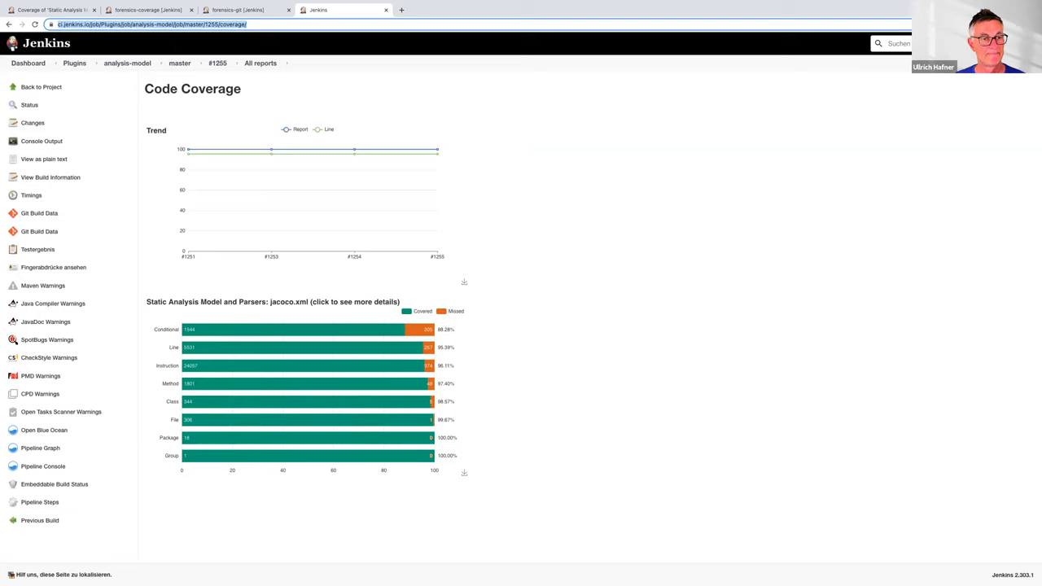
# - Switch to the forensics-coverage project page with its build history and coverage trend
pyautogui.click(146, 10)
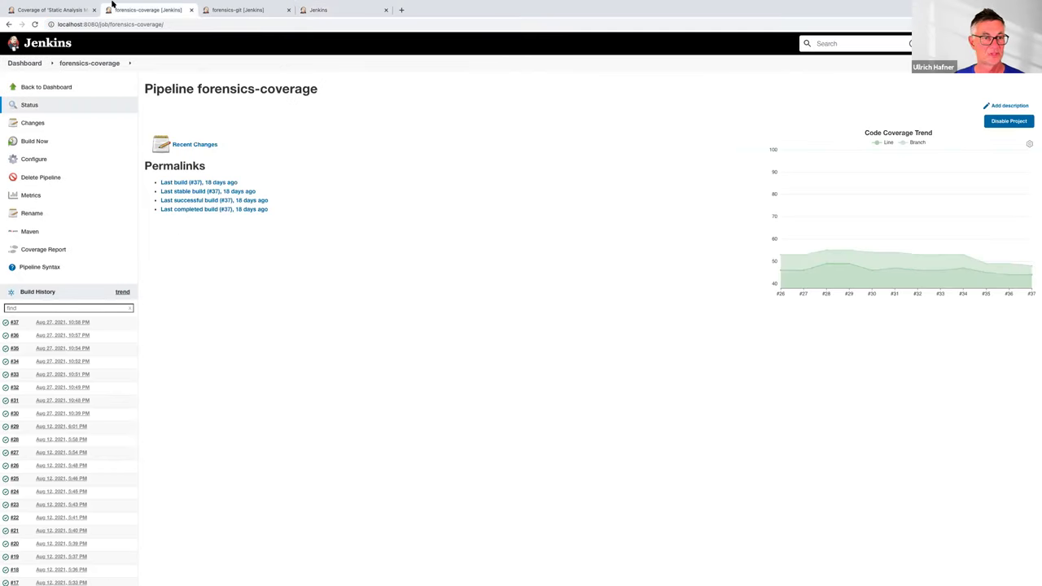
pyautogui.moveTo(639, 272)
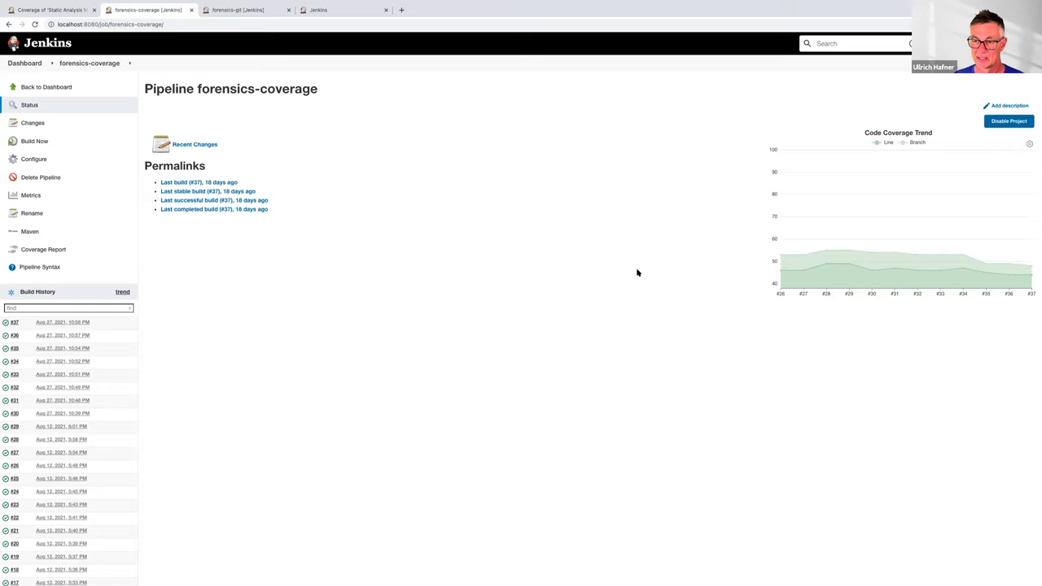
# - Set the Code Coverage Trend chart width to 1000 and height to 550 pixels
pyautogui.click(1029, 143)
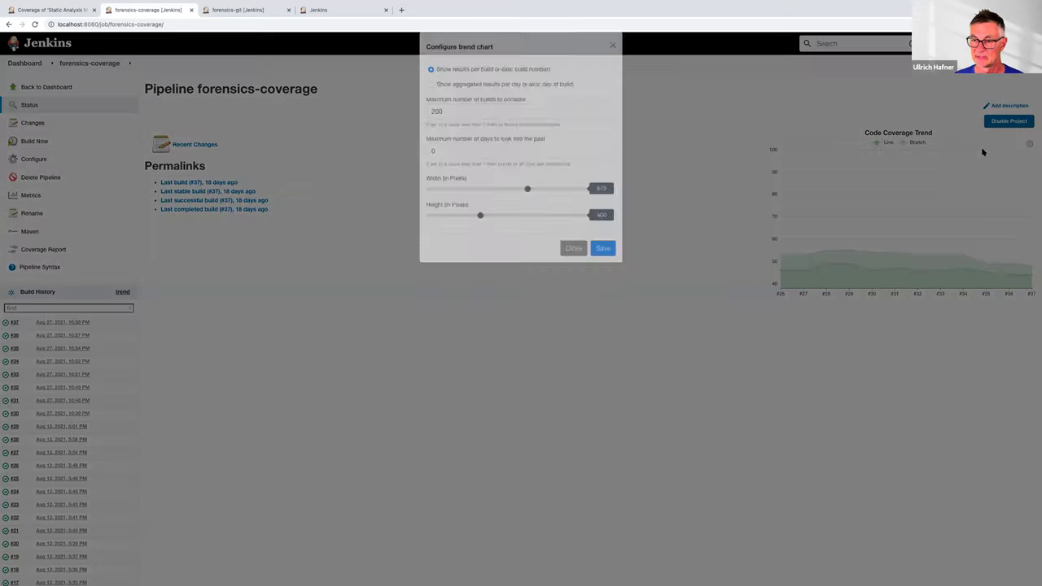
pyautogui.click(519, 123)
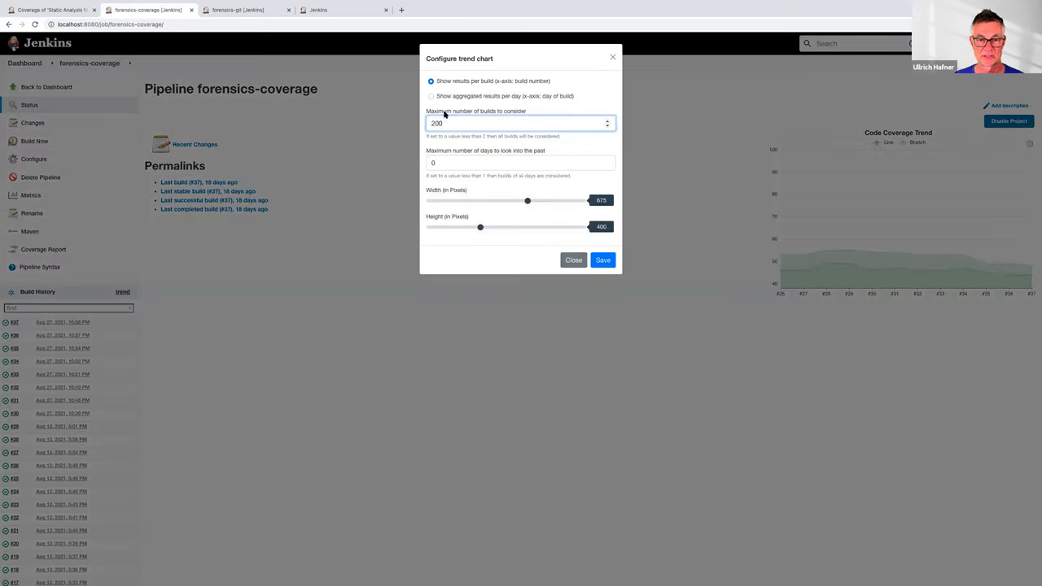
pyautogui.moveTo(527, 201); pyautogui.dragTo(578, 200)
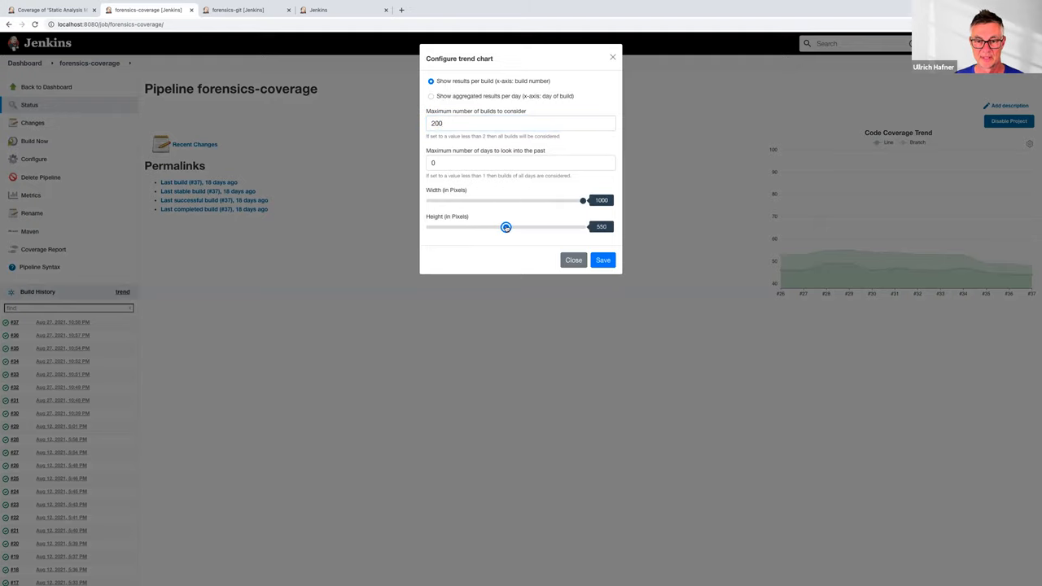
# - Save the 1000 by 550 pixel trend chart size
pyautogui.click(602, 259)
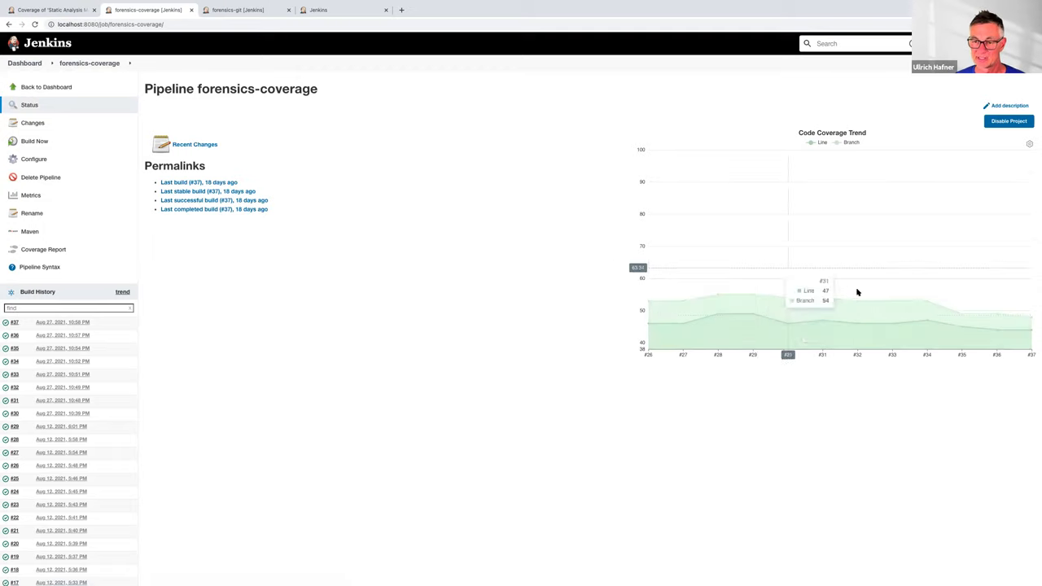
pyautogui.moveTo(839, 336)
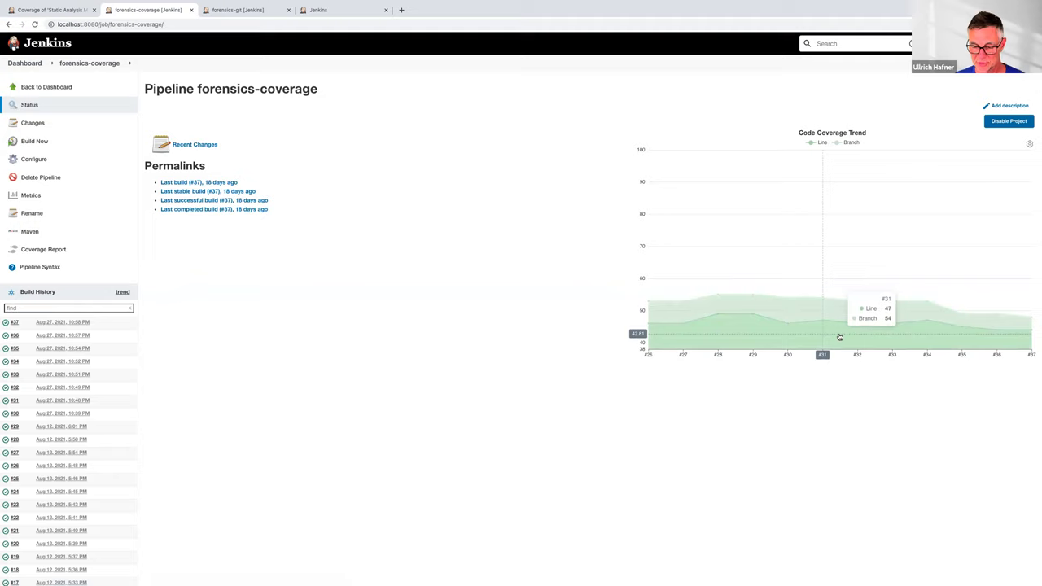
pyautogui.moveTo(850, 332)
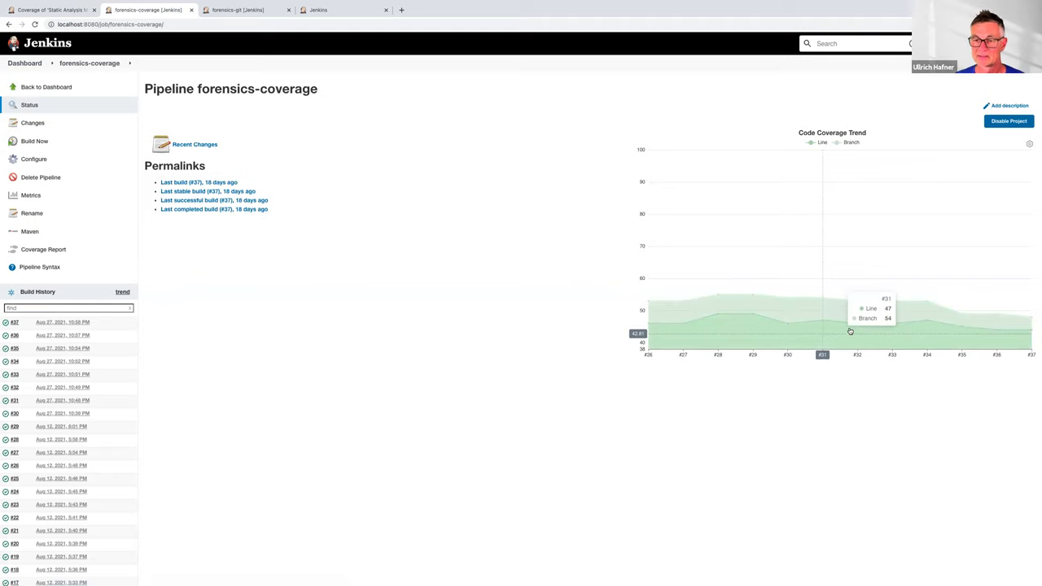
pyautogui.moveTo(838, 360)
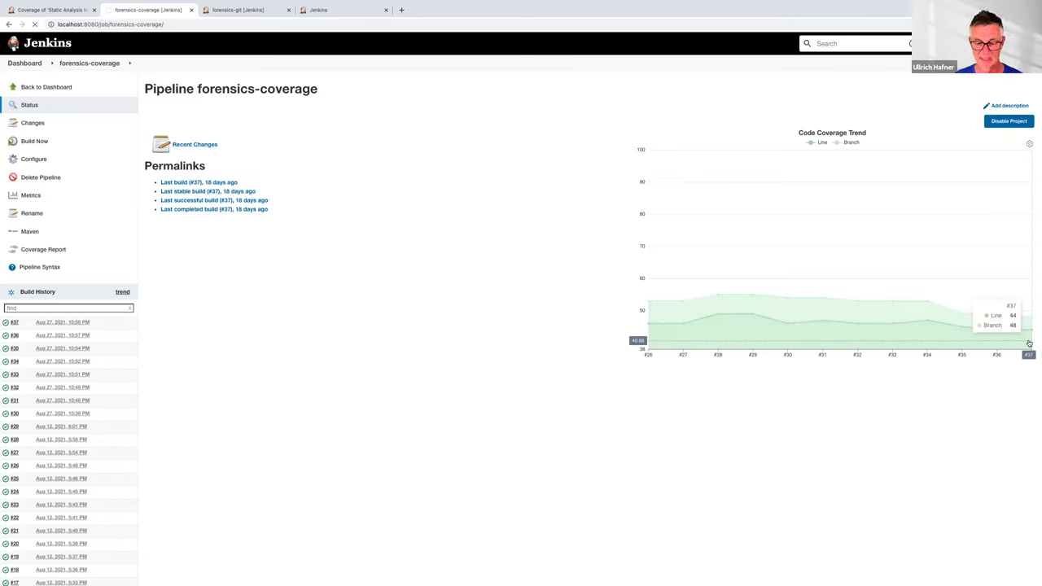
# - Open the jacoco.xml coverage report for build #37 from the trend chart
pyautogui.click(44, 249)
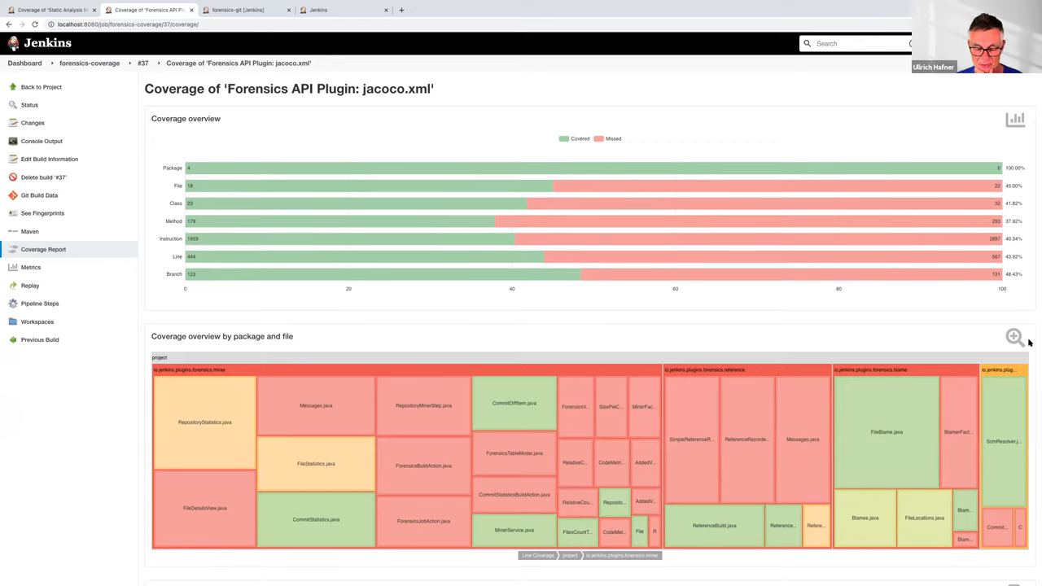
pyautogui.moveTo(933, 253)
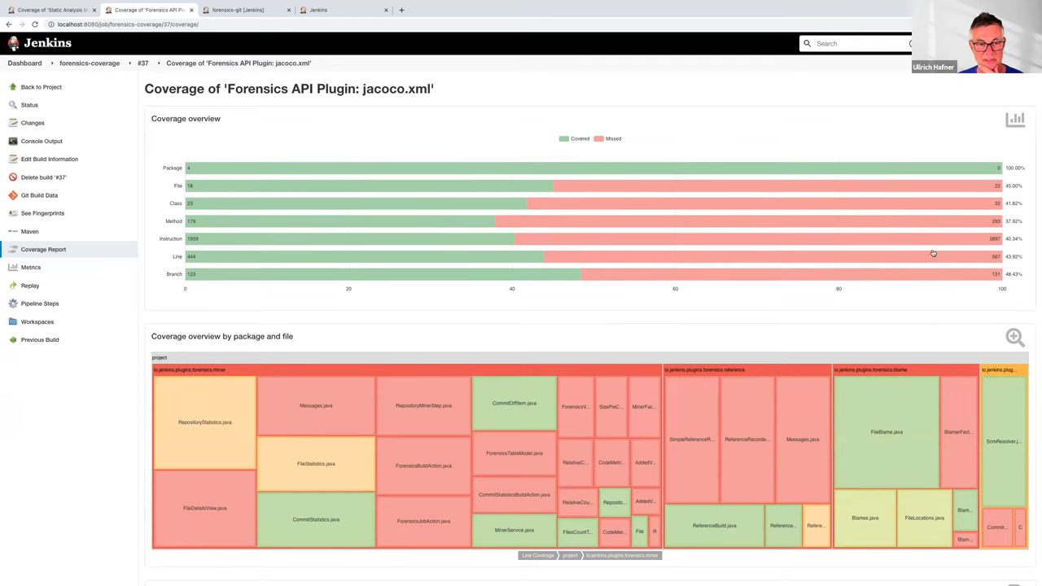
pyautogui.moveTo(914, 245)
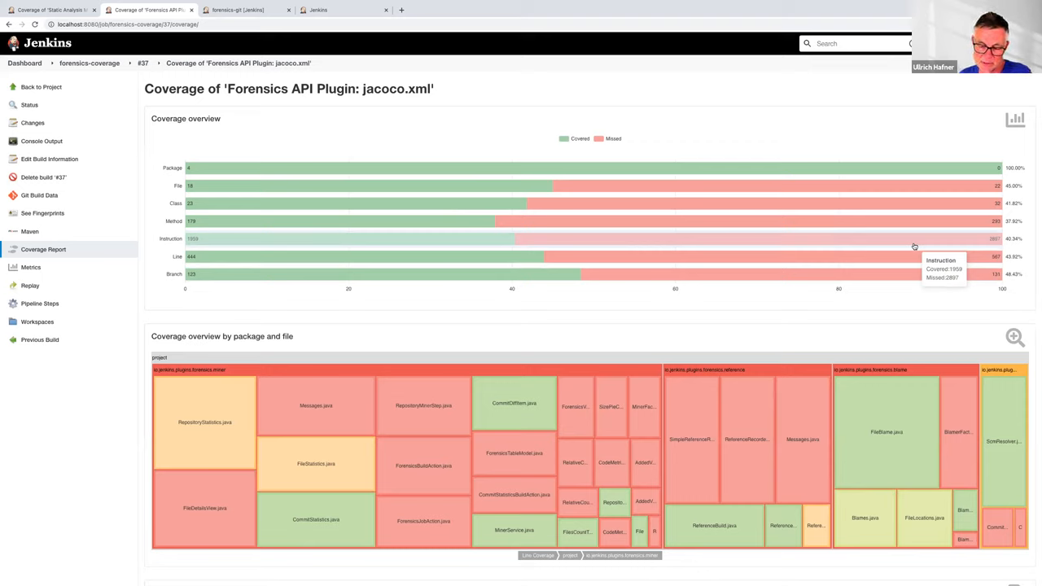
pyautogui.moveTo(541, 132)
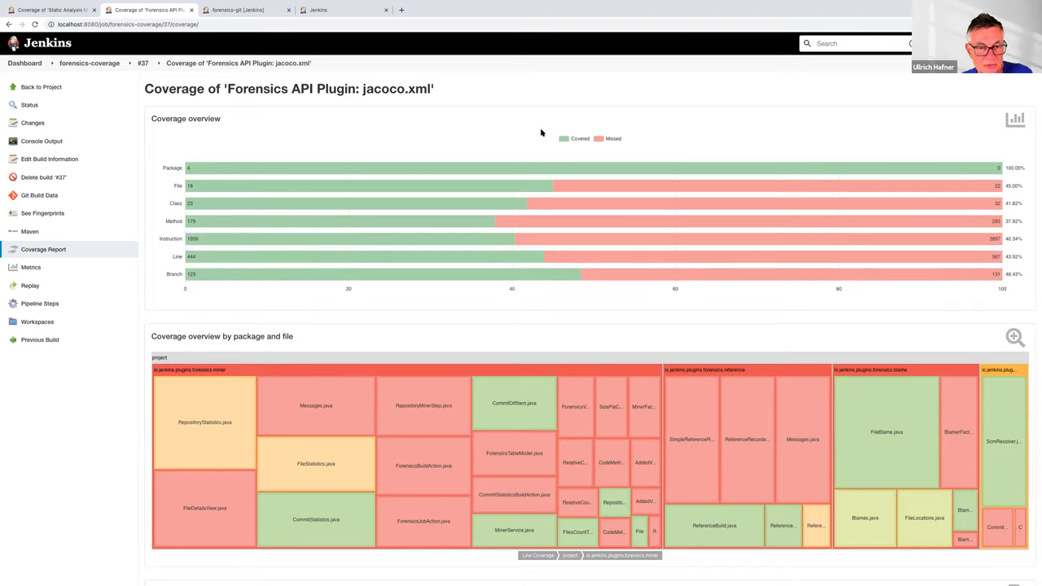
pyautogui.moveTo(562, 128)
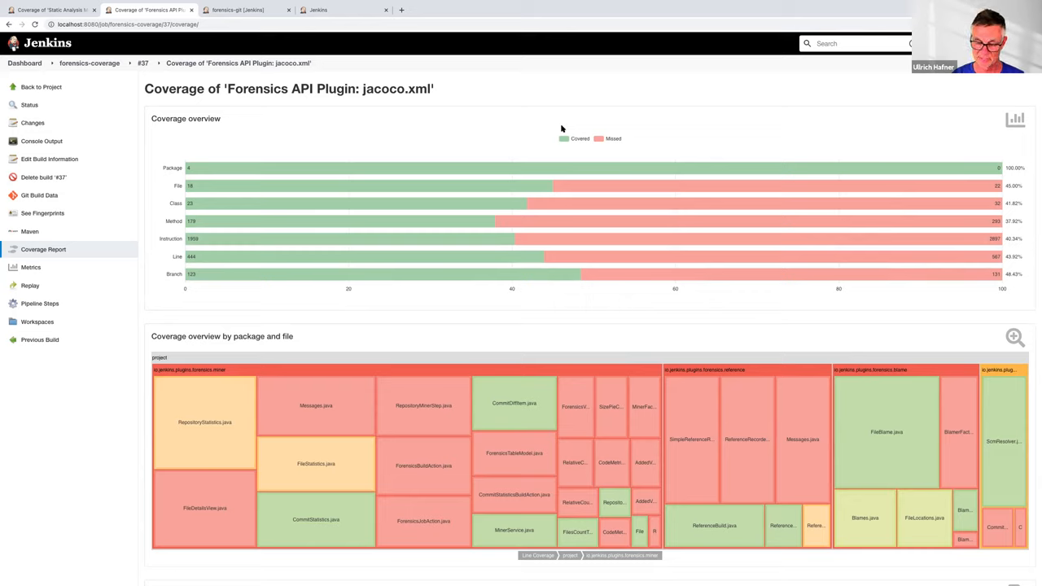
pyautogui.moveTo(535, 132)
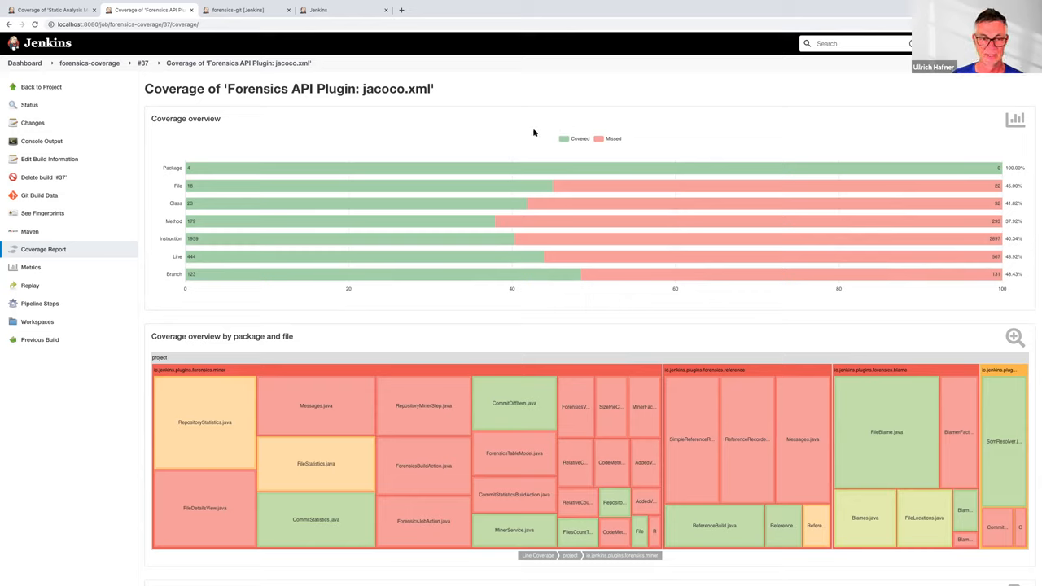
pyautogui.moveTo(452, 256)
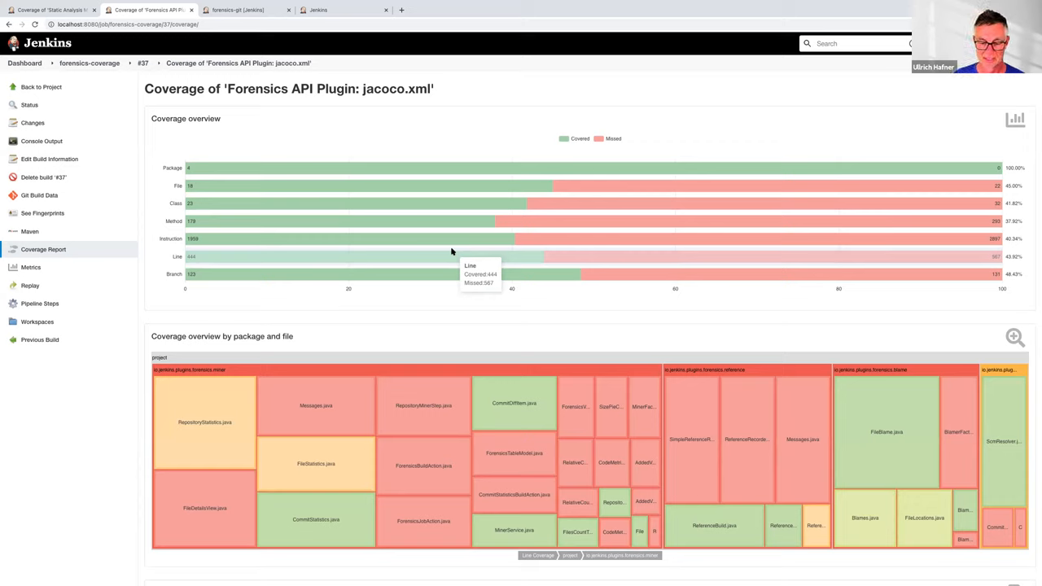
pyautogui.scroll(-3)
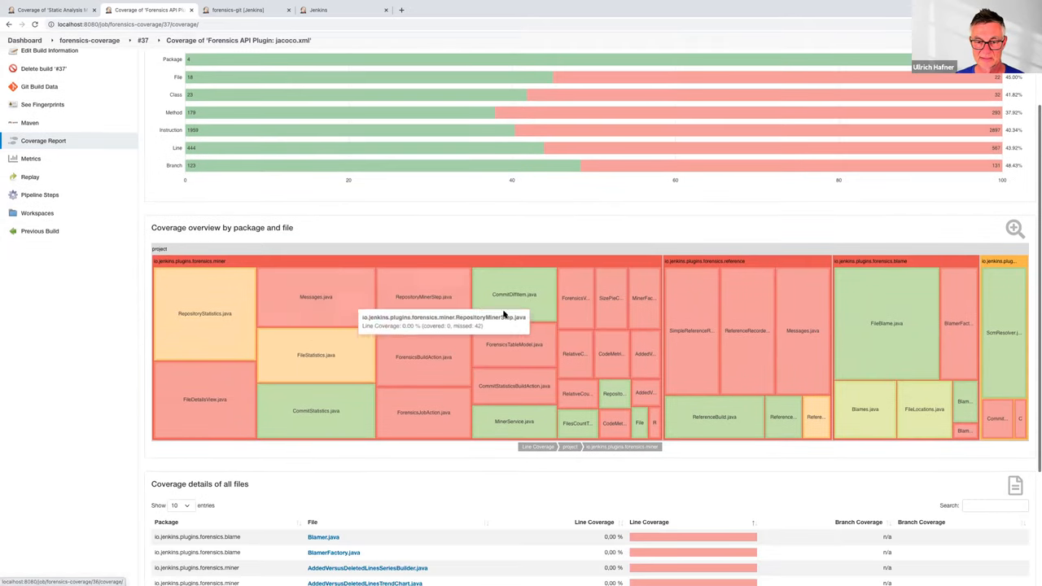
pyautogui.moveTo(525, 343)
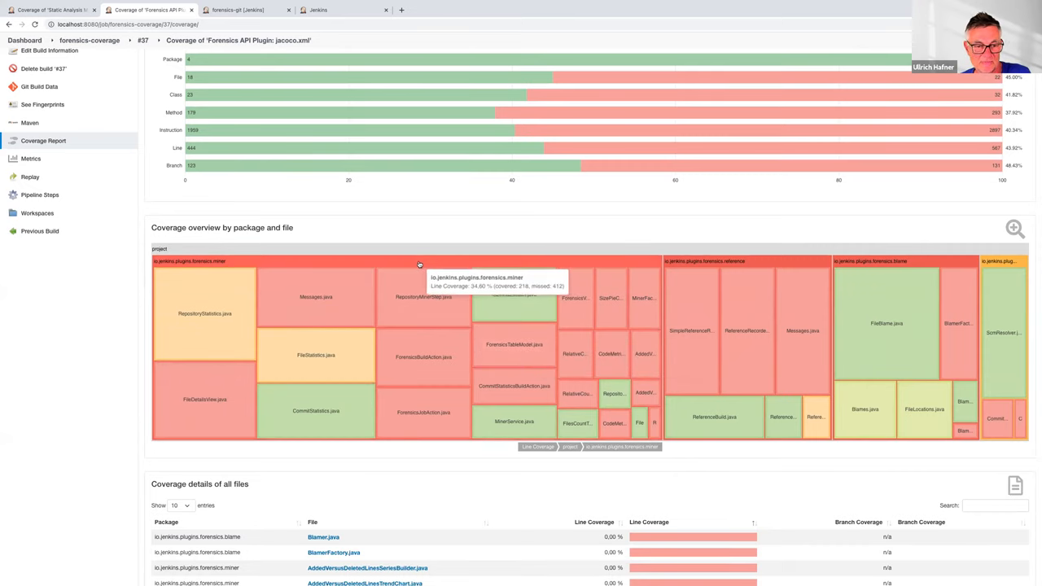
pyautogui.moveTo(388, 267)
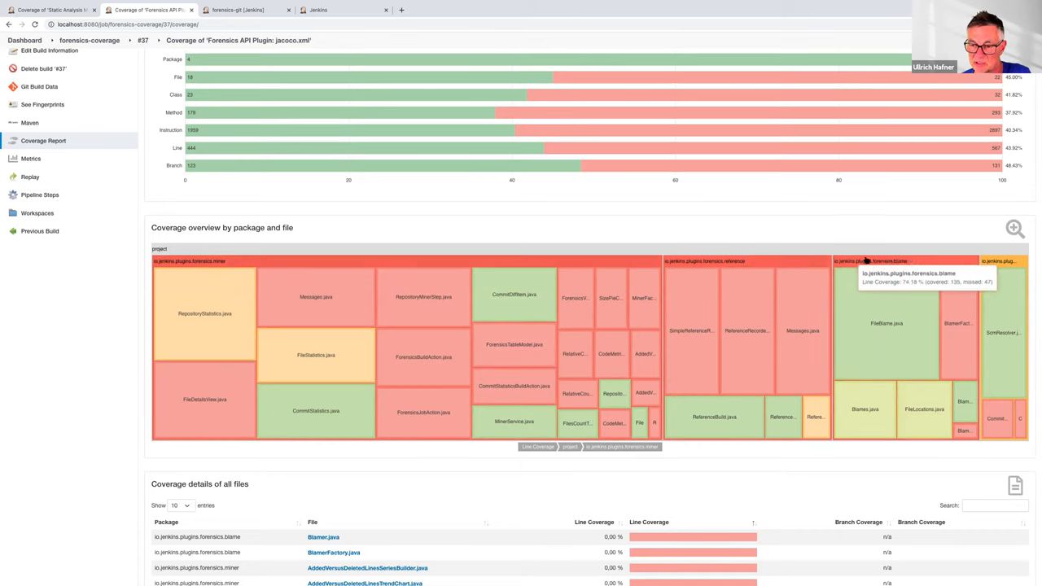
pyautogui.moveTo(326, 282)
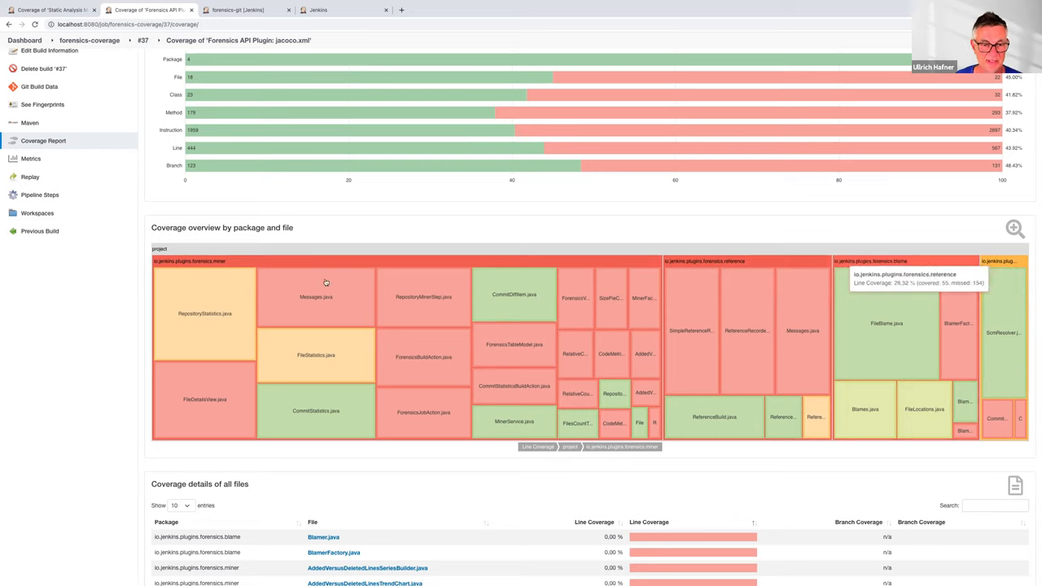
pyautogui.moveTo(205, 389)
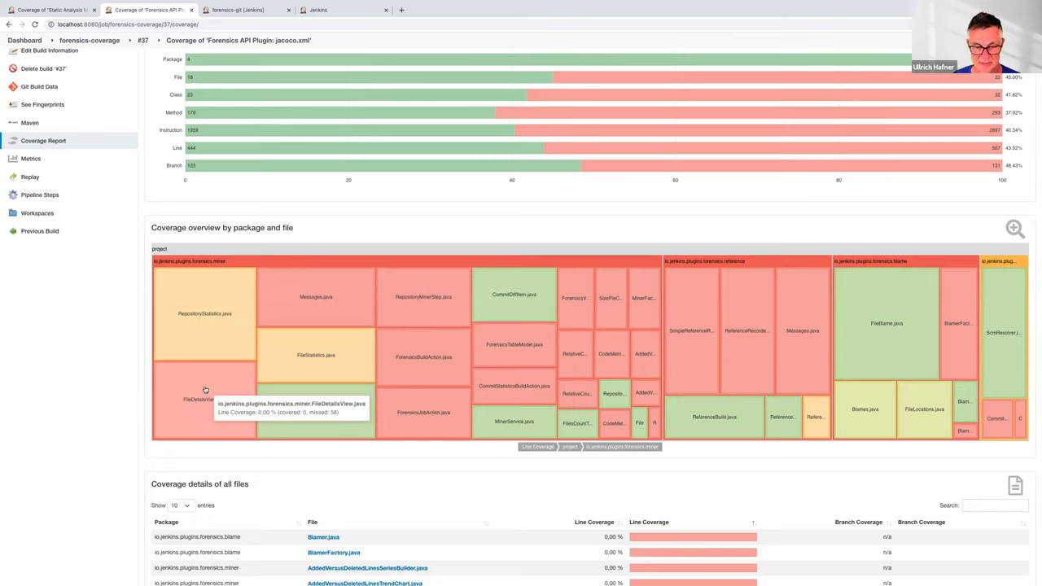
pyautogui.moveTo(277, 409)
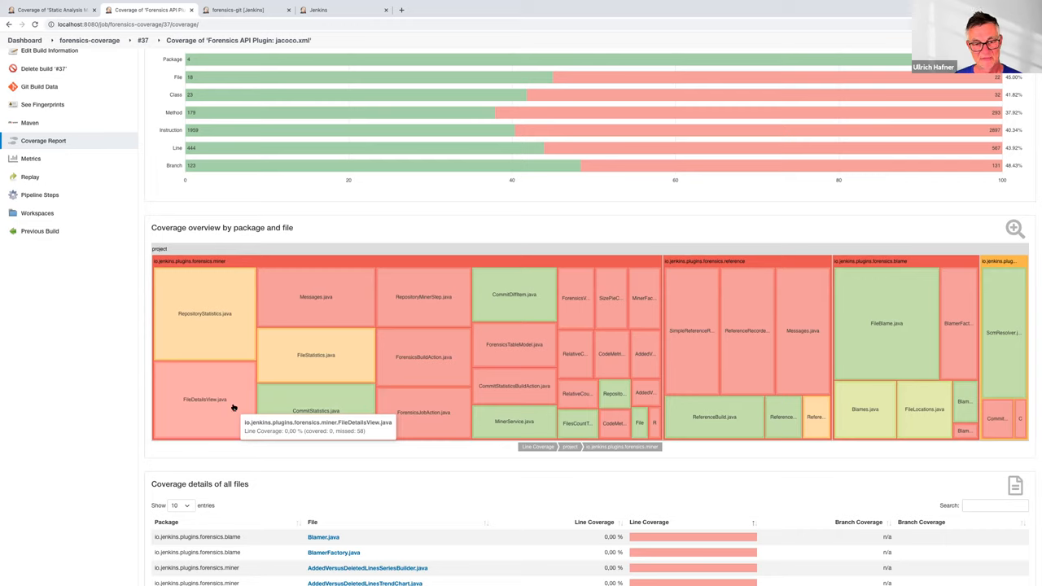
pyautogui.moveTo(316, 316)
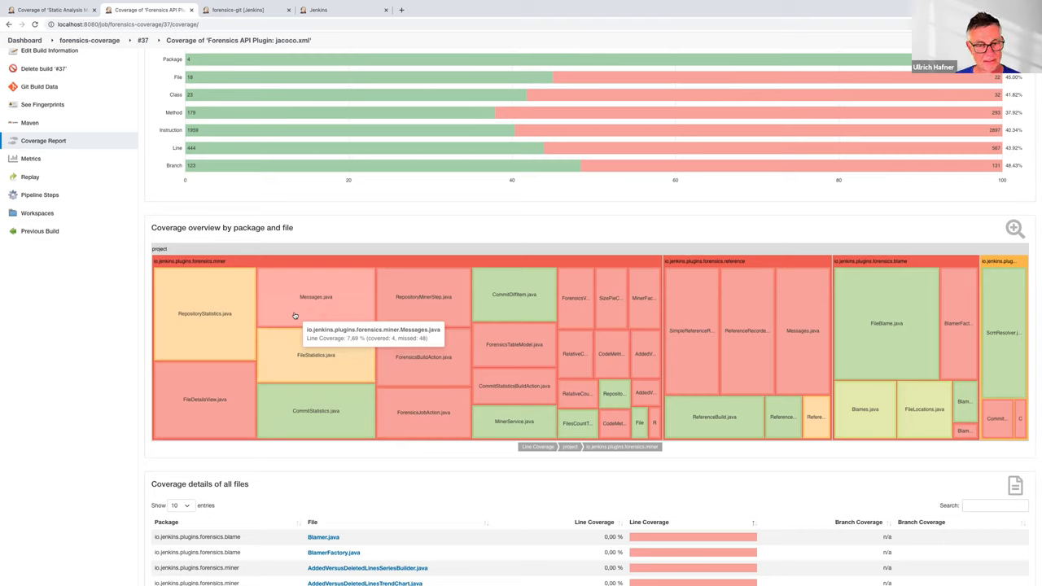
pyautogui.moveTo(585, 364)
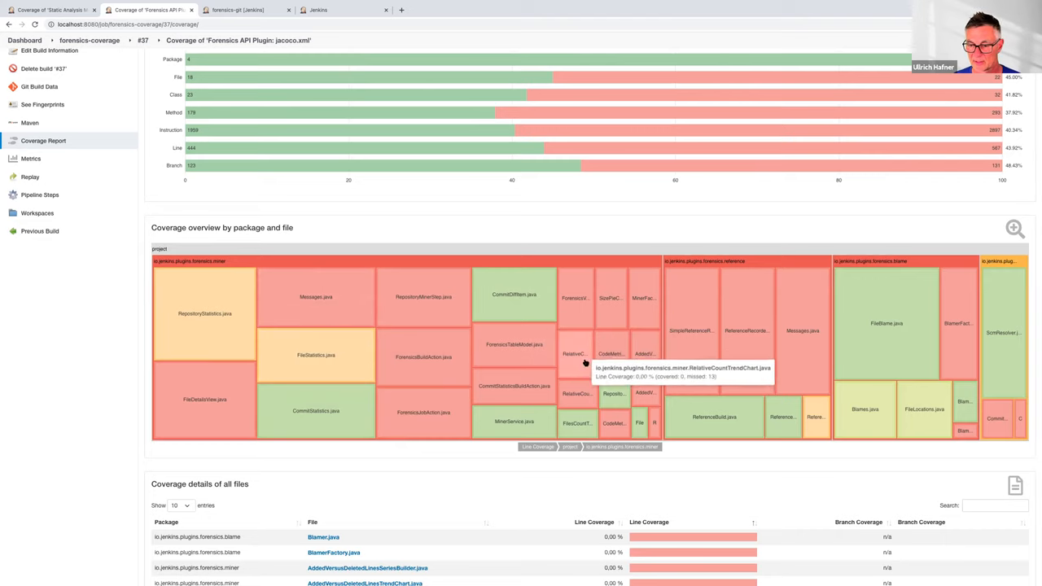
pyautogui.moveTo(635, 404)
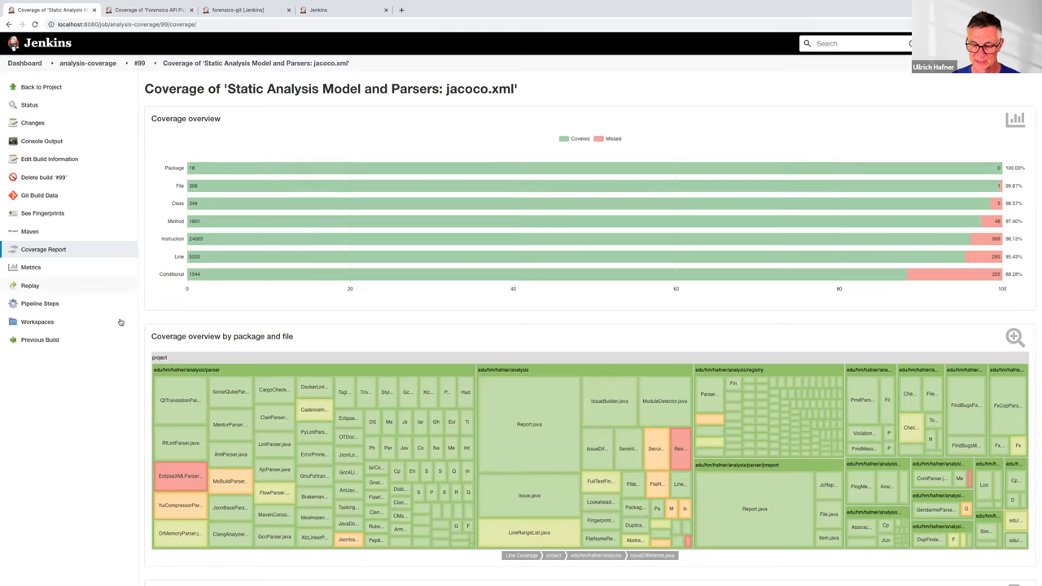
# - Scroll down to the per-file table of the Static Analysis Model and Parsers report
pyautogui.scroll(-3)
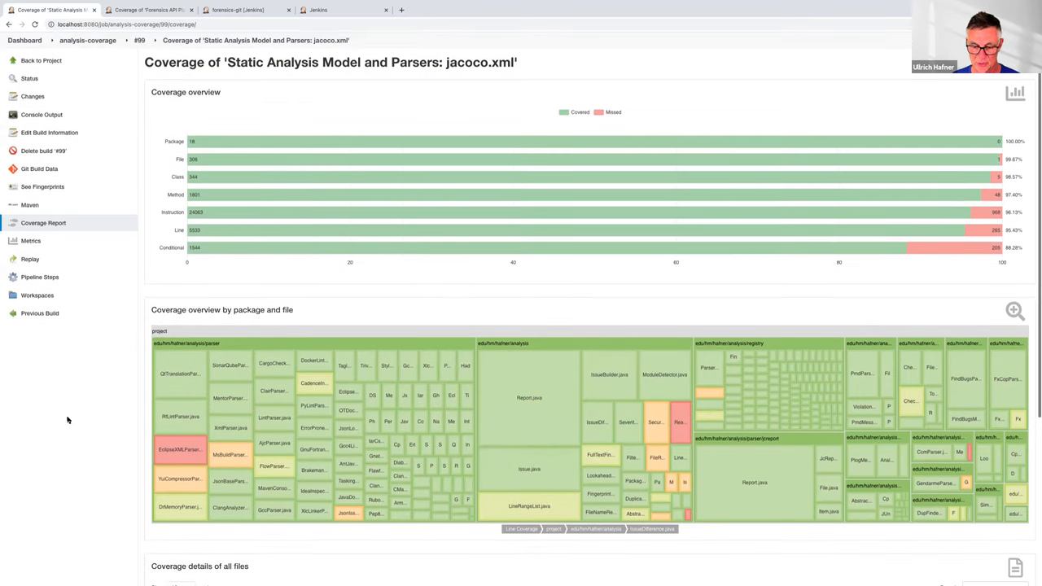
pyautogui.scroll(-3)
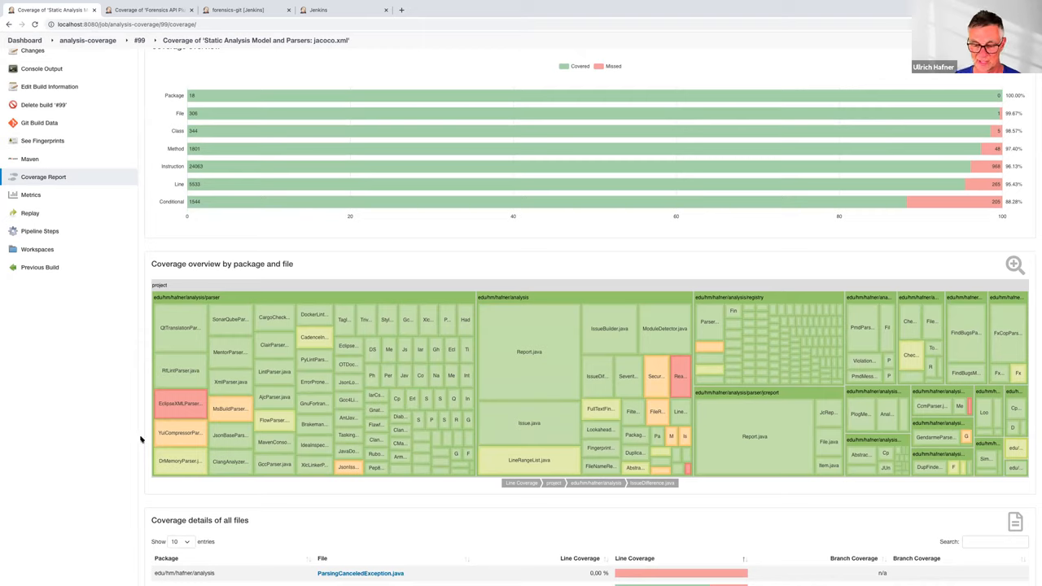
pyautogui.moveTo(185, 407)
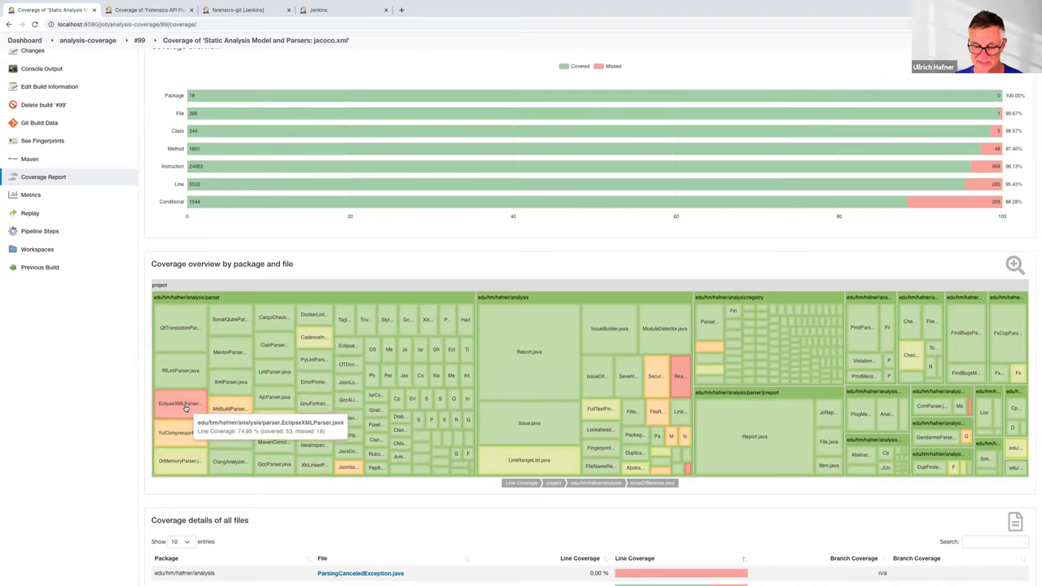
pyautogui.moveTo(422, 376)
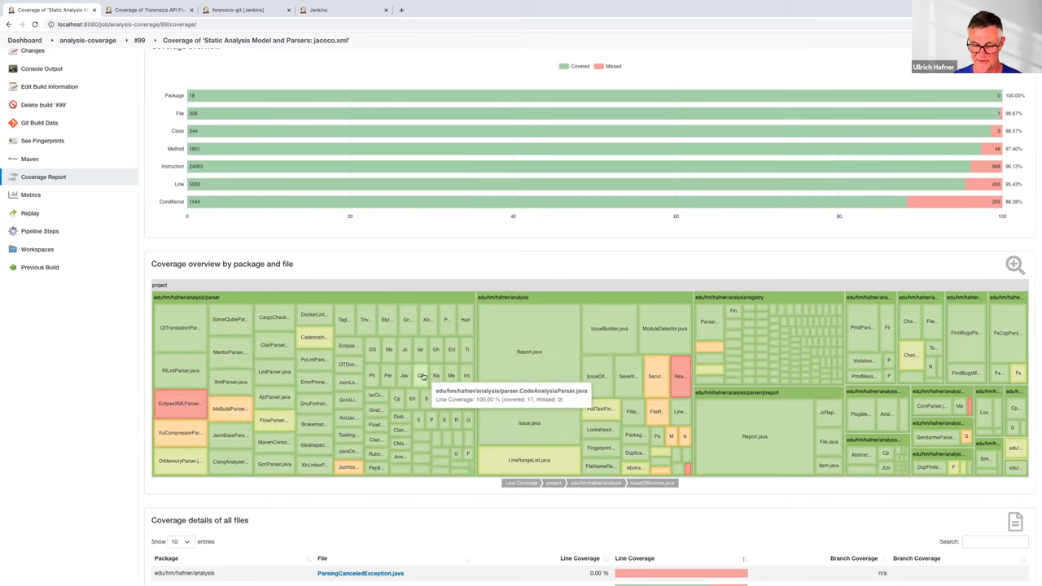
pyautogui.moveTo(570, 454)
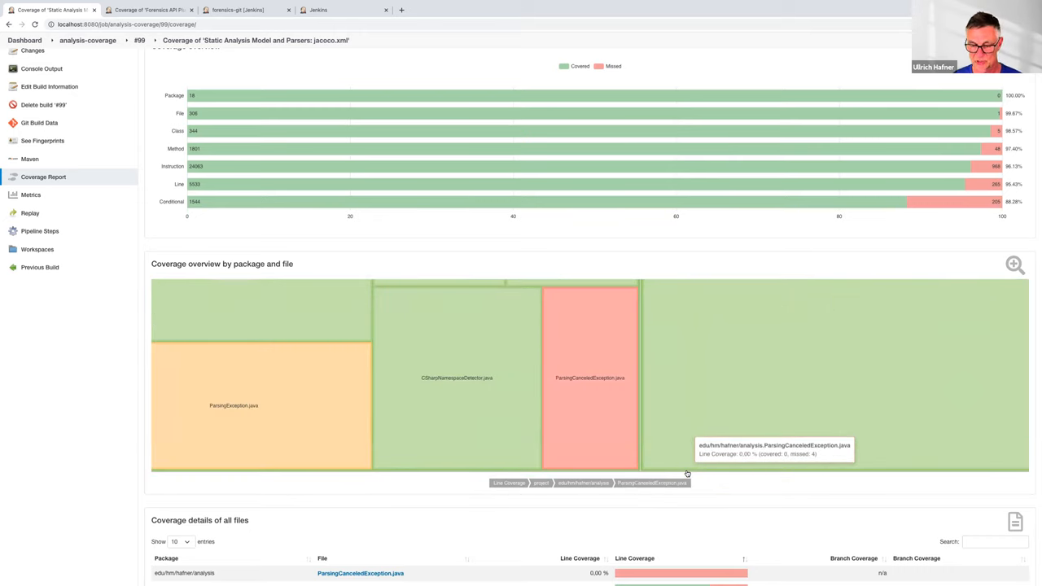
pyautogui.moveTo(596, 380)
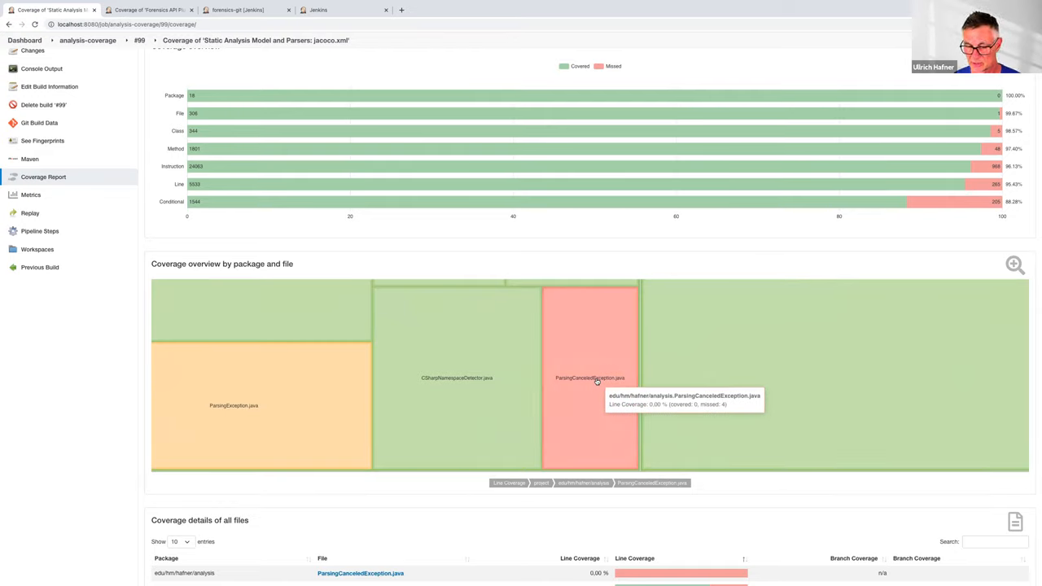
pyautogui.moveTo(342, 414)
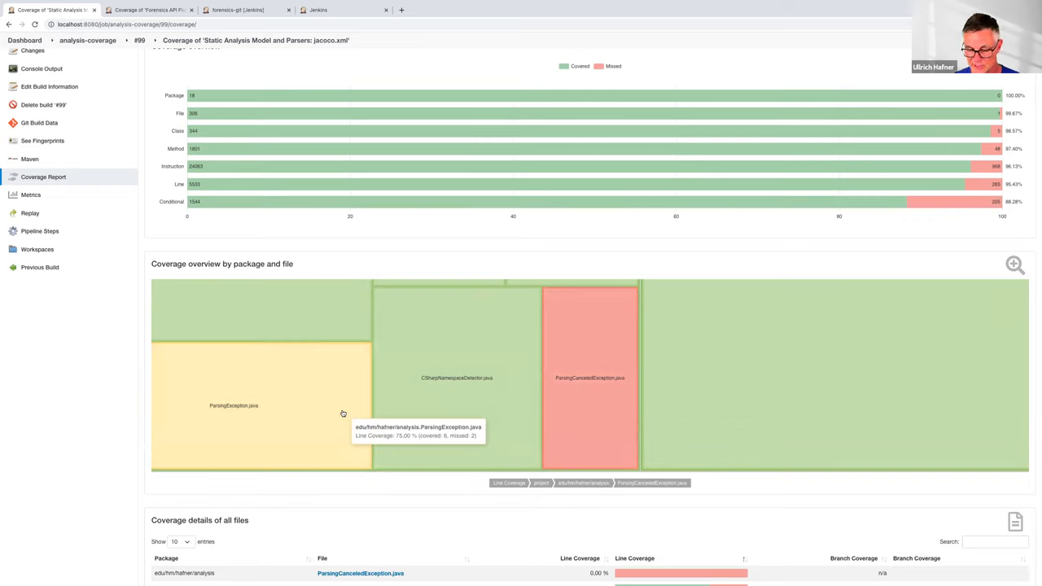
pyautogui.moveTo(405, 409)
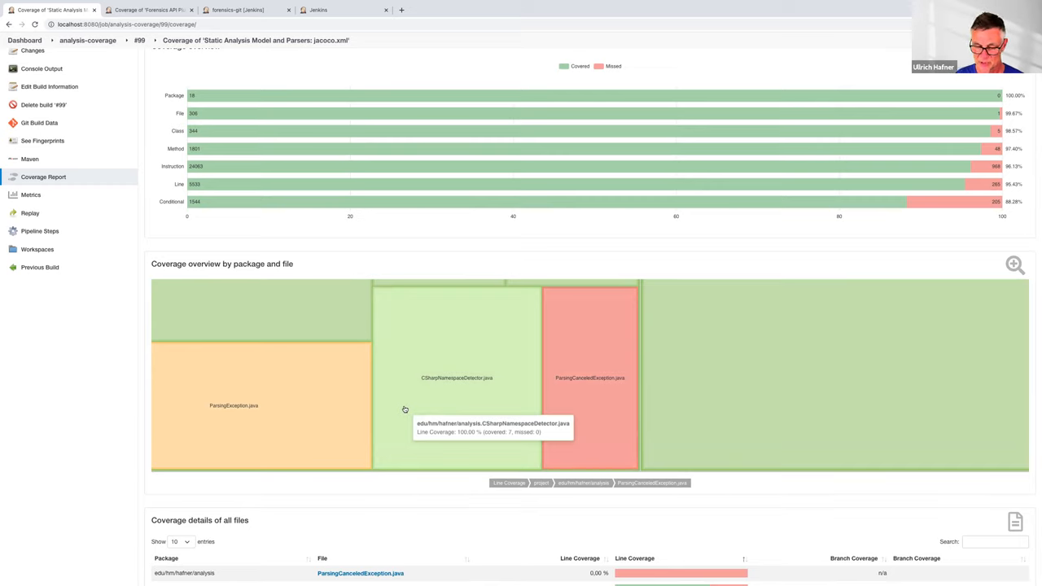
pyautogui.moveTo(415, 417)
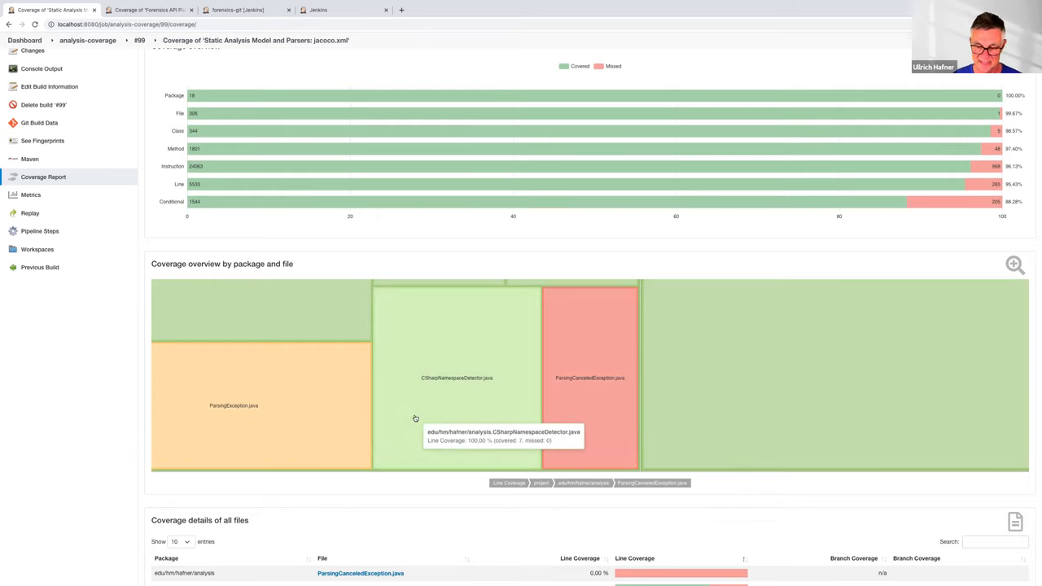
pyautogui.moveTo(433, 428)
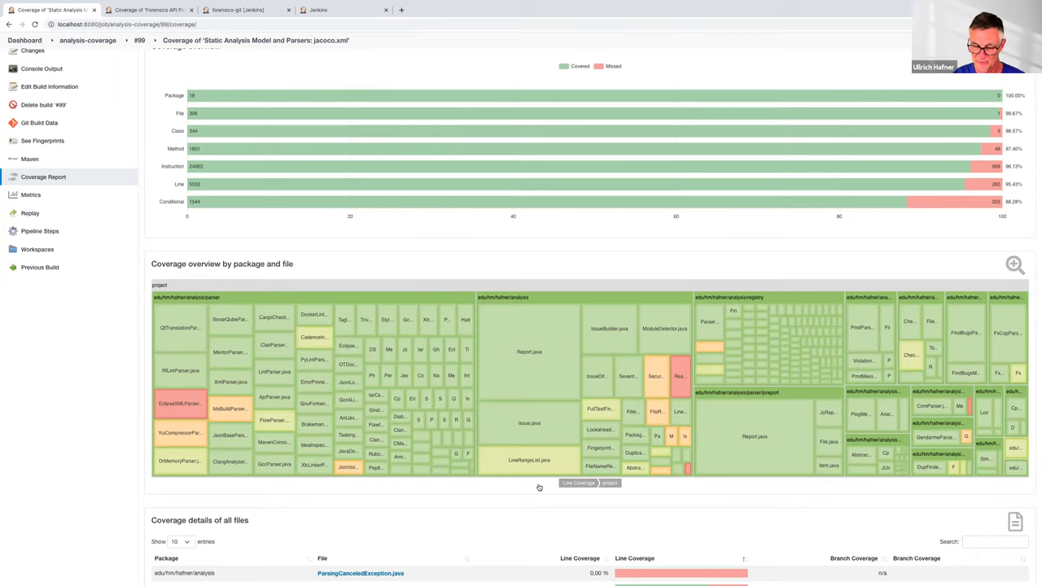
pyautogui.moveTo(444, 384)
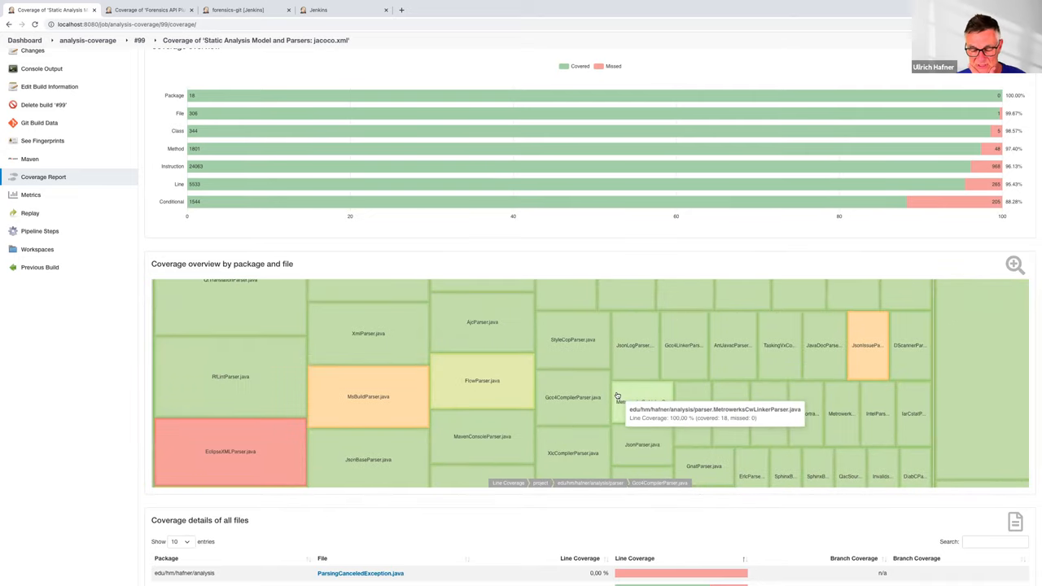
pyautogui.moveTo(572, 398)
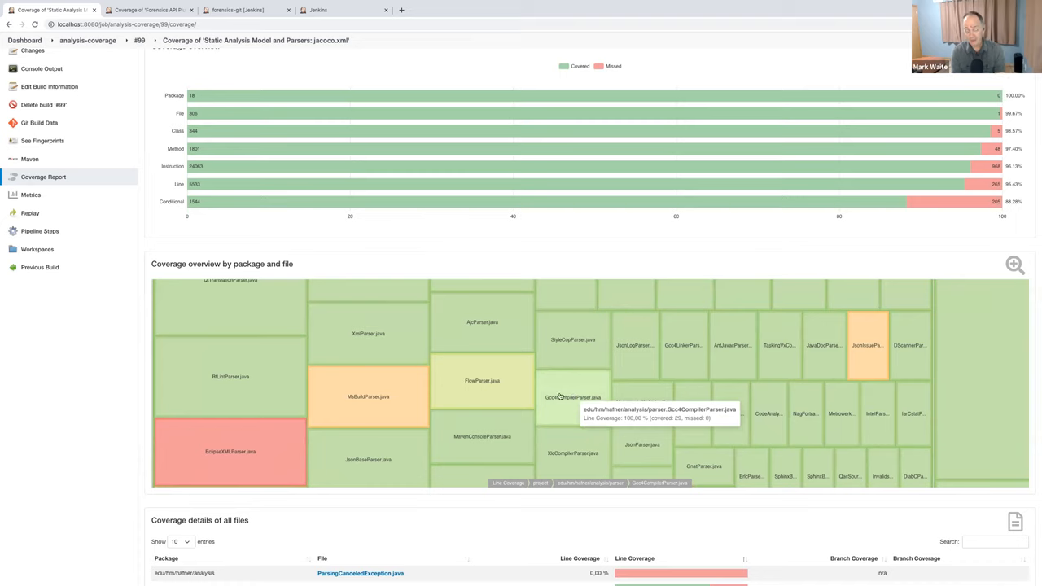
pyautogui.moveTo(469, 533)
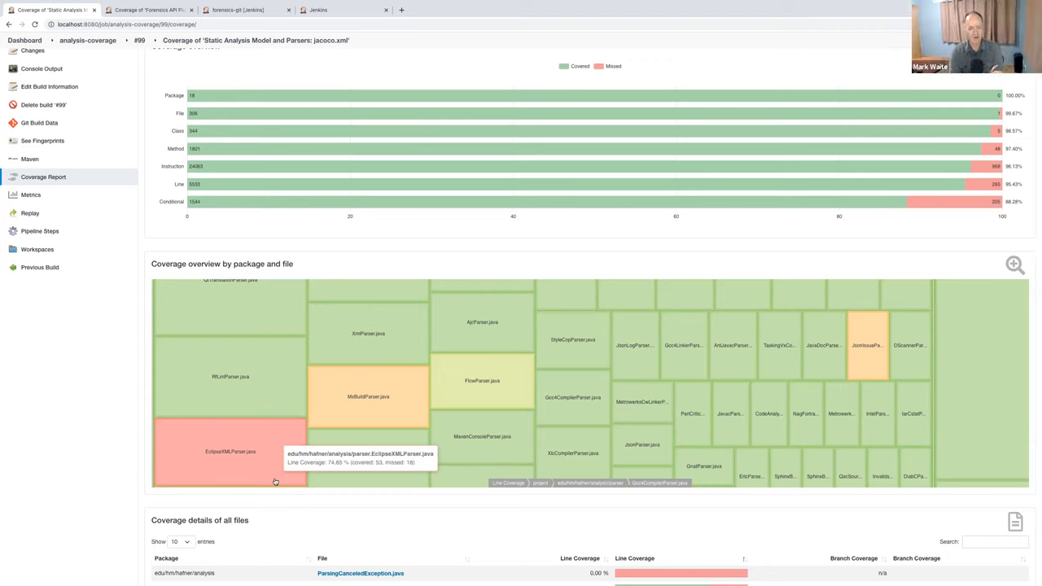
pyautogui.moveTo(257, 390)
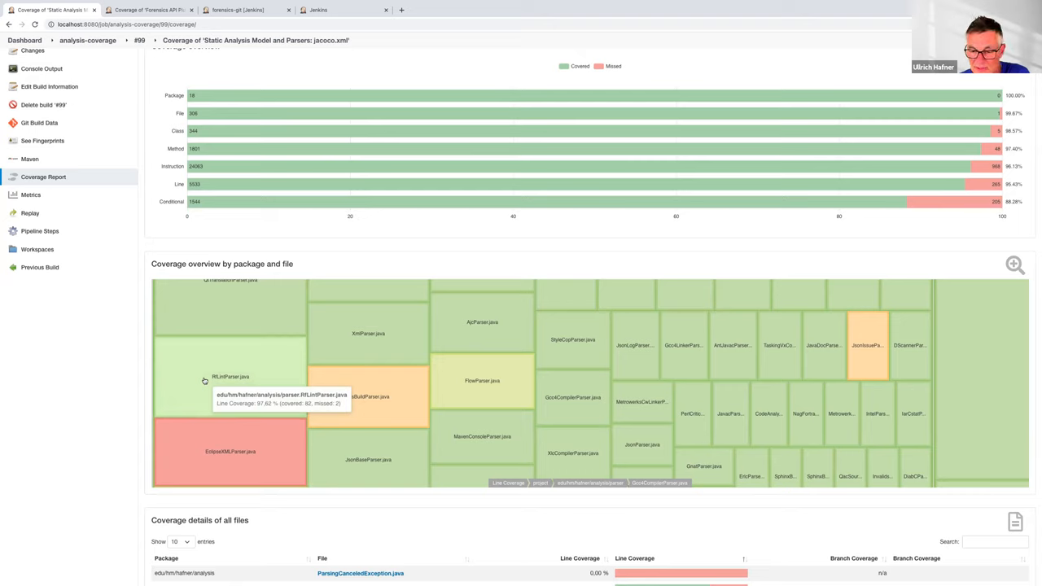
pyautogui.moveTo(460, 338)
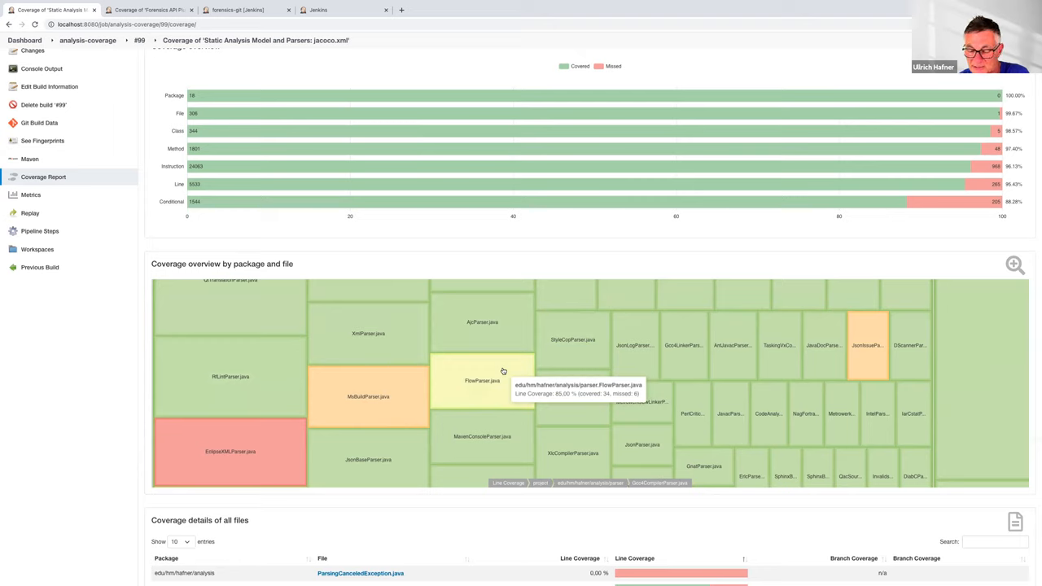
pyautogui.moveTo(802, 355)
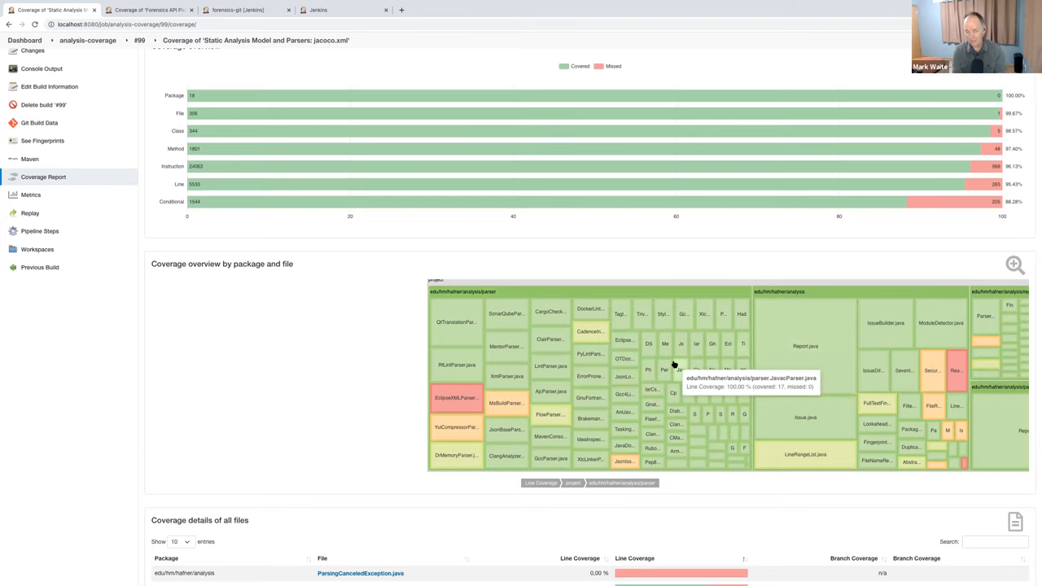
pyautogui.moveTo(648, 366)
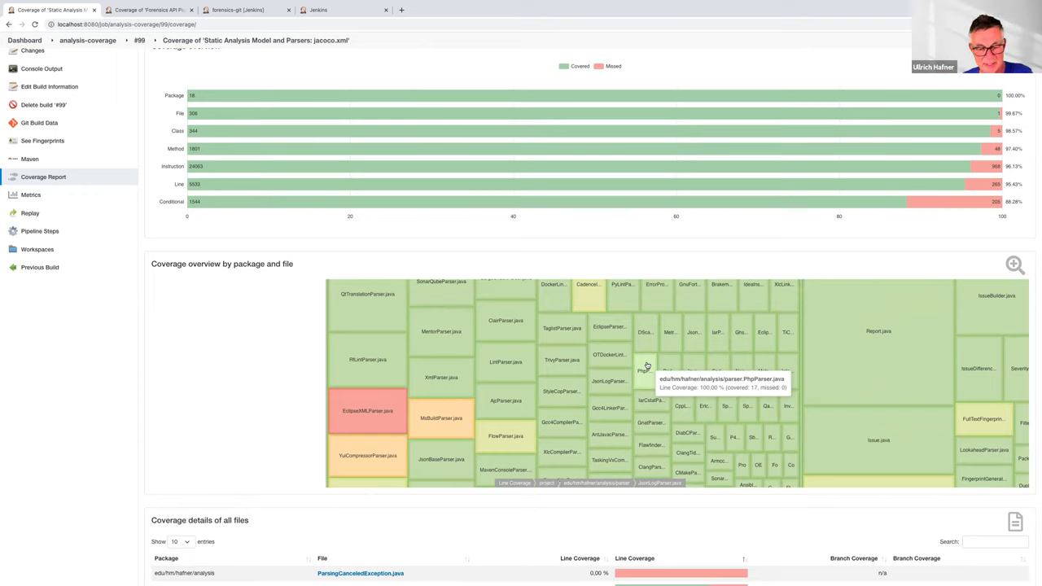
pyautogui.moveTo(343, 427)
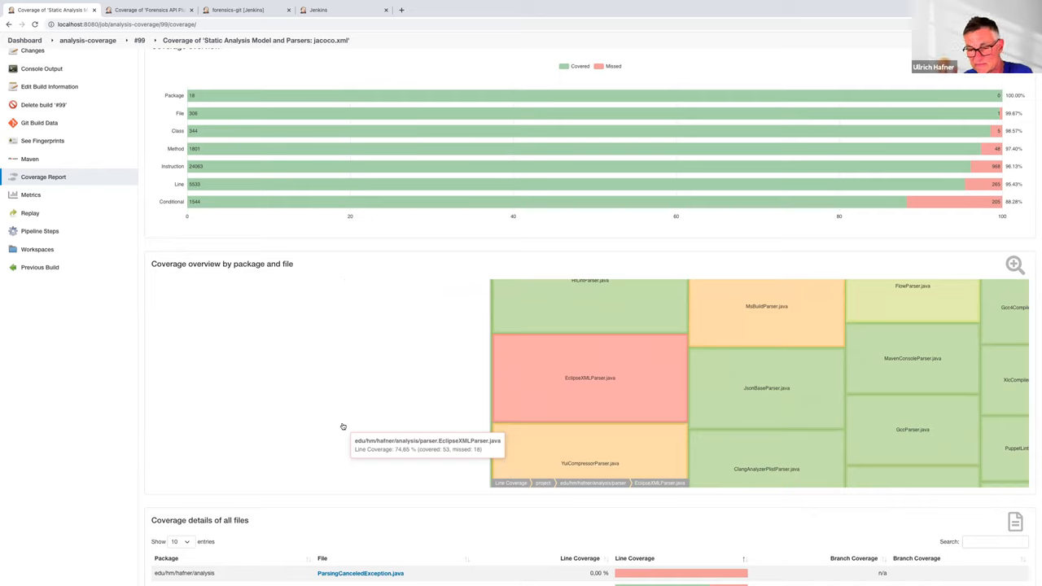
pyautogui.moveTo(374, 421)
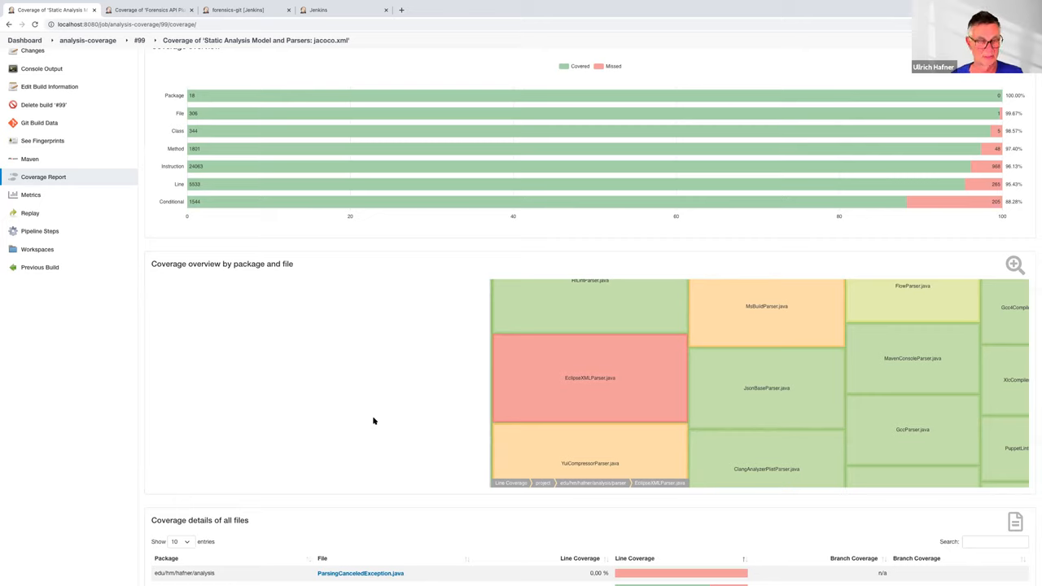
# - Open the jenkinsci/analysis-model GitHub repository and follow its Codecov badge
pyautogui.write('ana')
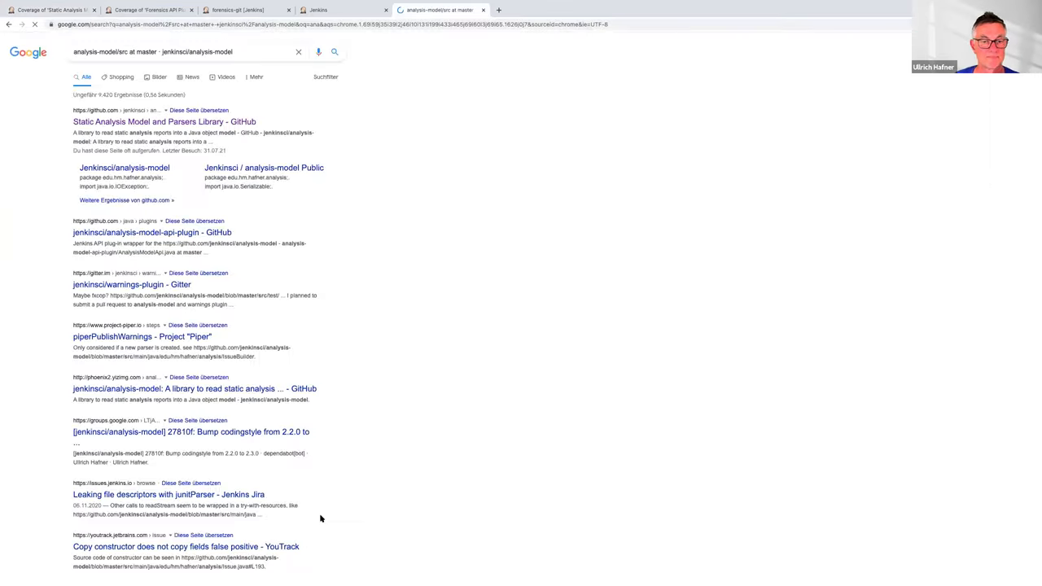
pyautogui.click(164, 120)
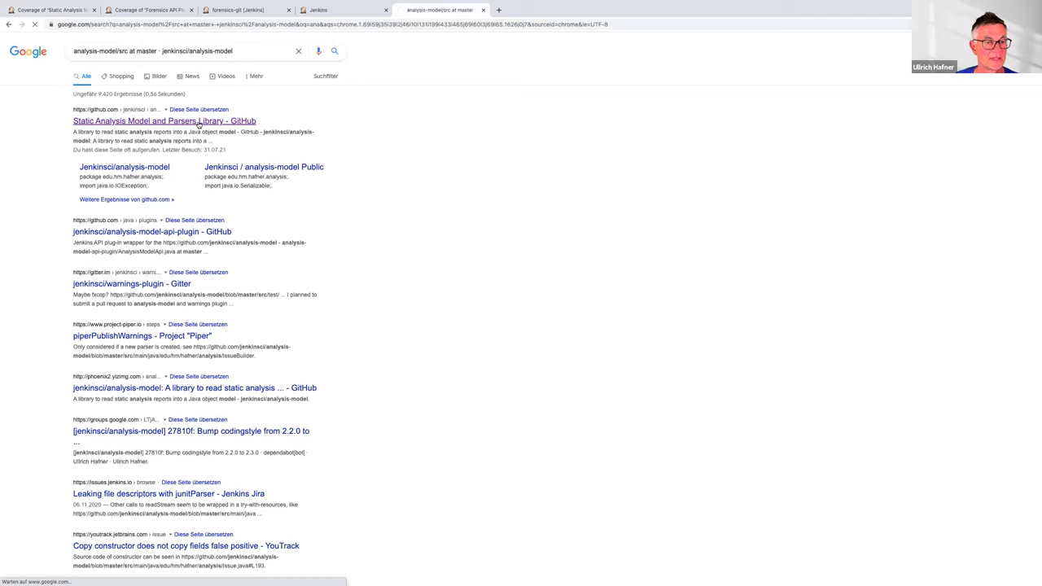
pyautogui.click(164, 121)
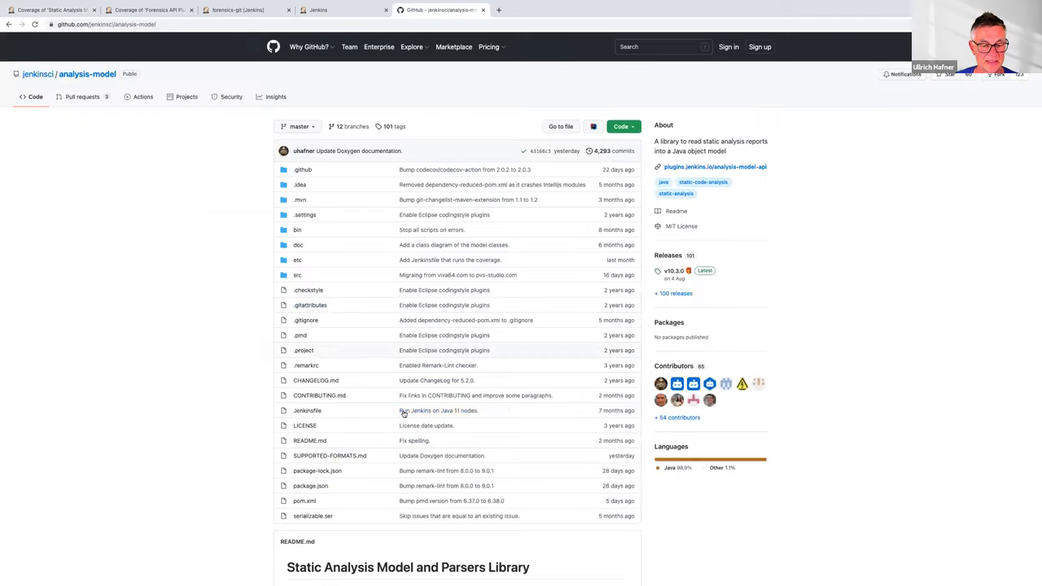
pyautogui.scroll(-3)
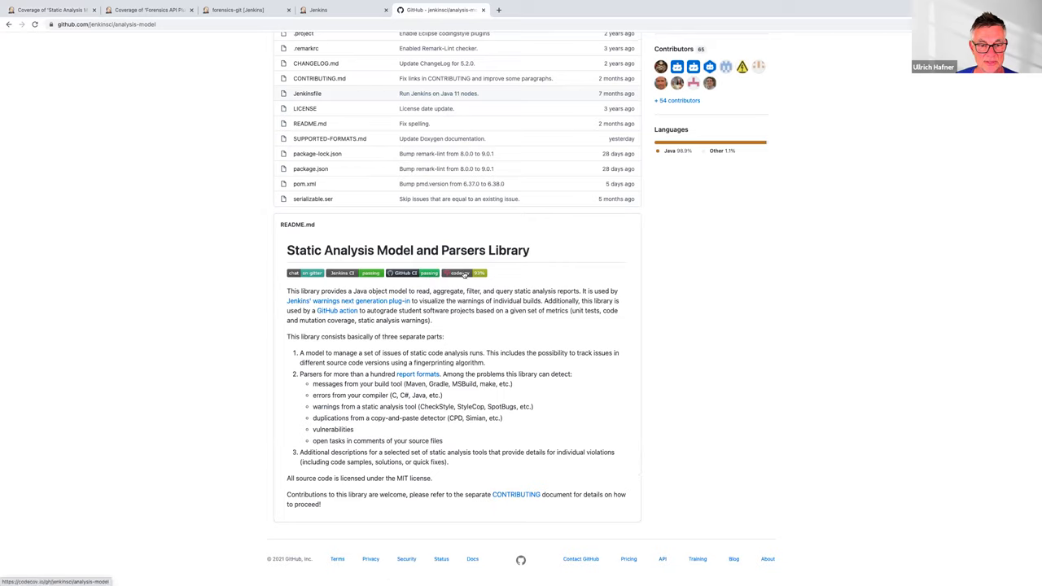
pyautogui.click(464, 273)
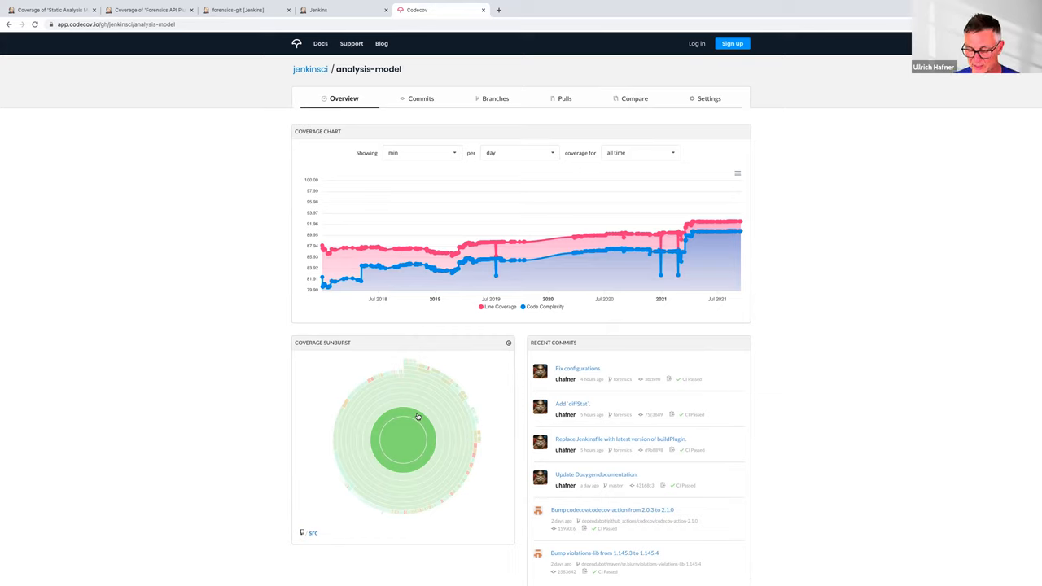
pyautogui.moveTo(205, 241)
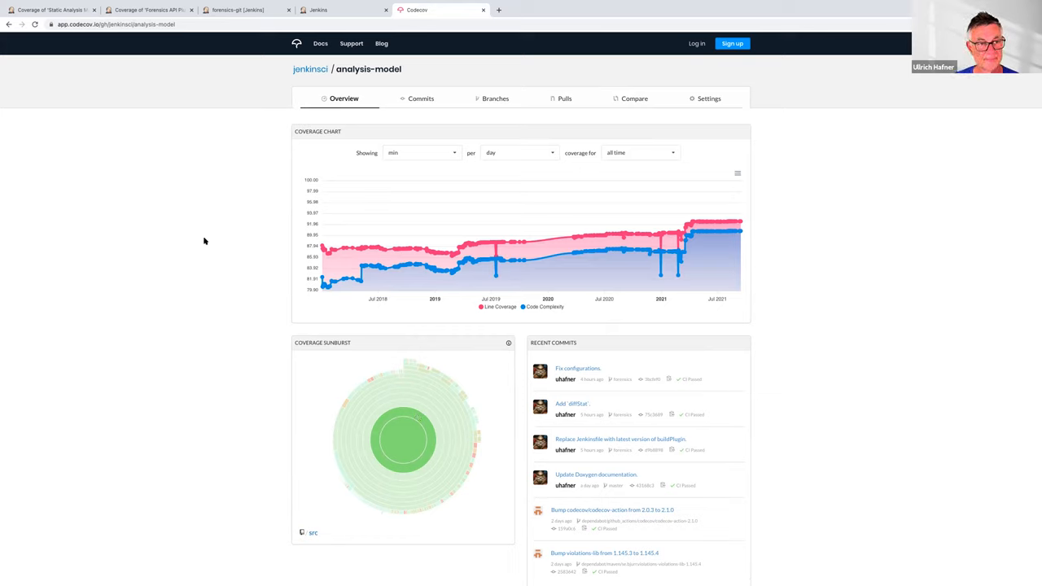
# - Return to the Forensics API Plugin coverage report tab for build #37
pyautogui.click(151, 10)
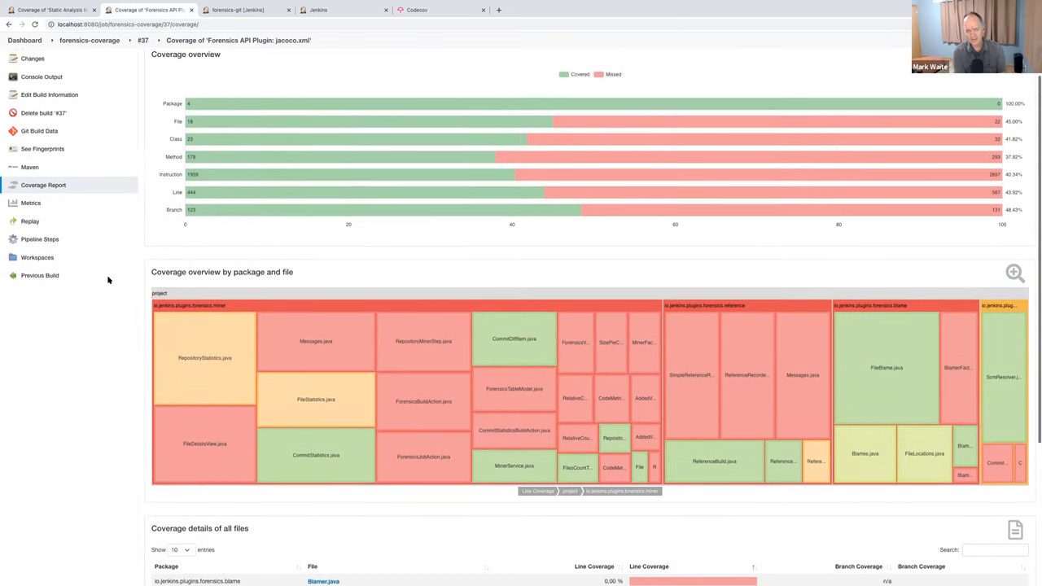
# - Scroll through the Forensics API Plugin coverage page and its file table
pyautogui.scroll(3)
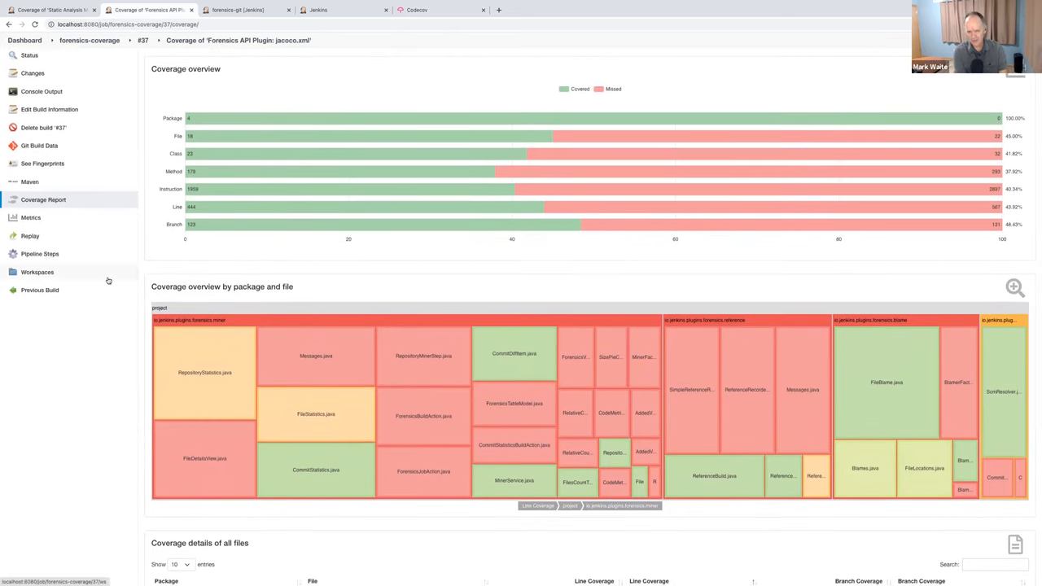
pyautogui.scroll(-3)
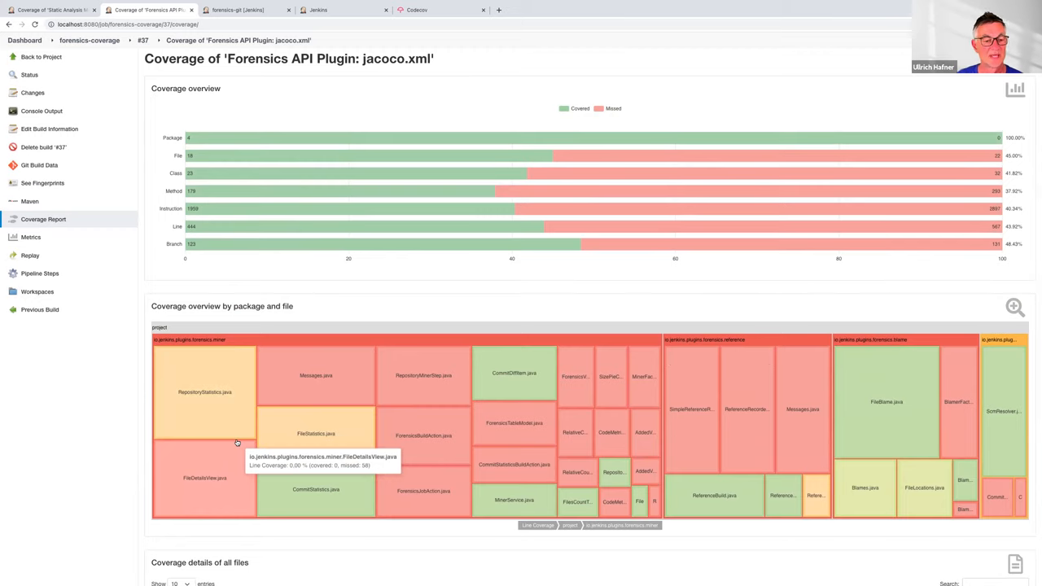
pyautogui.scroll(-3)
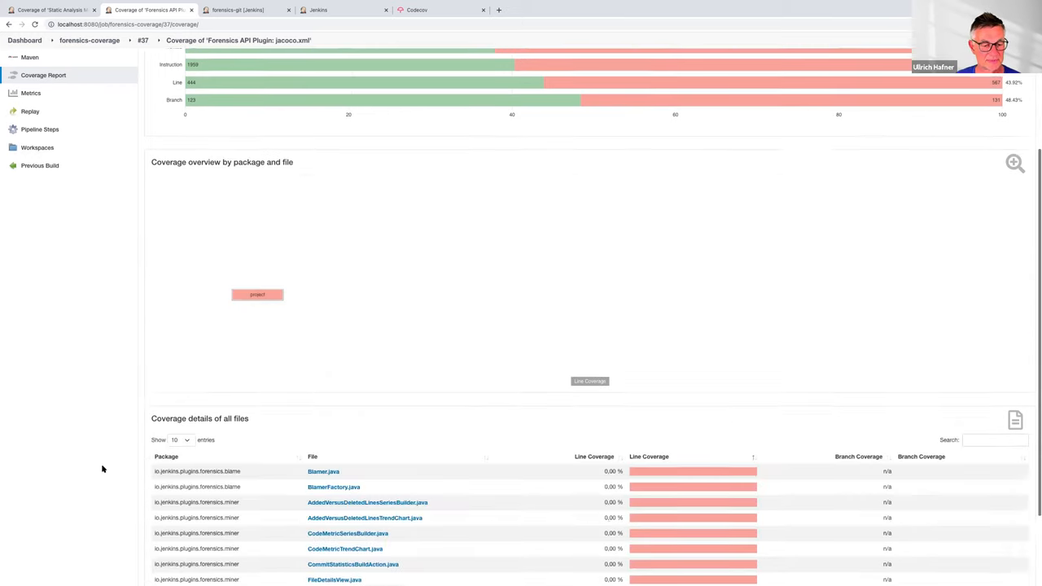
pyautogui.scroll(-3)
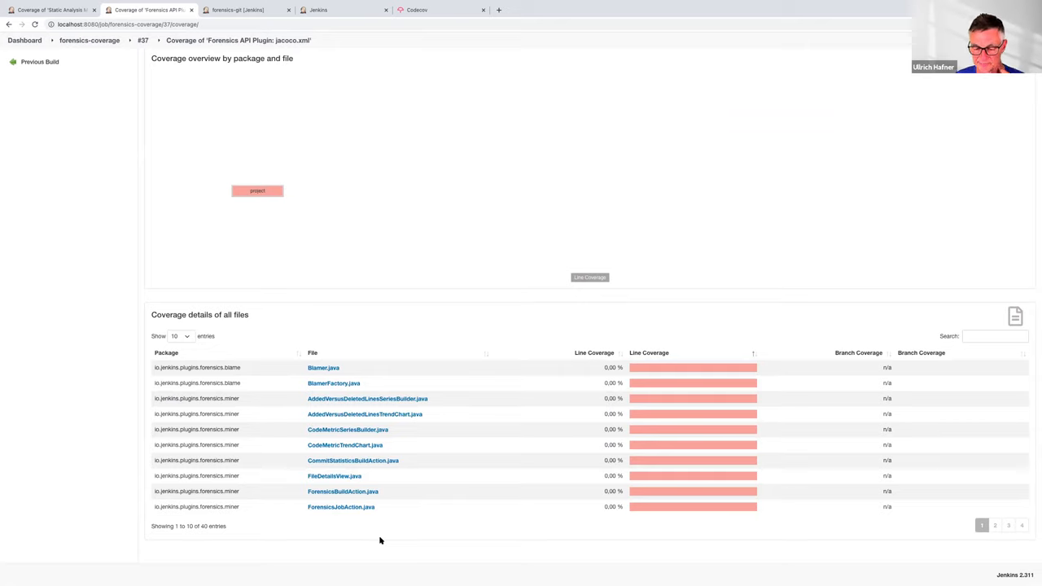
pyautogui.moveTo(369, 422)
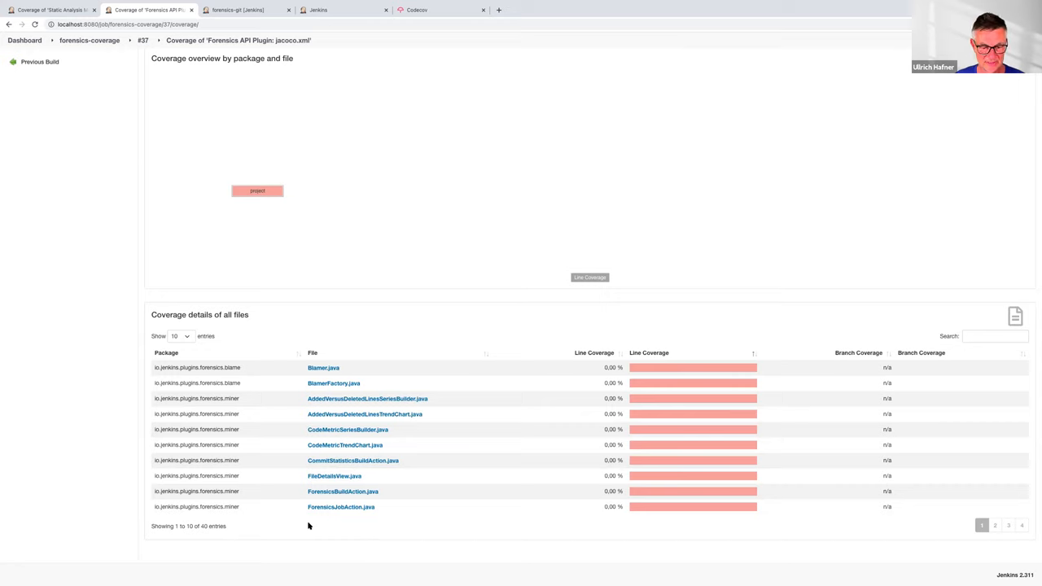
pyautogui.moveTo(275, 469)
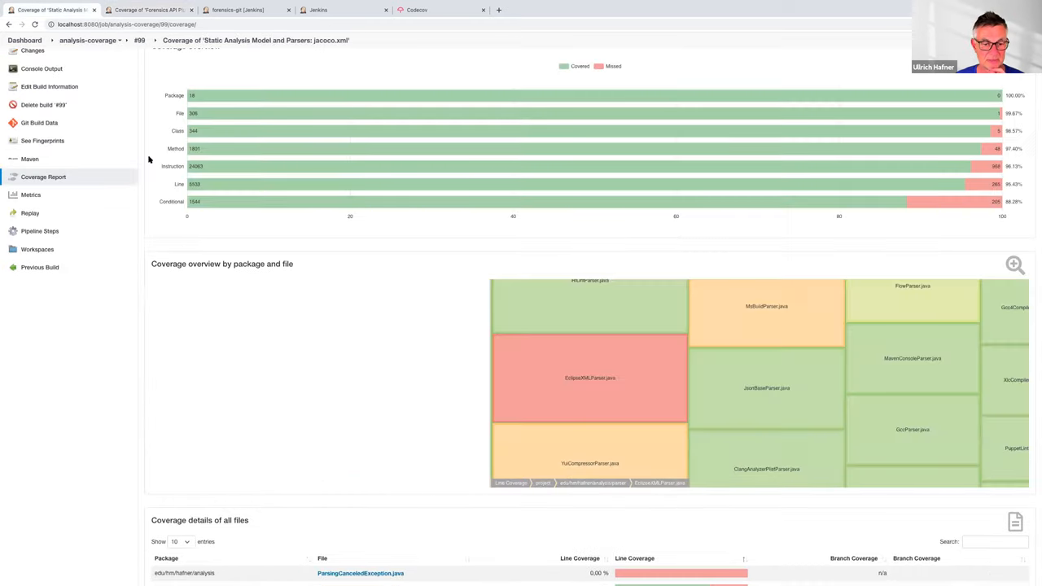
# - Filter the coverage details table with 'ecl' to show the four Eclipse parser files
pyautogui.scroll(-3)
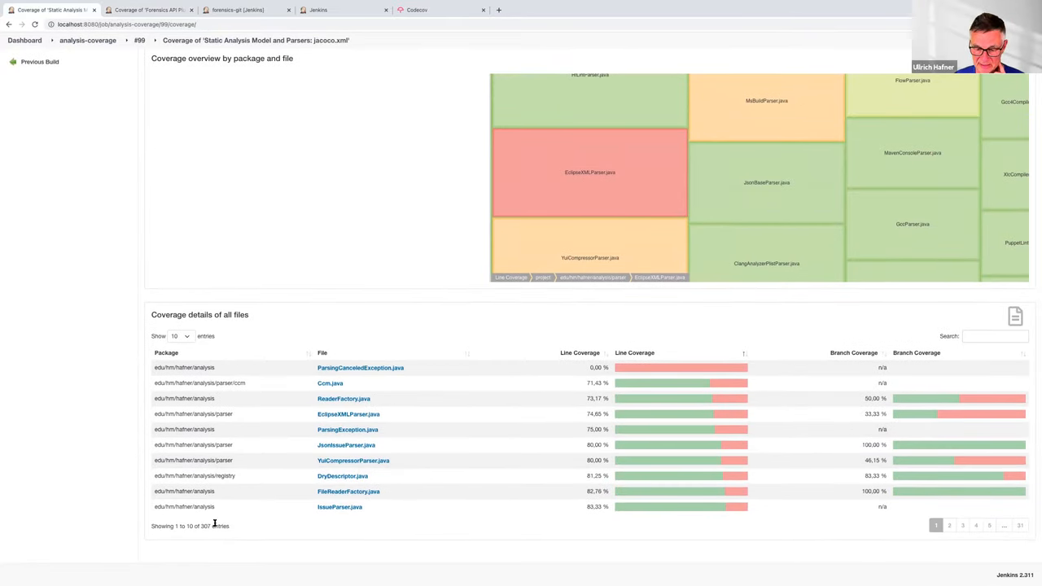
pyautogui.click(993, 336)
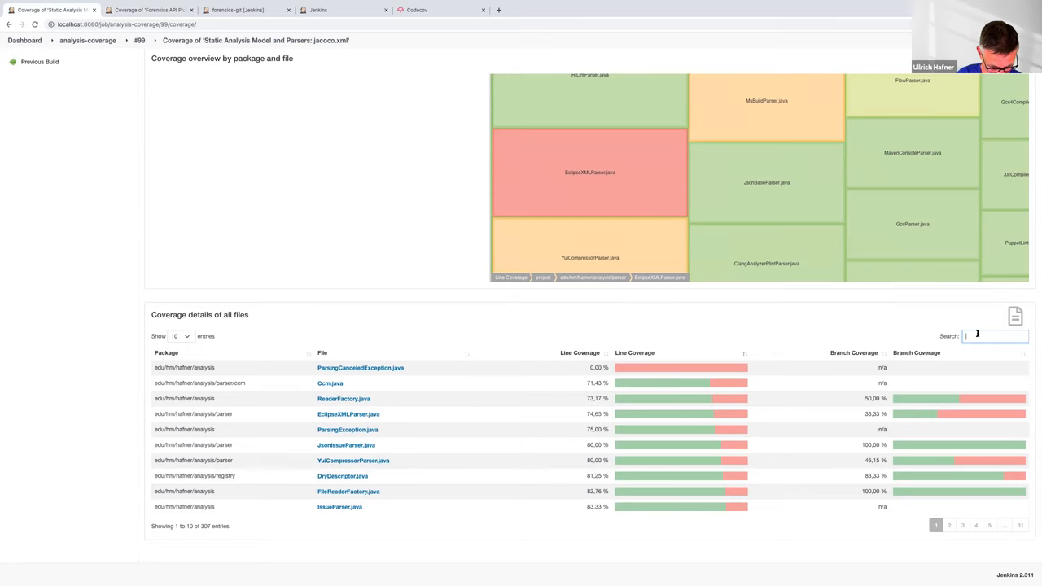
pyautogui.write('ecli')
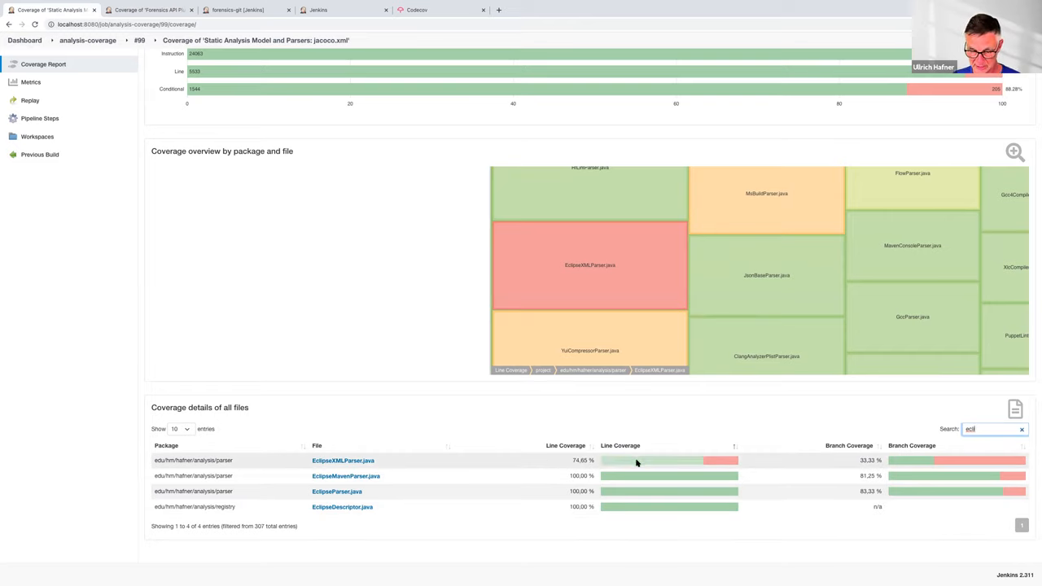
pyautogui.moveTo(809, 461)
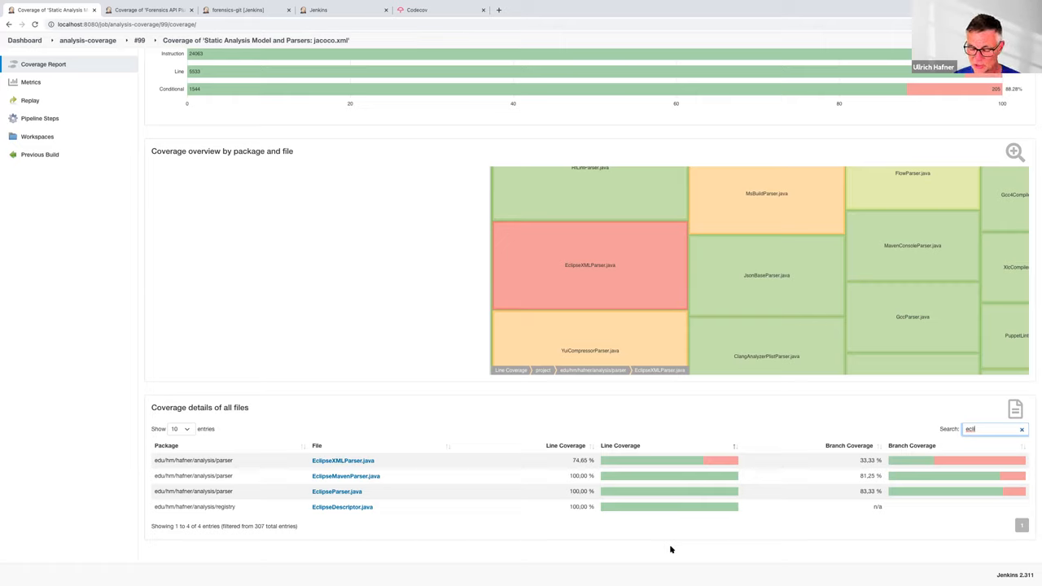
pyautogui.moveTo(621, 463)
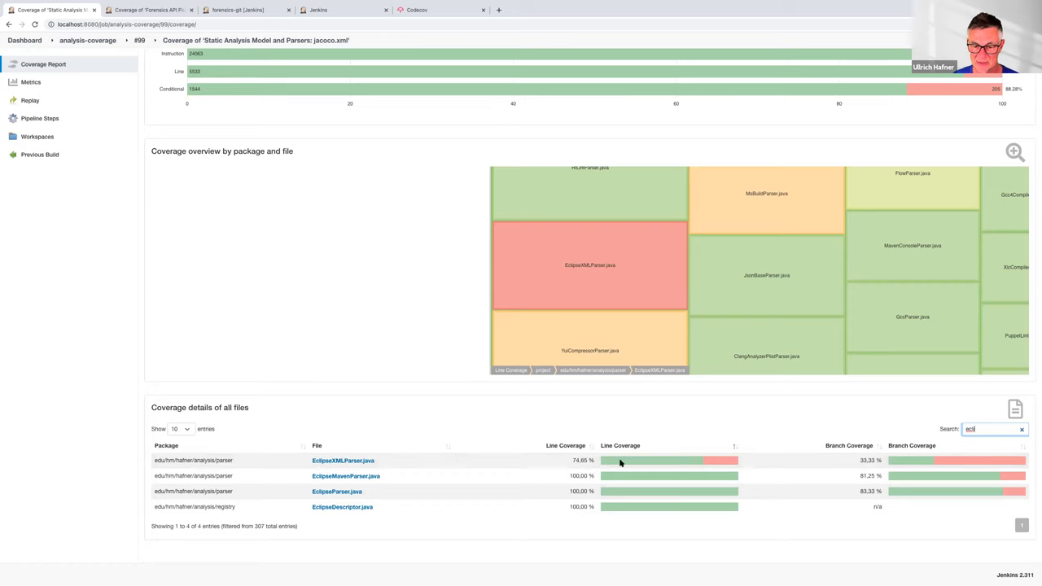
# - Clear the filter and sort the file table by line coverage, highest first
pyautogui.click(1022, 429)
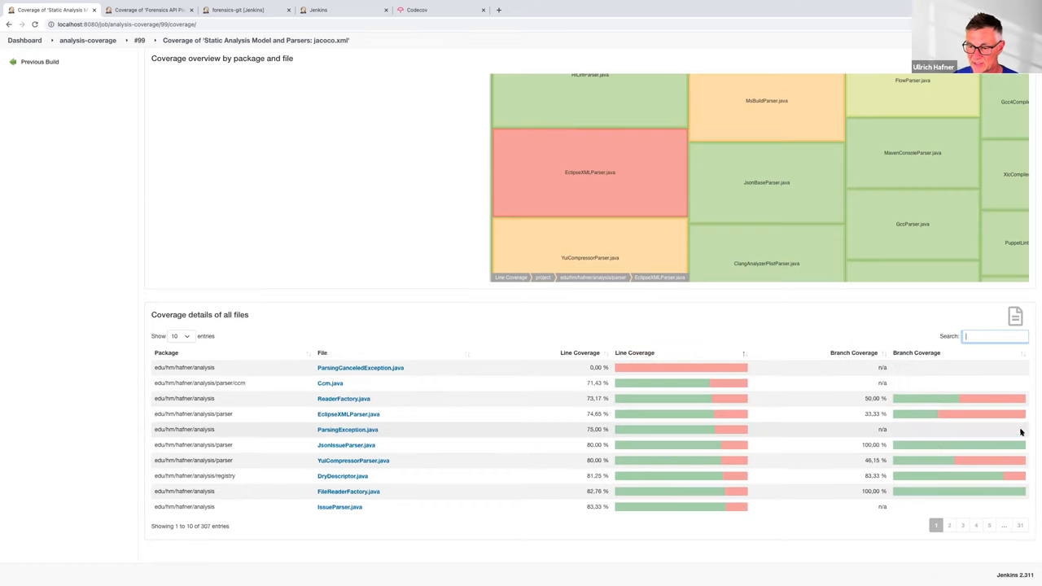
pyautogui.click(635, 352)
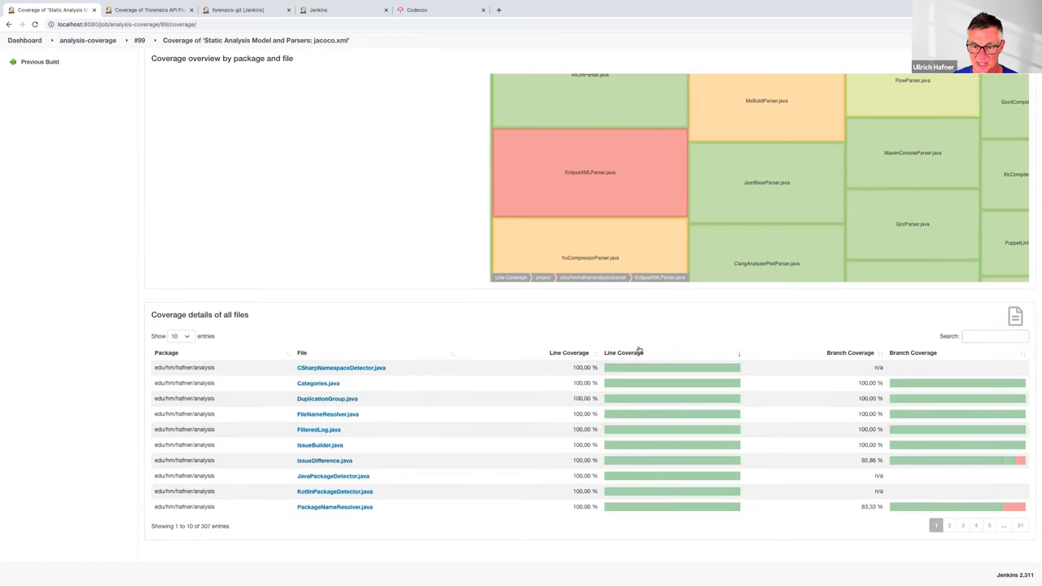
pyautogui.click(580, 353)
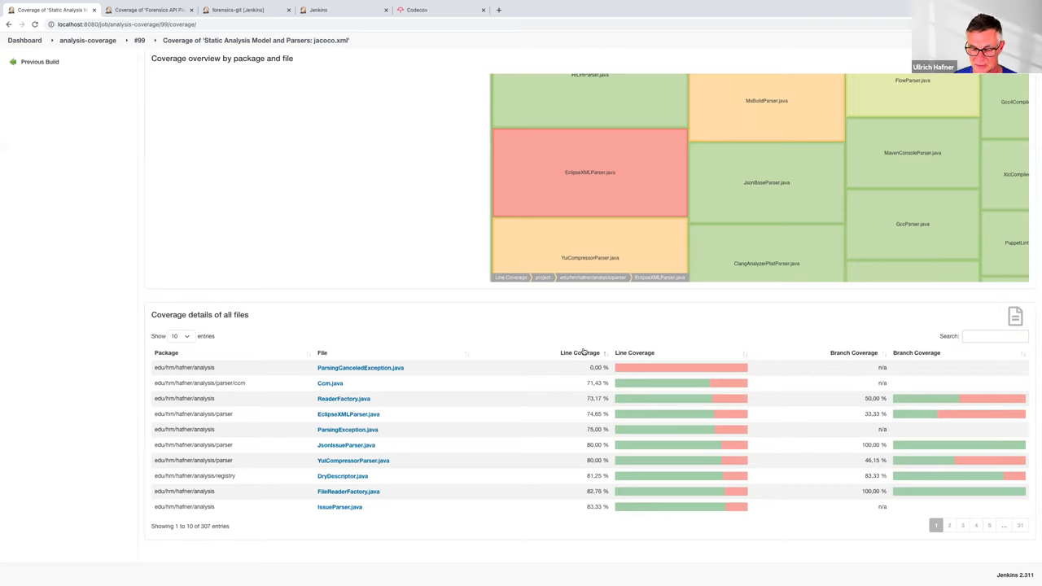
pyautogui.click(579, 352)
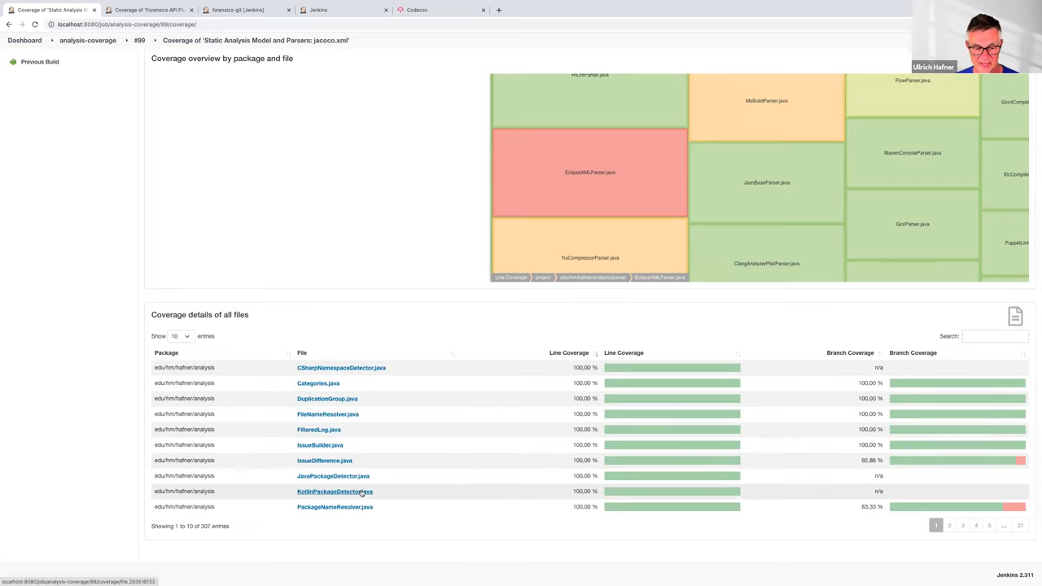
pyautogui.moveTo(320, 444)
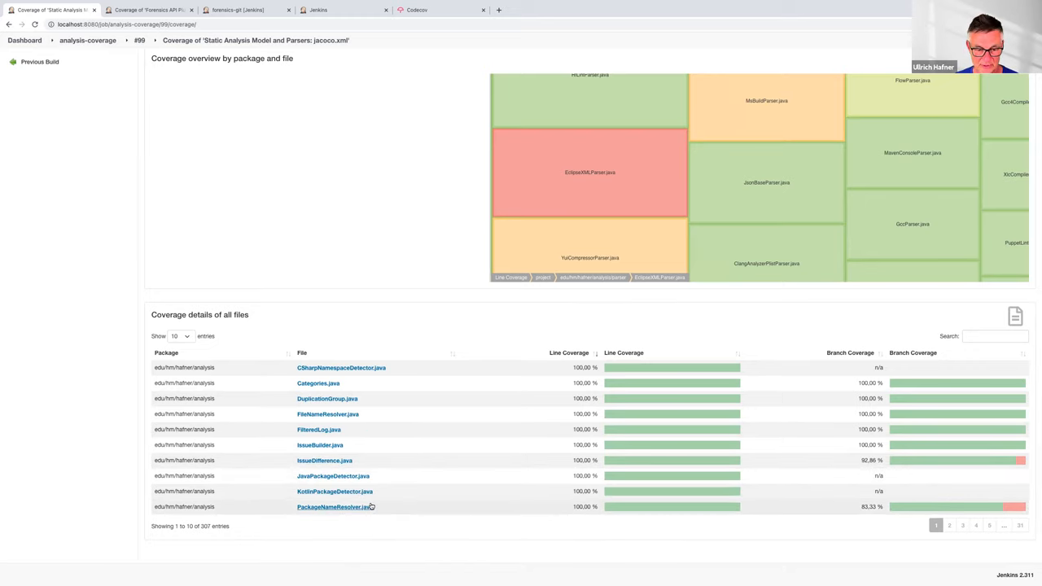
# - Open the coverage page of PackageNameResolver.java
pyautogui.click(334, 507)
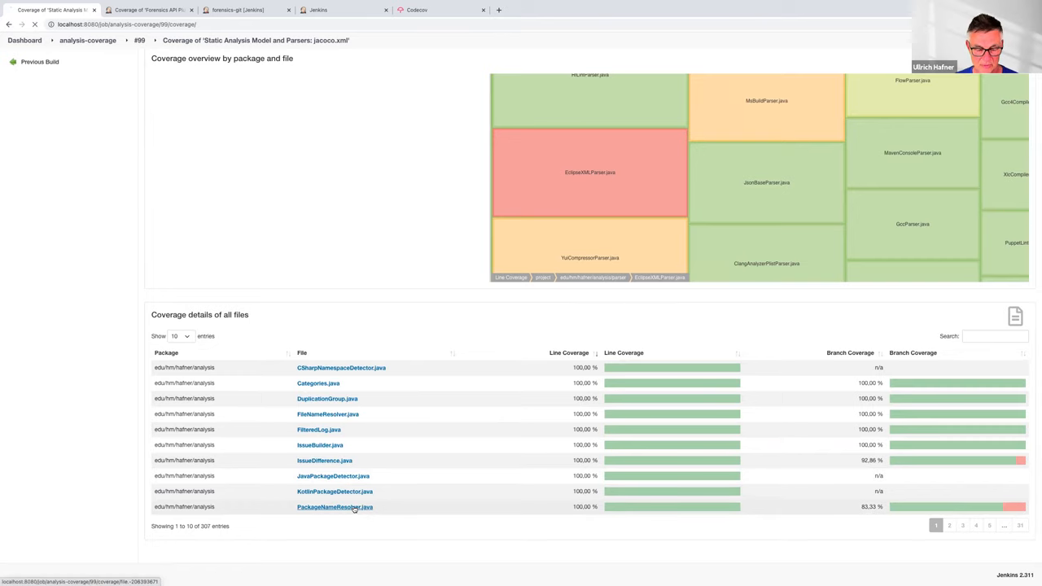
pyautogui.click(335, 507)
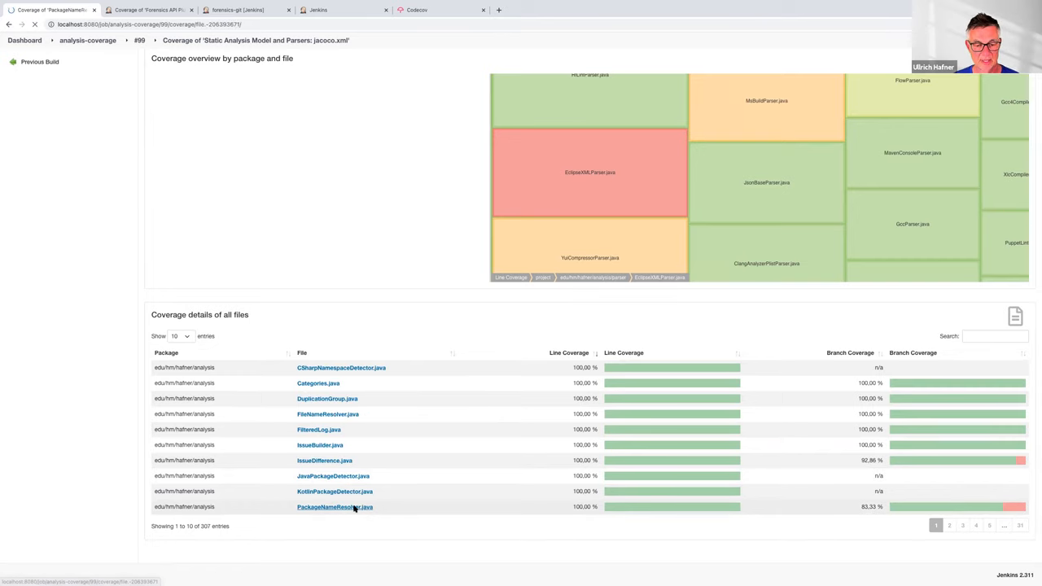
# - Return to the build report, open DuplicationGroup.java, then view the Forensics API Plugin report
pyautogui.click(335, 507)
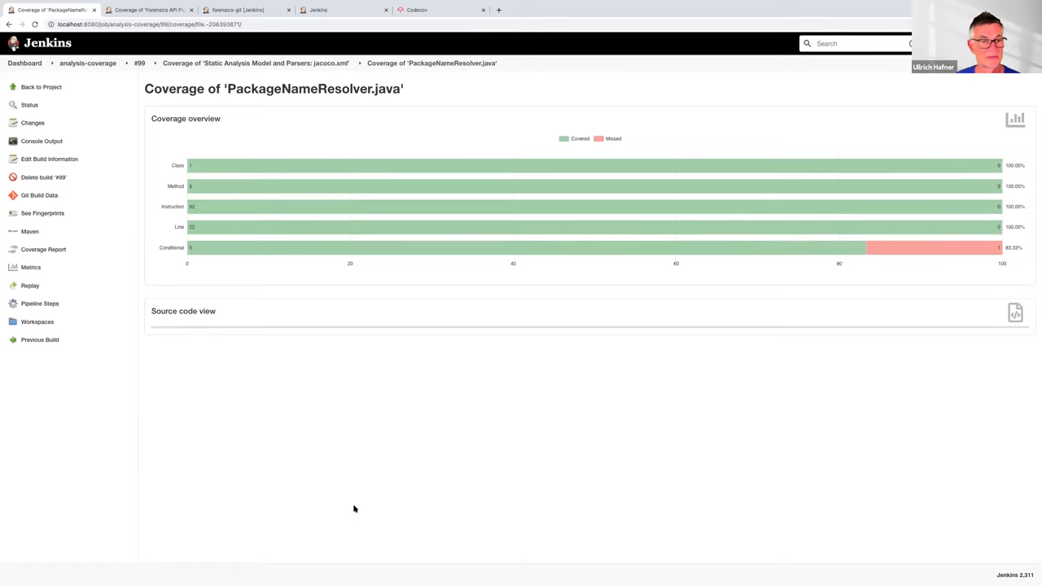
pyautogui.moveTo(299, 363)
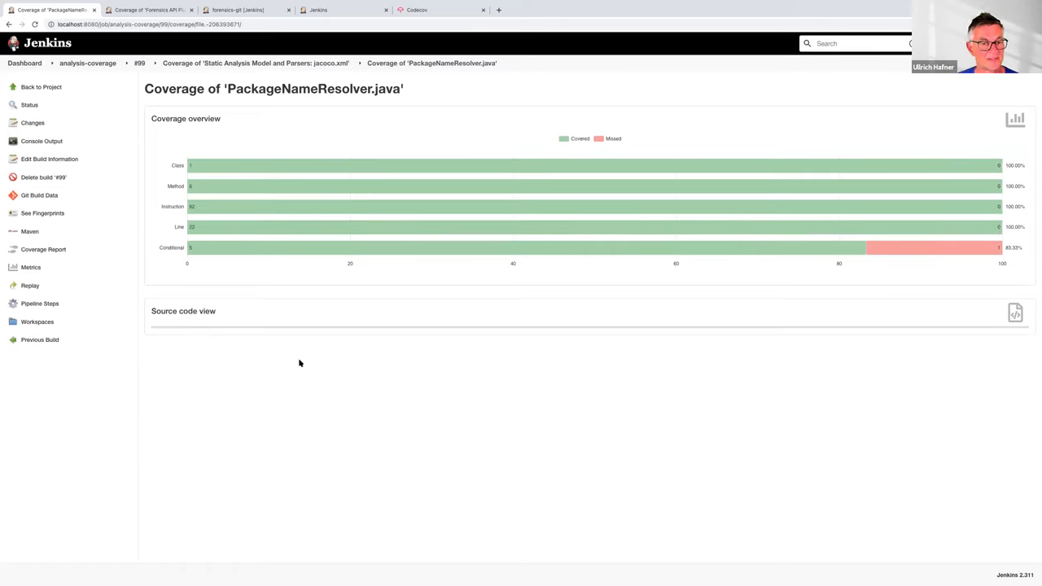
pyautogui.click(41, 141)
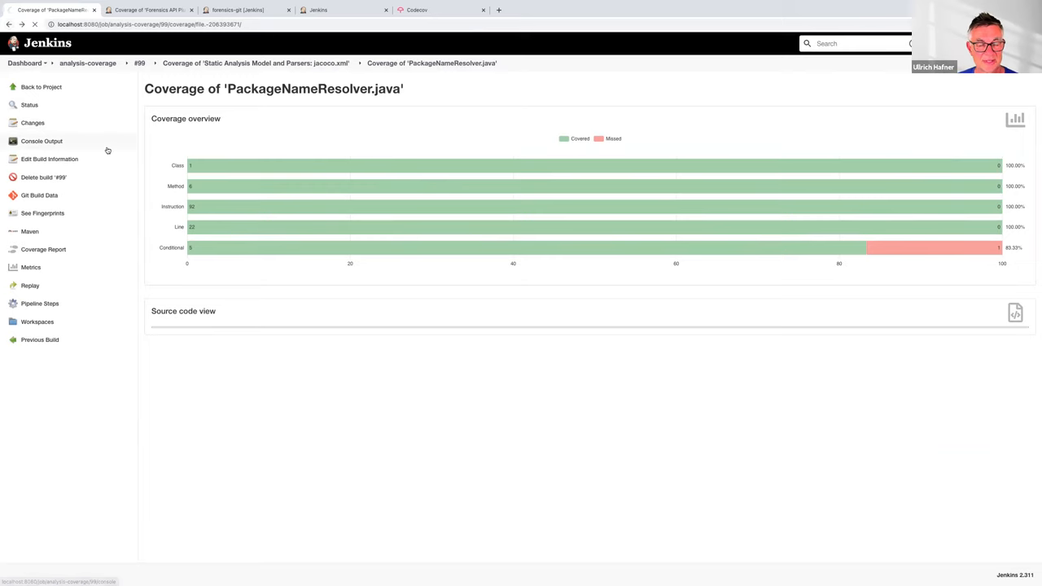
pyautogui.click(254, 63)
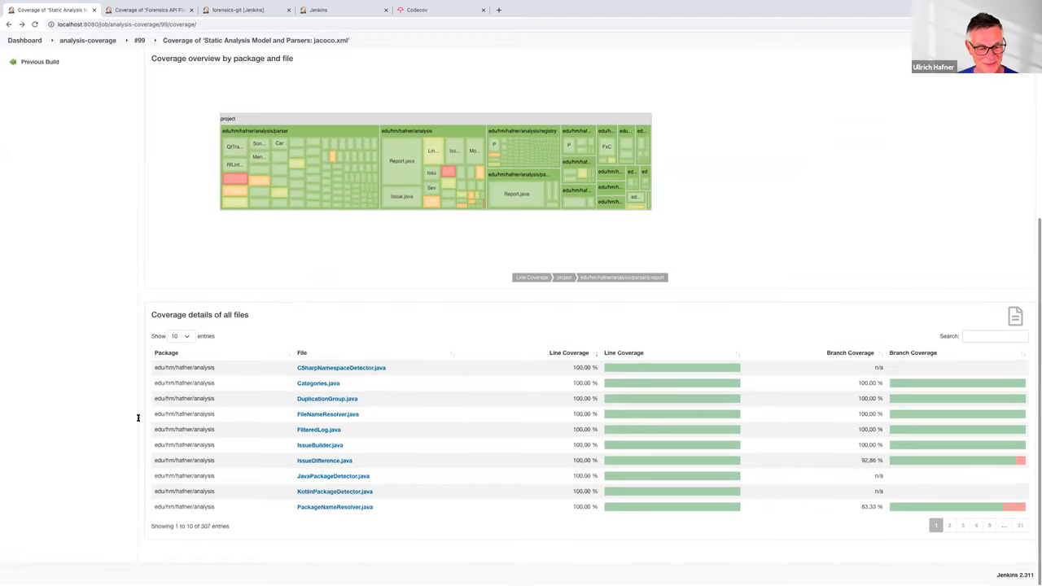
pyautogui.click(327, 399)
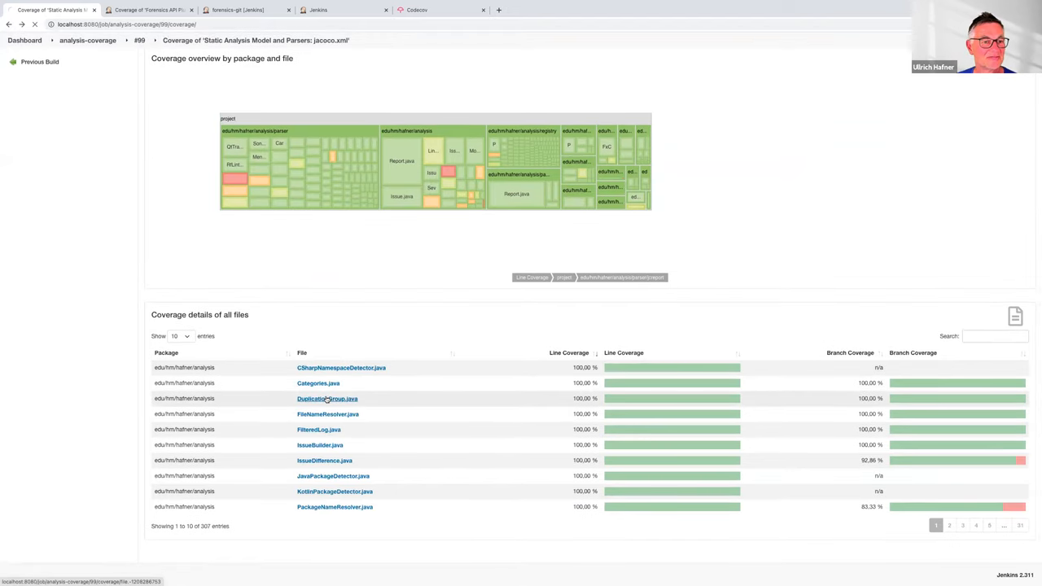
pyautogui.click(328, 398)
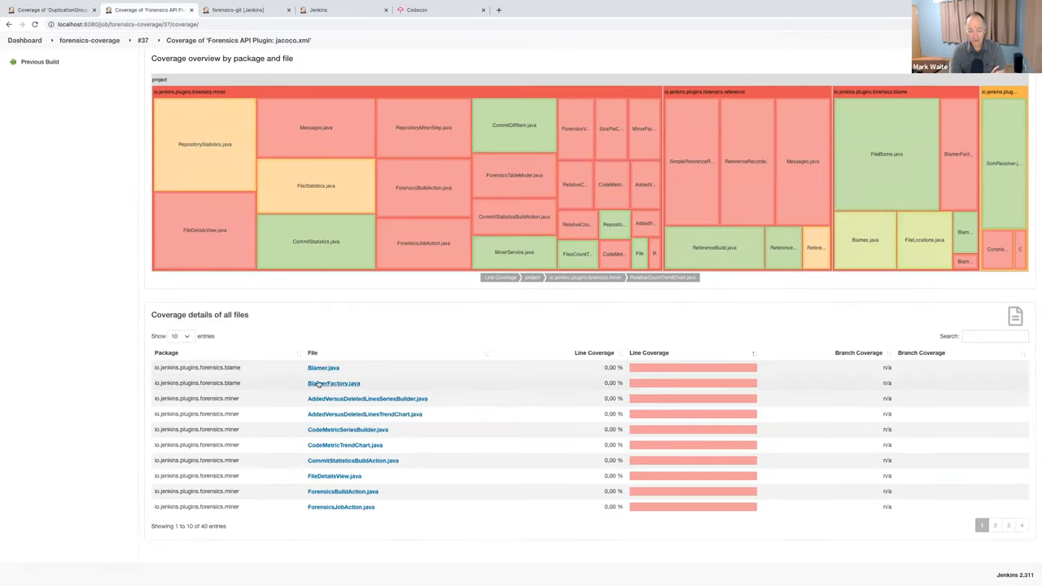
pyautogui.click(334, 383)
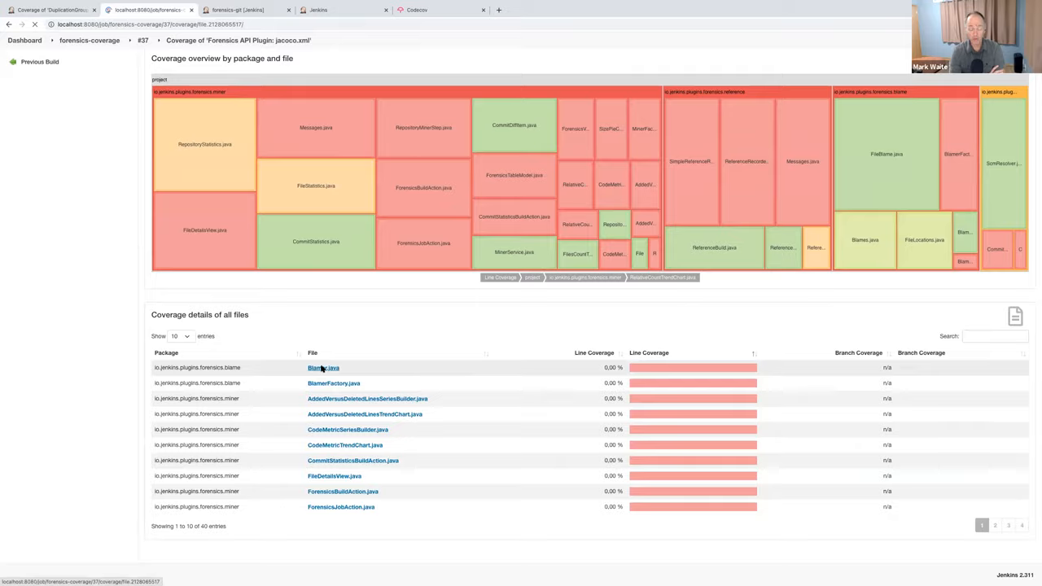
pyautogui.click(323, 367)
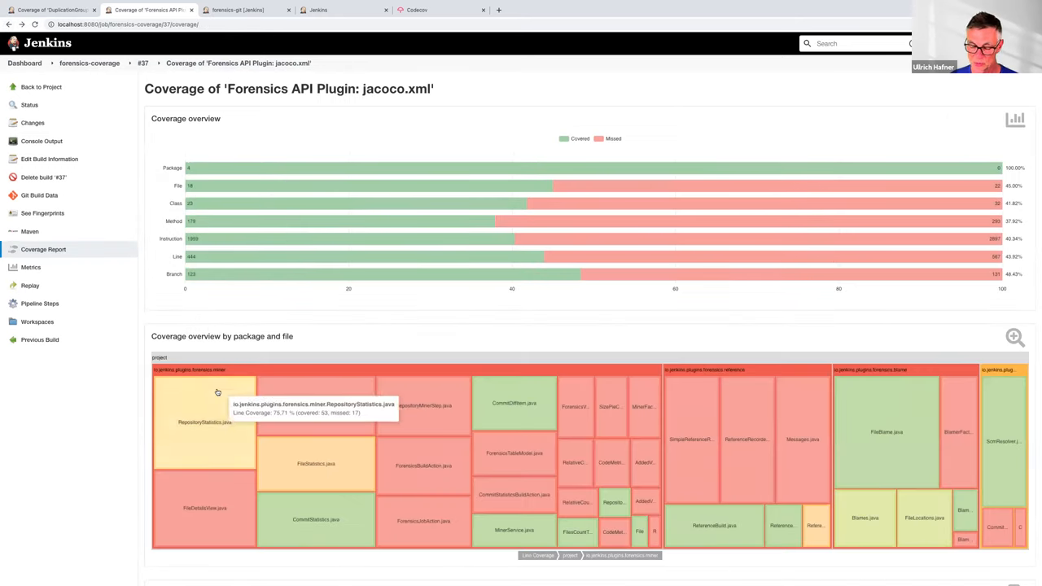
pyautogui.moveTo(113, 458)
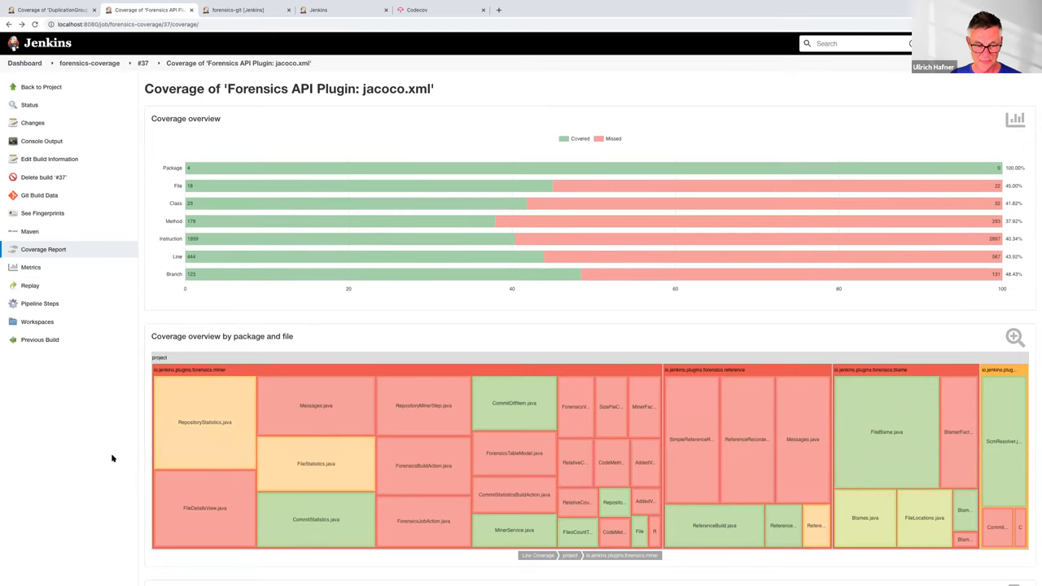
pyautogui.scroll(-3)
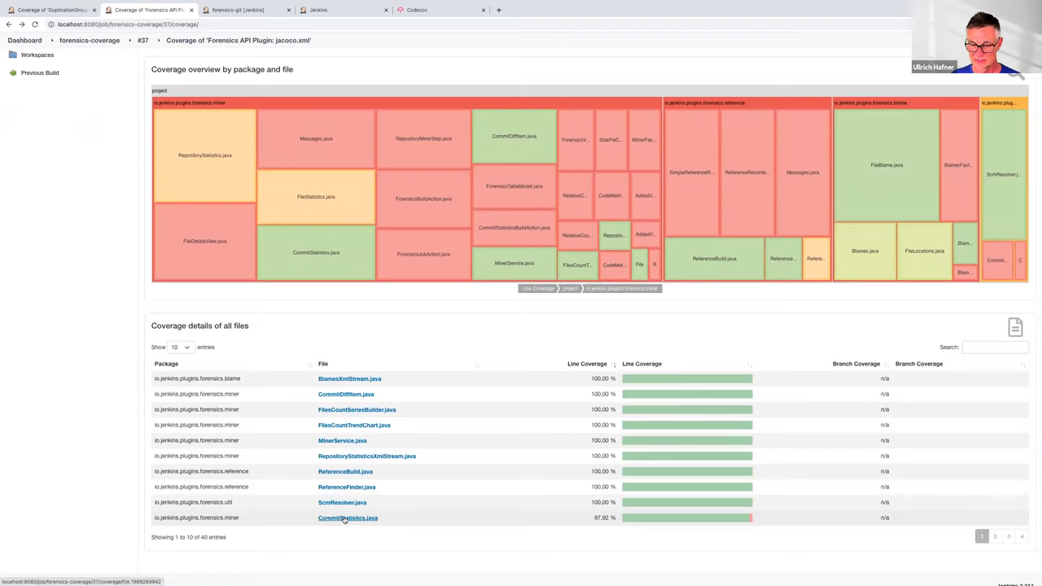
# - Open CommitStatistics.java's coverage page and scroll to its green-shaded source code
pyautogui.click(347, 518)
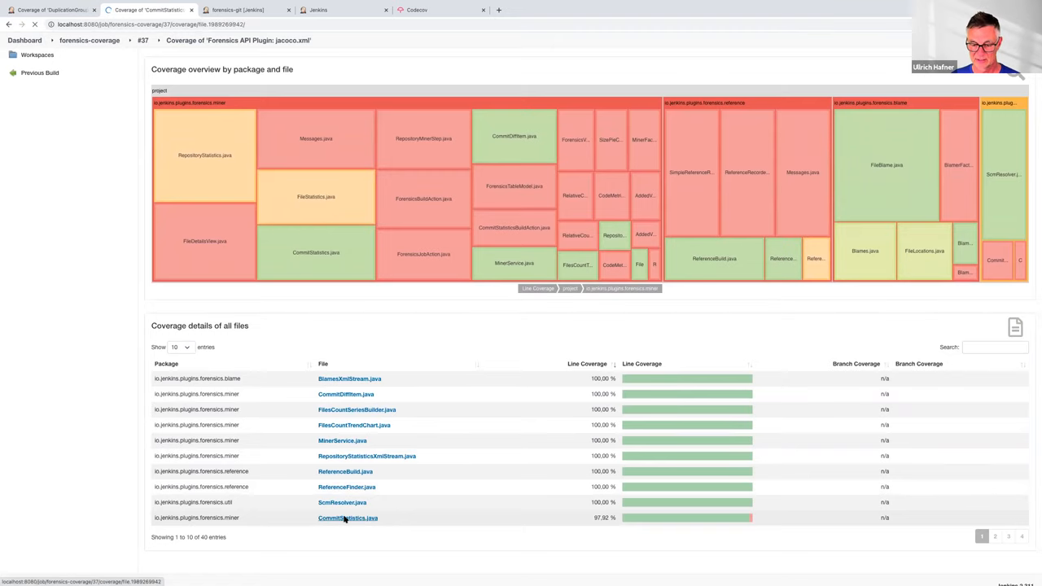
pyautogui.click(347, 518)
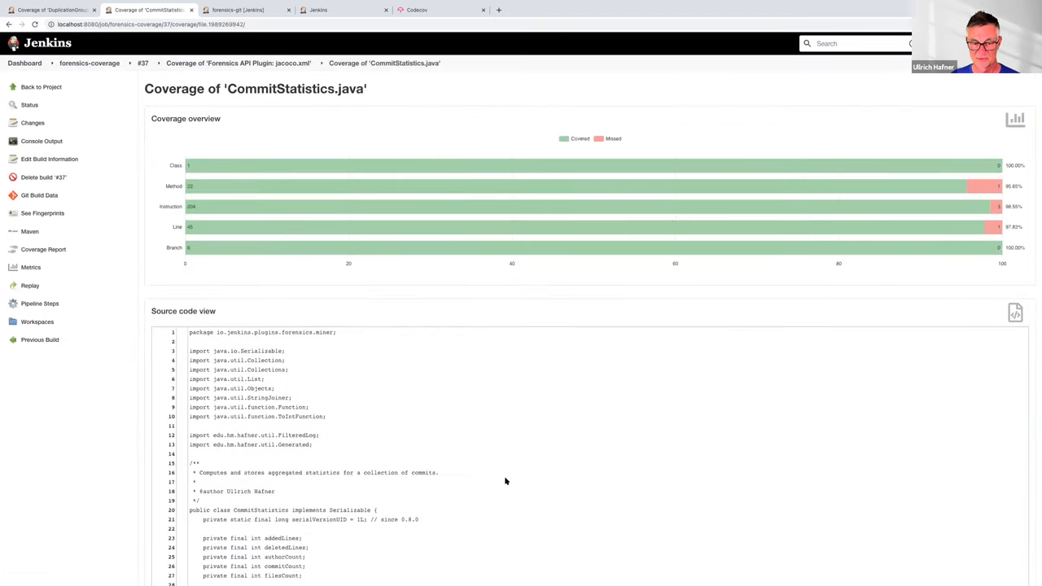
pyautogui.scroll(-3)
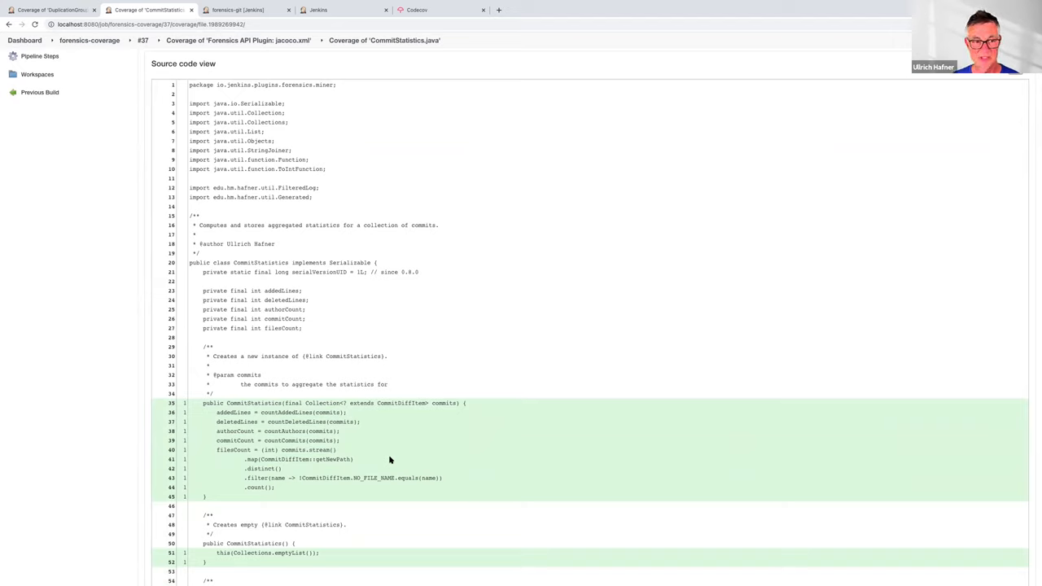
pyautogui.moveTo(407, 320)
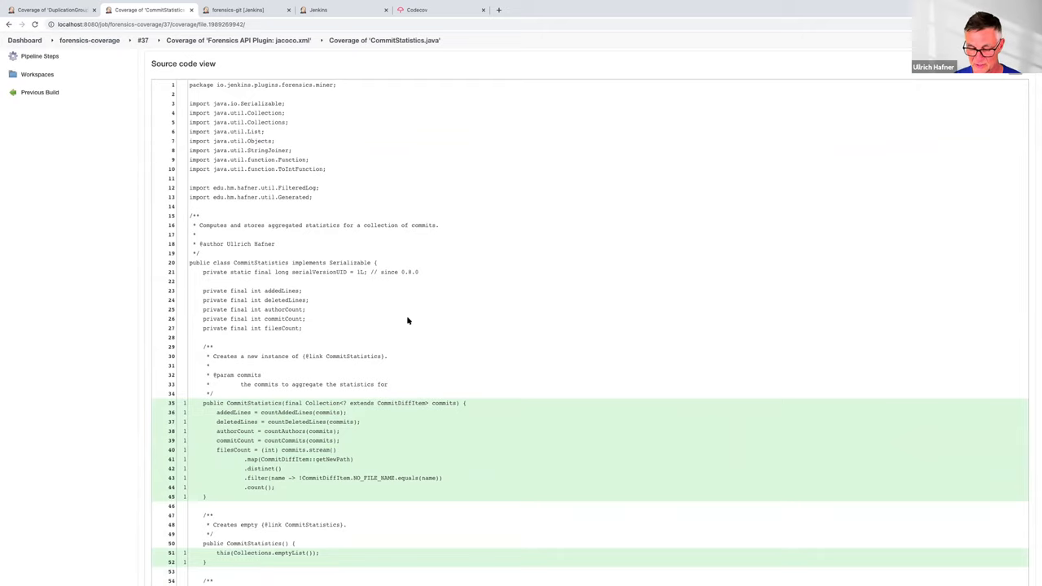
pyautogui.scroll(-3)
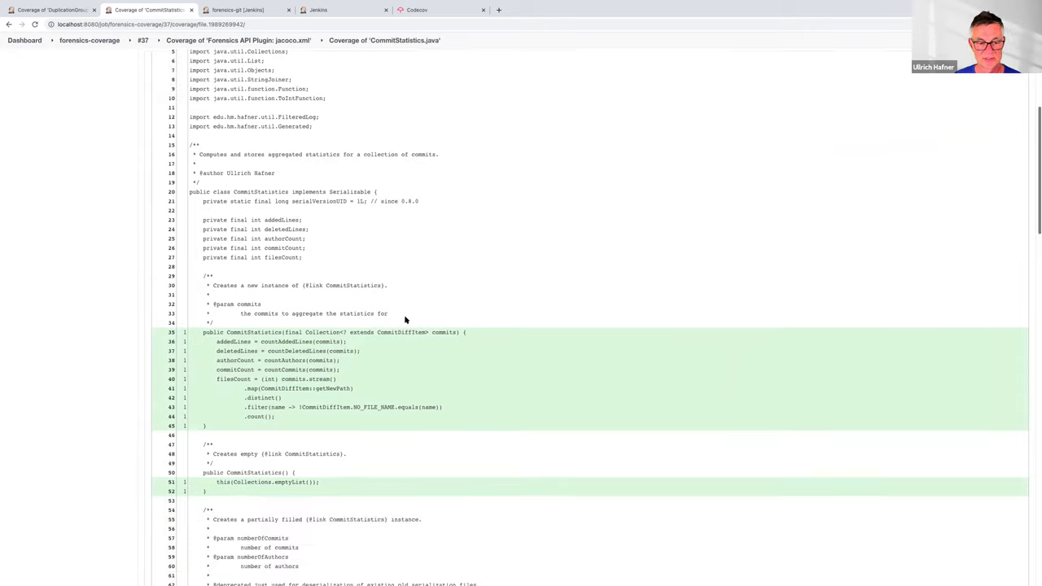
pyautogui.scroll(-3)
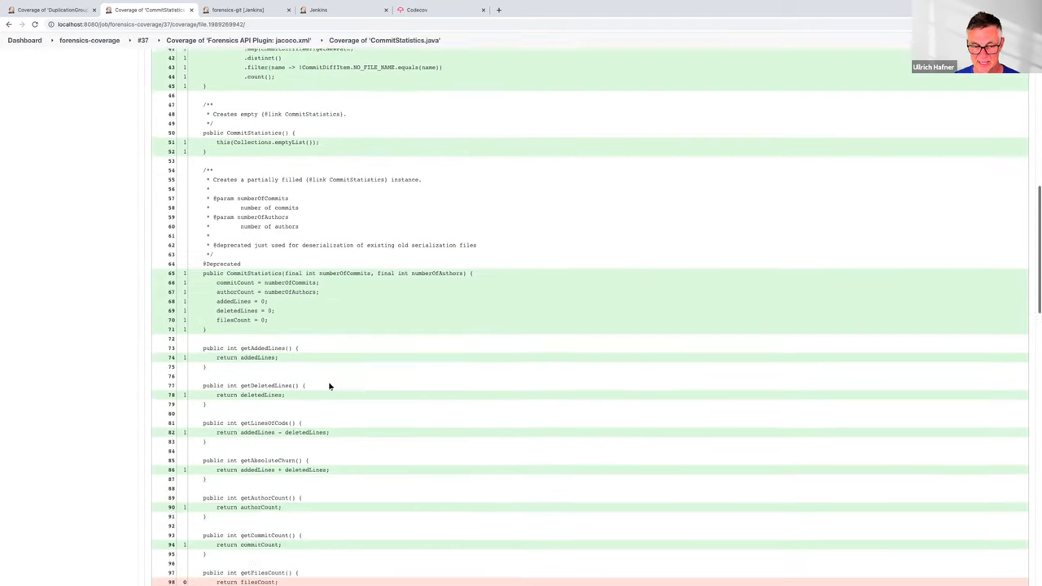
pyautogui.scroll(-3)
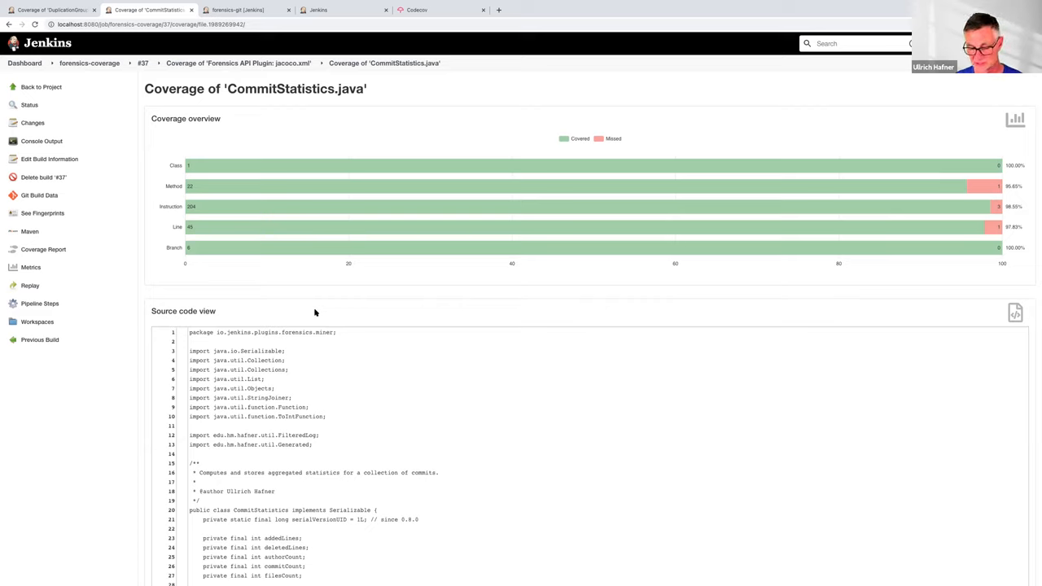
# - Return to the Forensics API Plugin jacoco.xml report and scroll to the treemap and file table
pyautogui.click(238, 62)
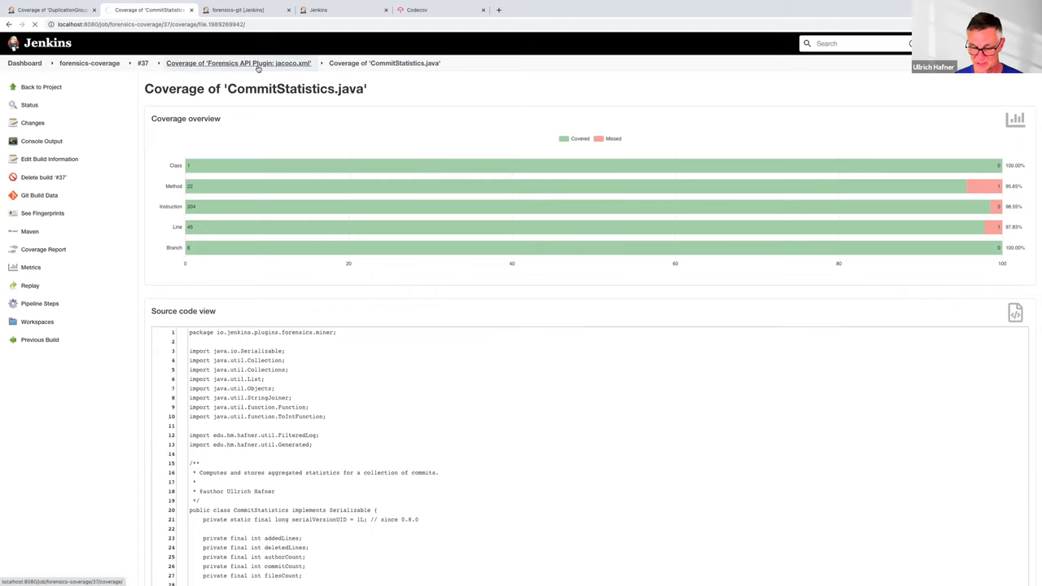
pyautogui.click(239, 62)
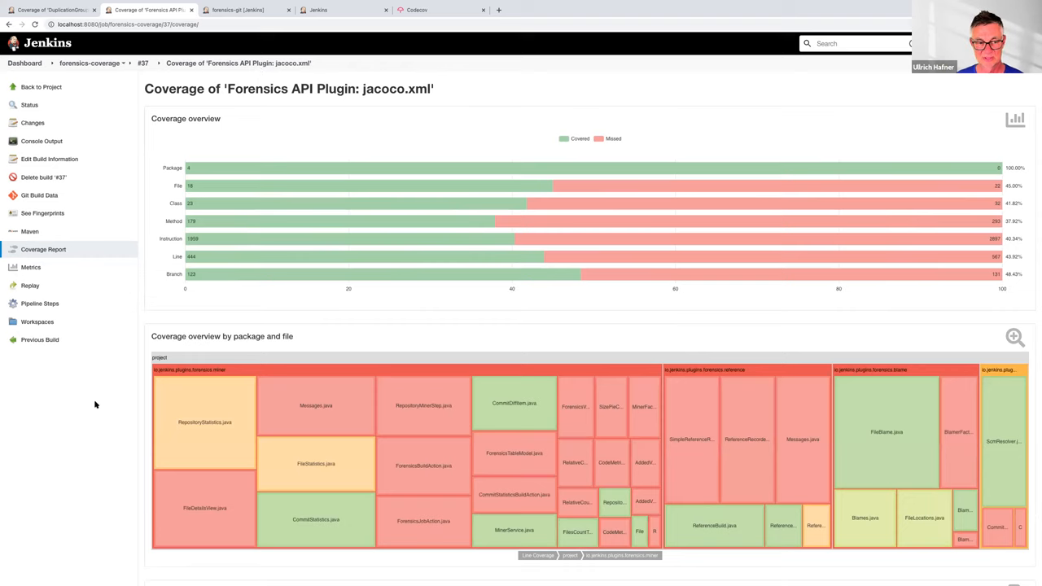
pyautogui.scroll(-3)
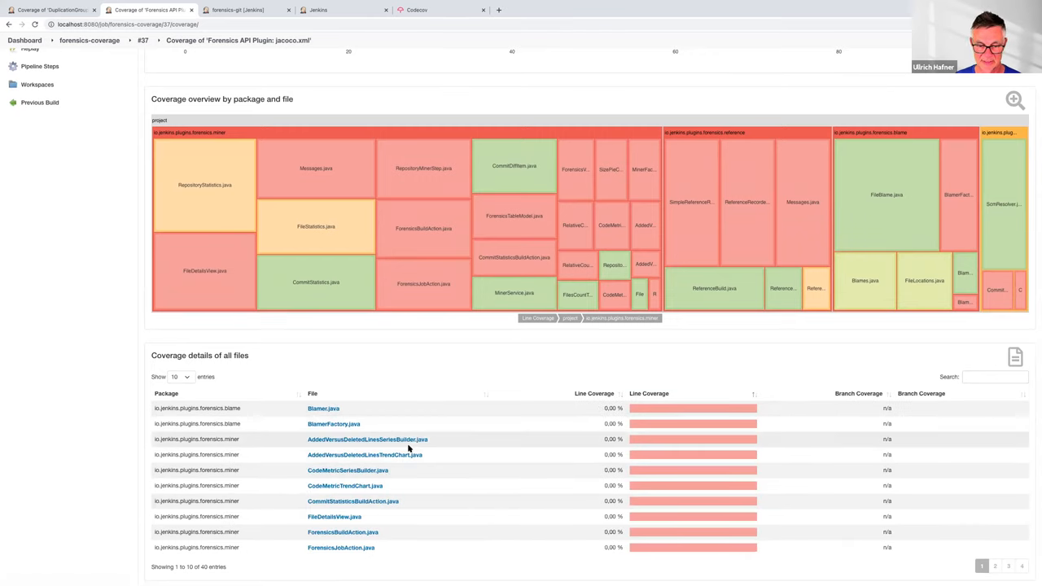
# - Open the 0%-coverage page of AddedVersusDeletedLinesTrendChart.java
pyautogui.click(365, 455)
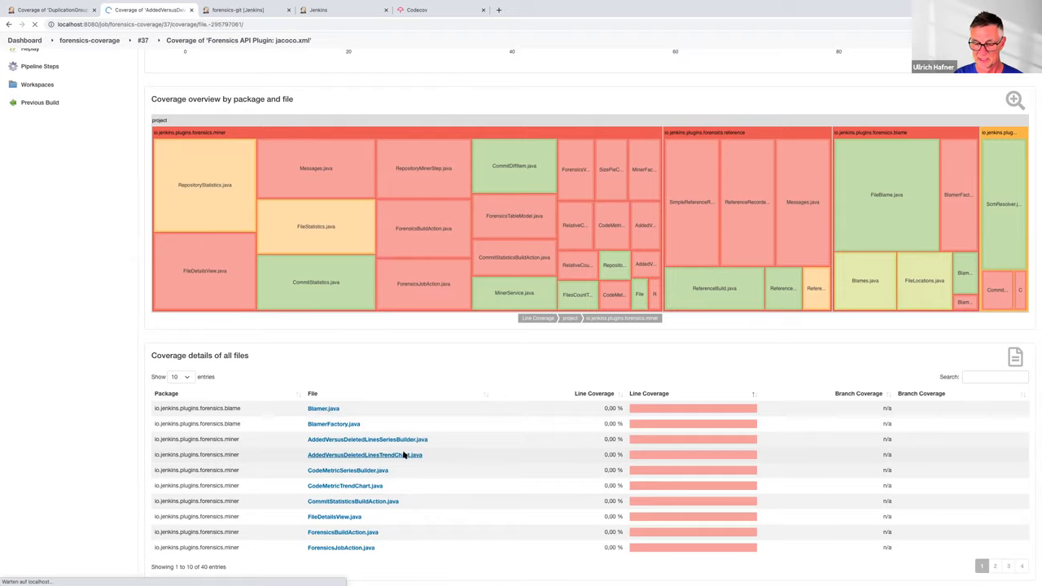
pyautogui.click(365, 454)
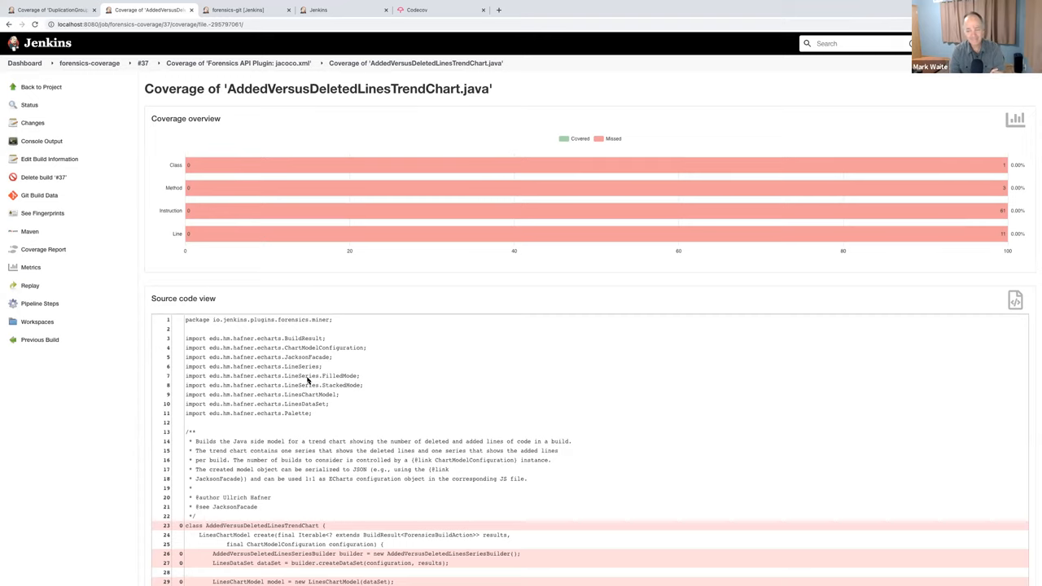
pyautogui.moveTo(291, 114)
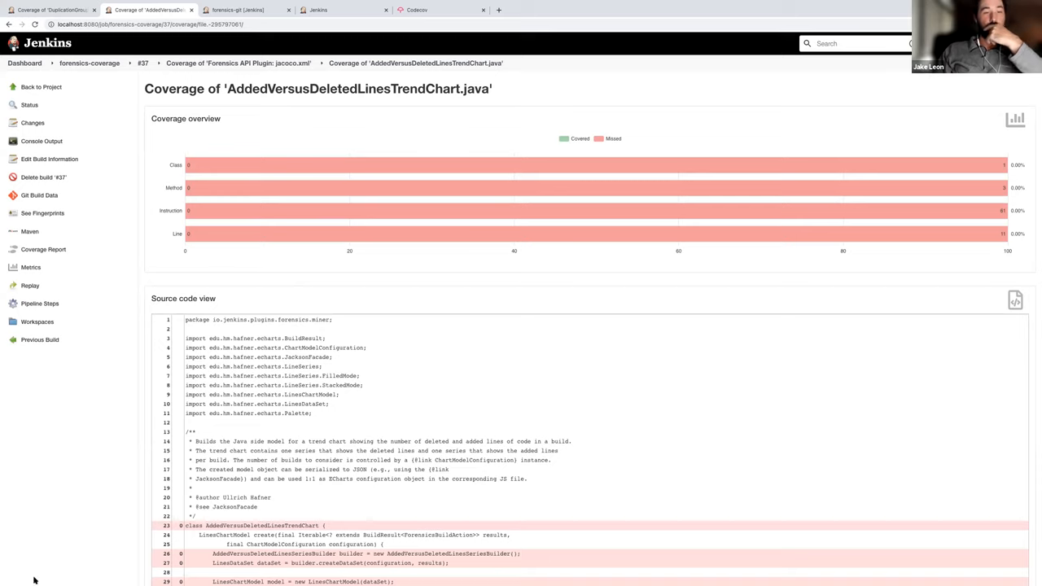
pyautogui.moveTo(693, 448)
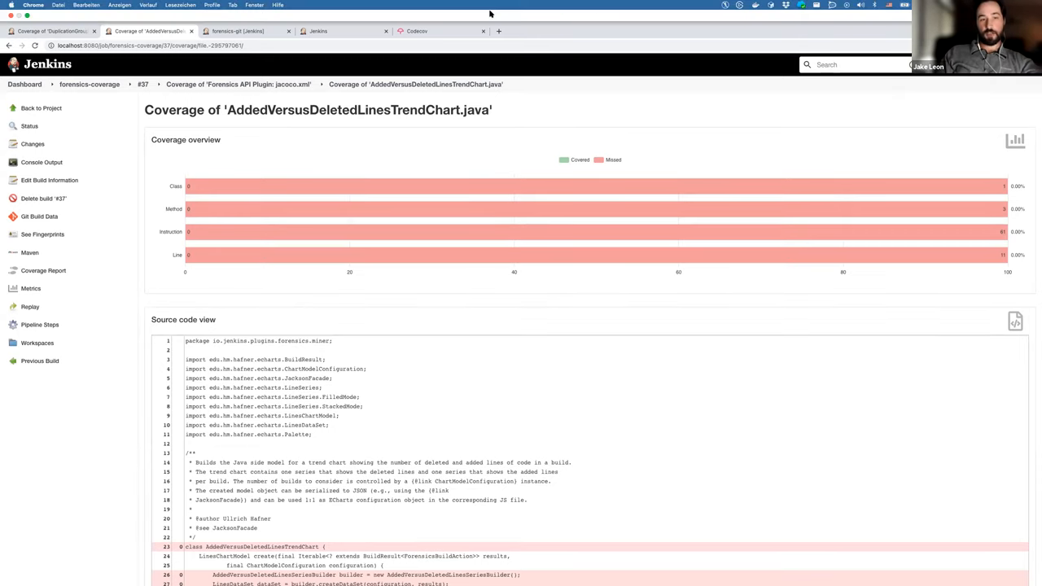
# - Scroll the file source view, then return to the Forensics API Plugin jacoco.xml report
pyautogui.scroll(-3)
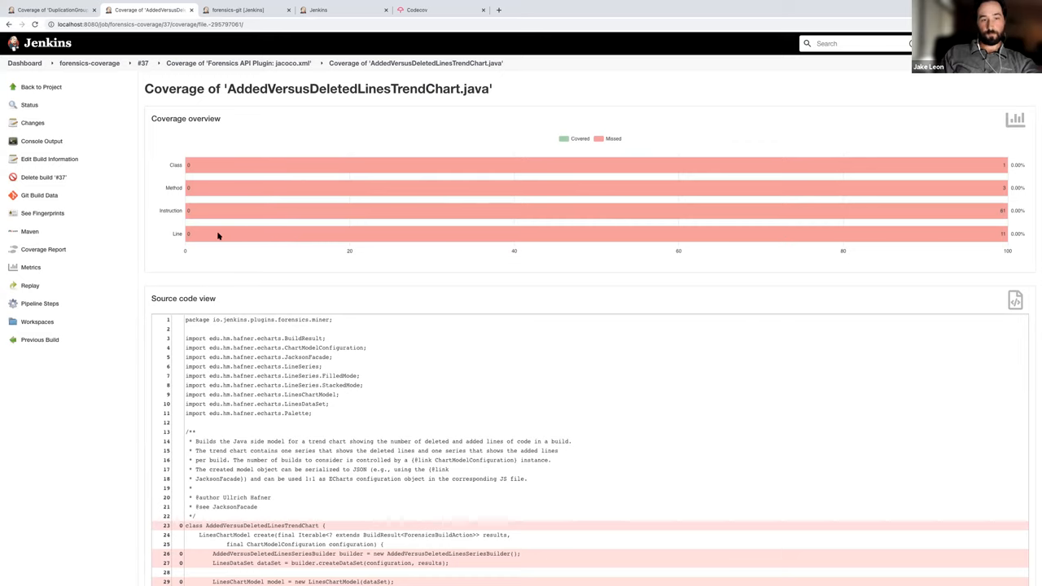
pyautogui.moveTo(518, 269)
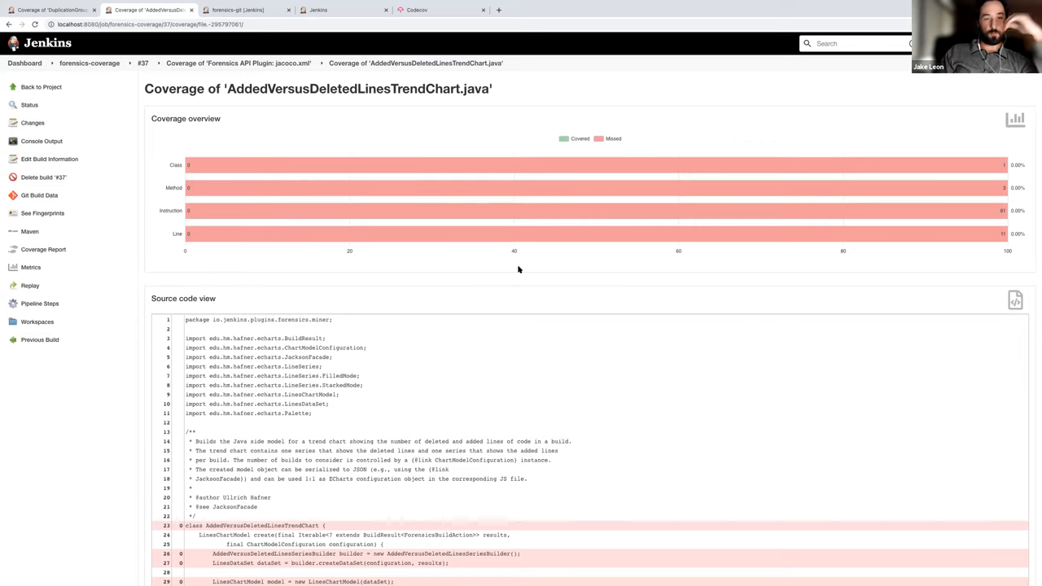
pyautogui.moveTo(495, 286)
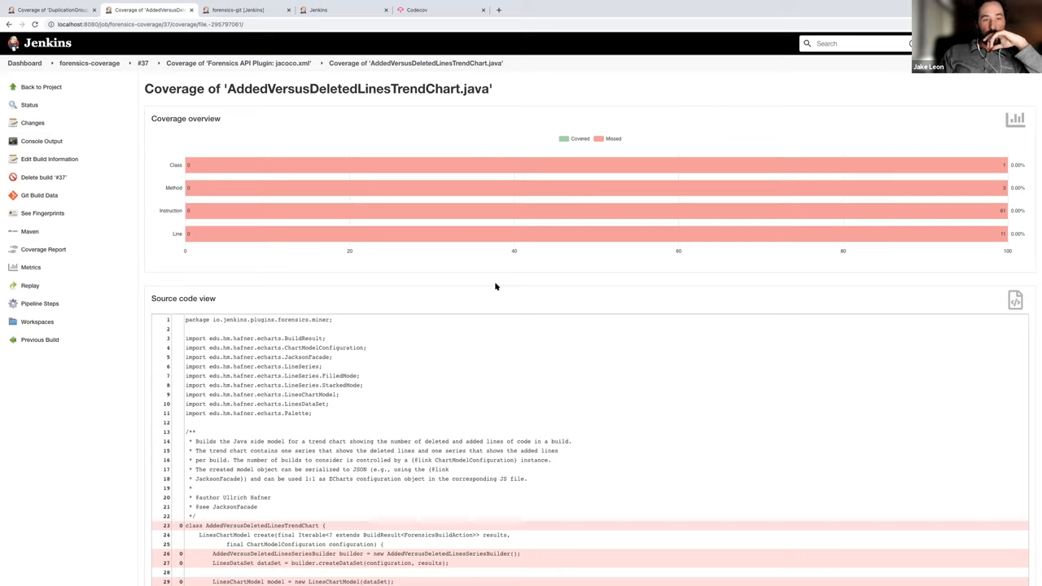
pyautogui.moveTo(135, 437)
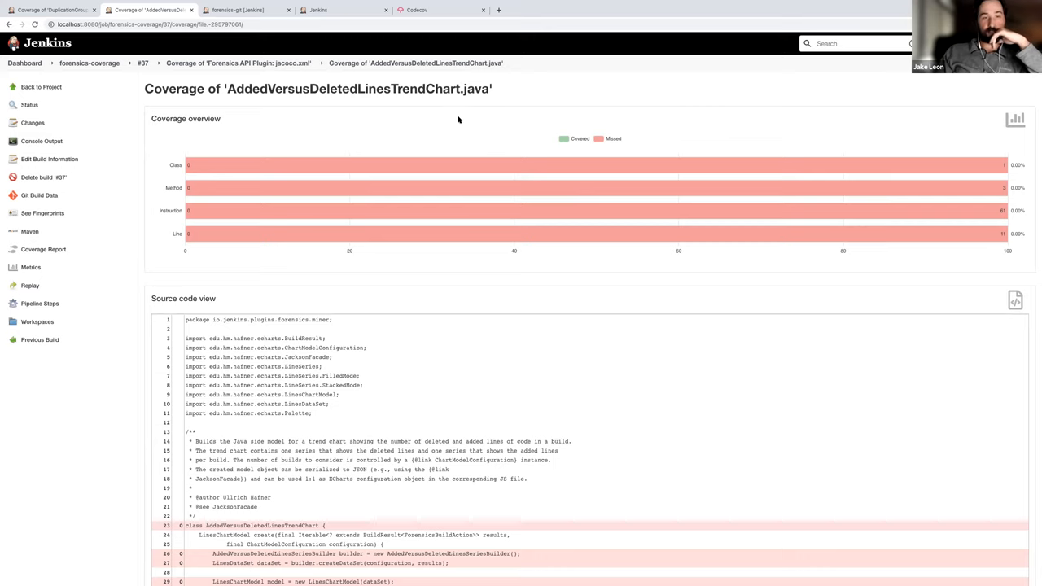
pyautogui.moveTo(523, 453)
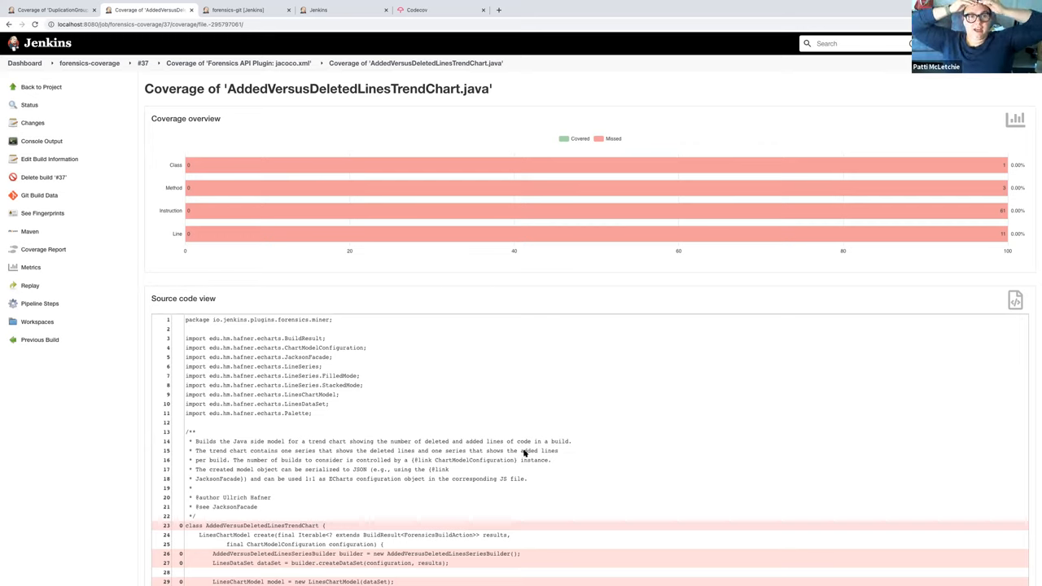
pyautogui.moveTo(653, 523)
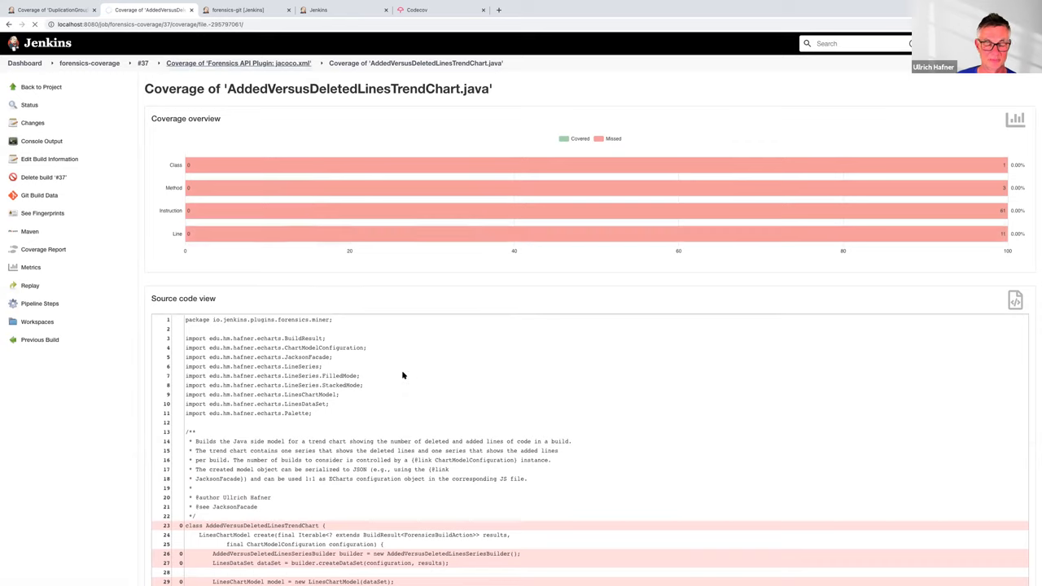
pyautogui.click(238, 63)
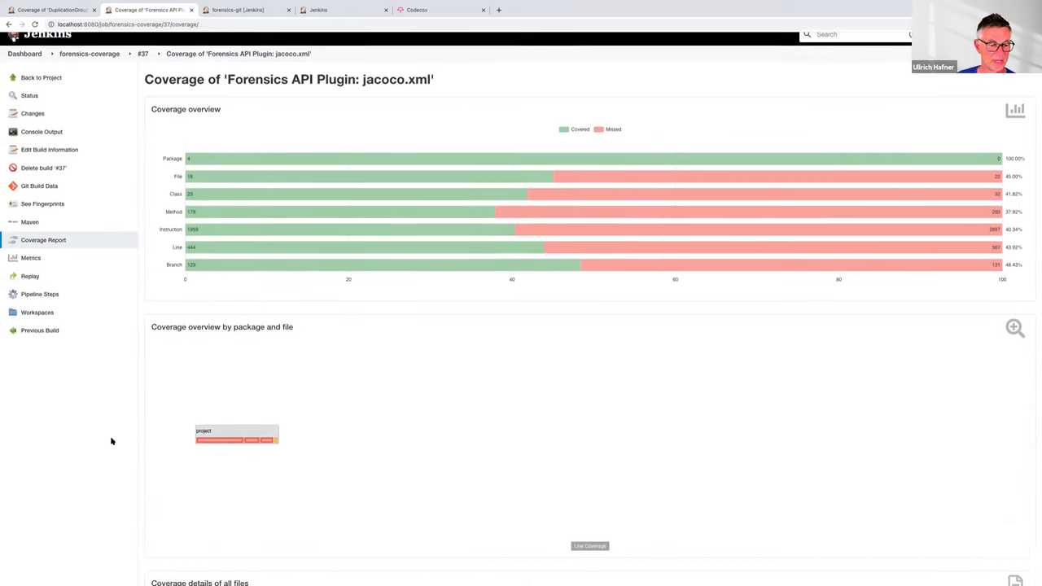
pyautogui.scroll(-3)
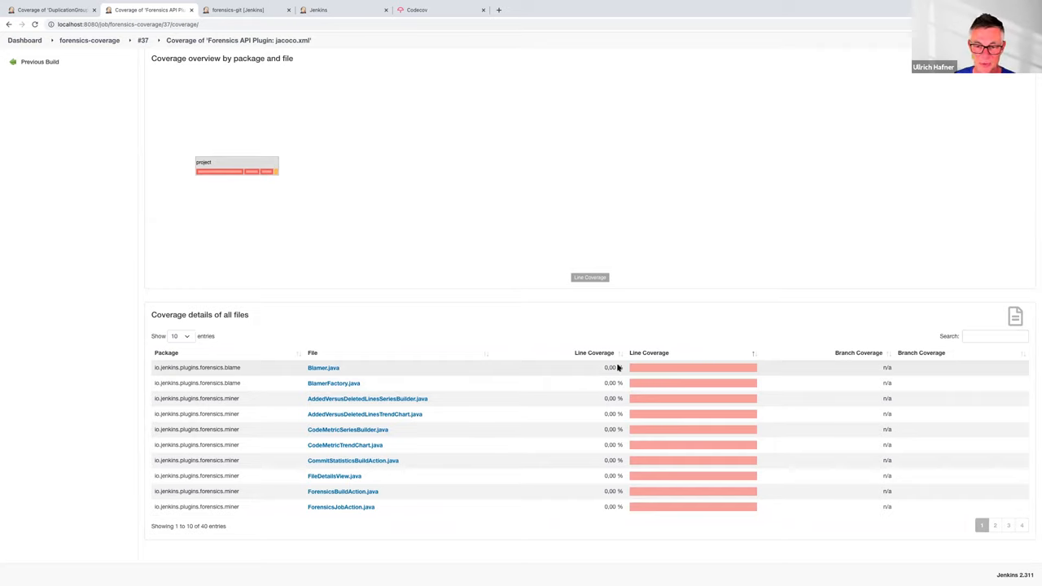
pyautogui.moveTo(654, 439)
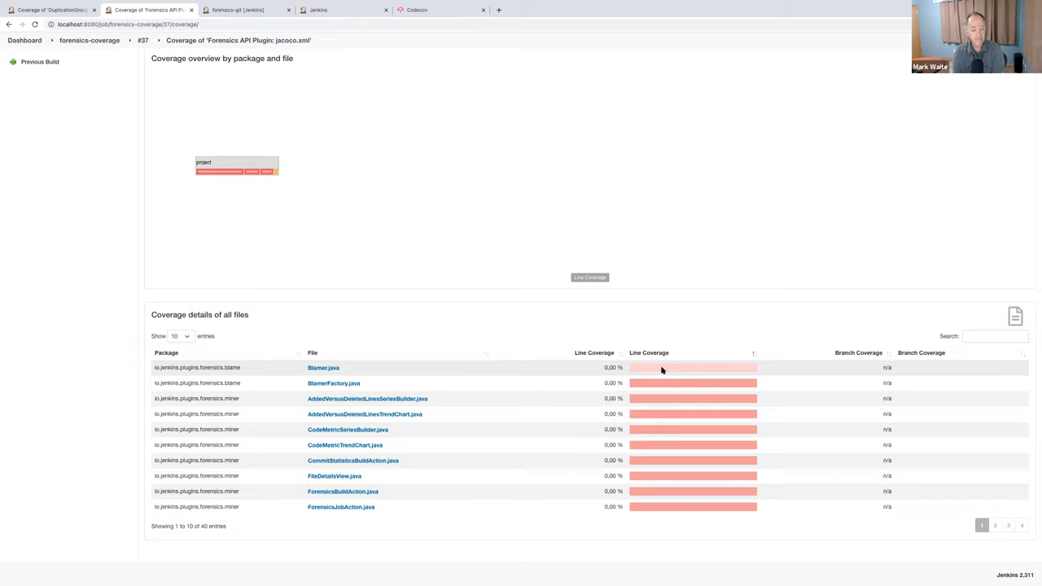
pyautogui.moveTo(625, 70)
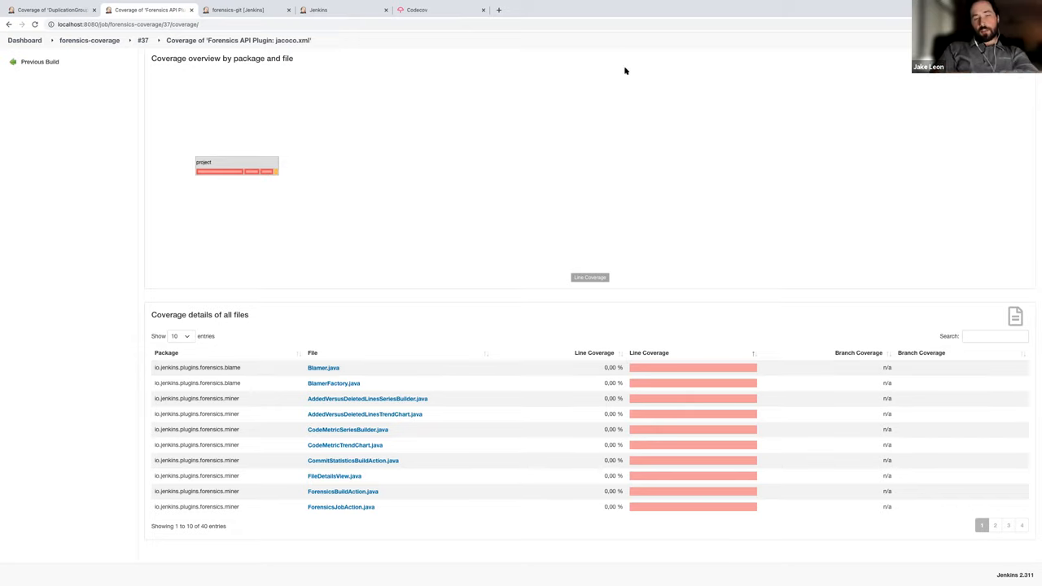
pyautogui.moveTo(538, 124)
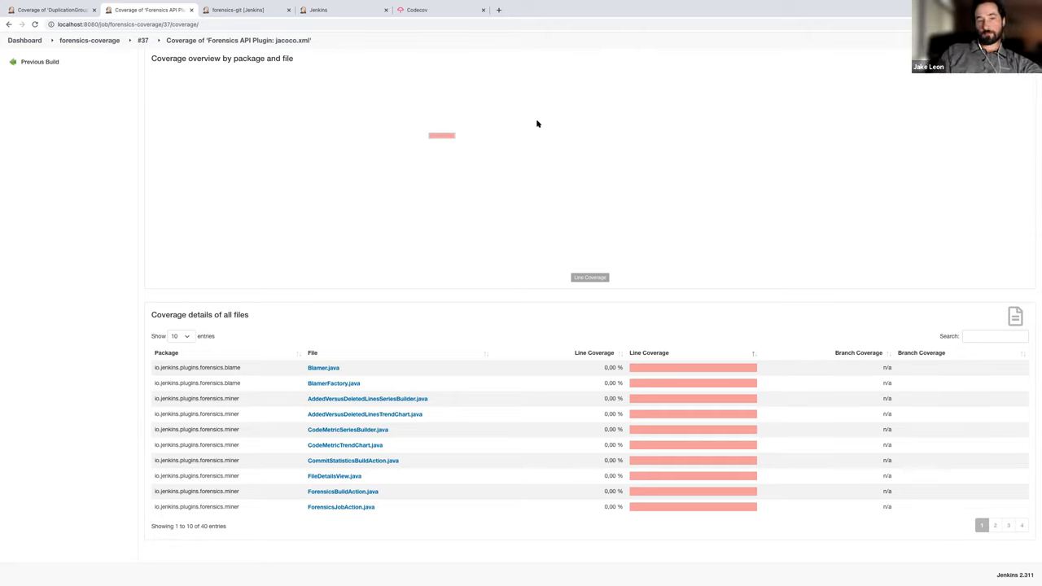
pyautogui.moveTo(417, 340)
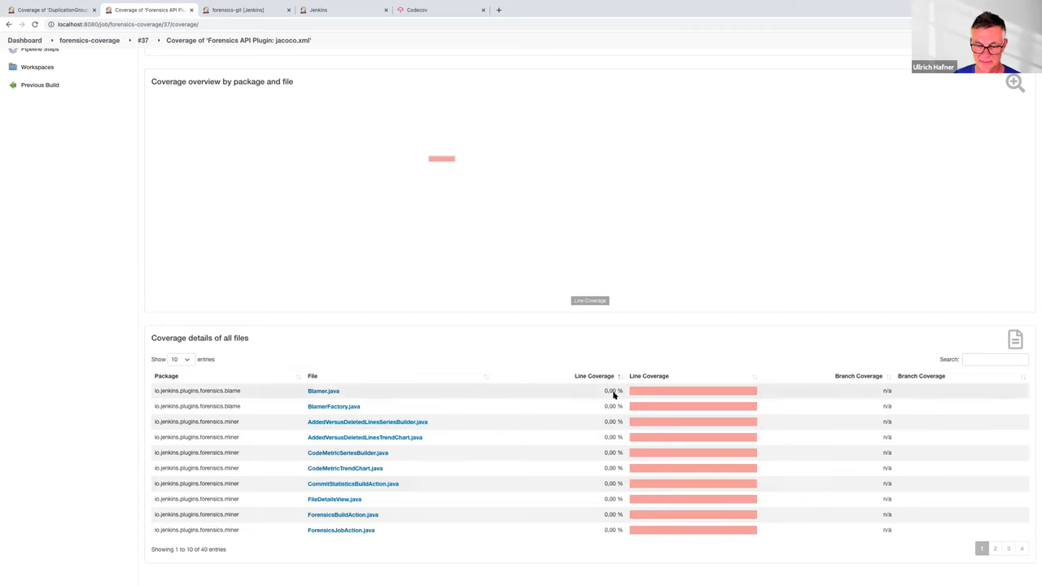
# - Page through the per-file coverage table to entries 21–30
pyautogui.click(1021, 526)
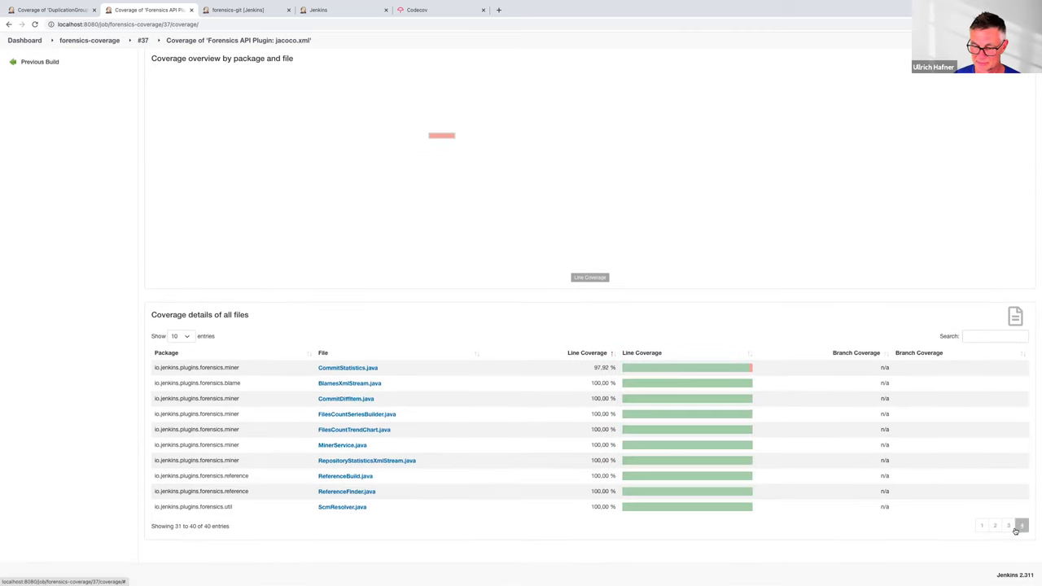
pyautogui.click(1009, 525)
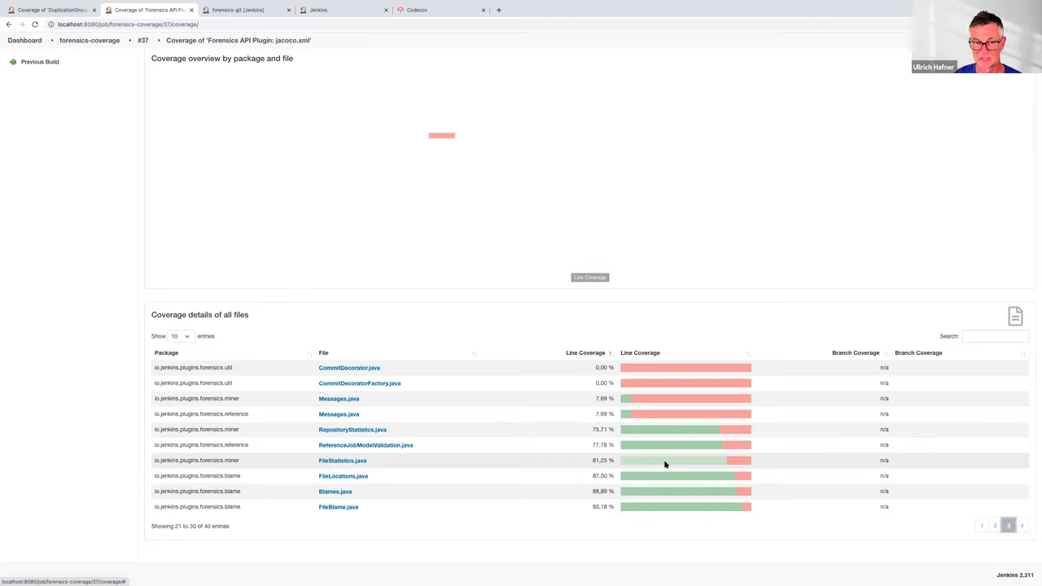
pyautogui.moveTo(501, 240)
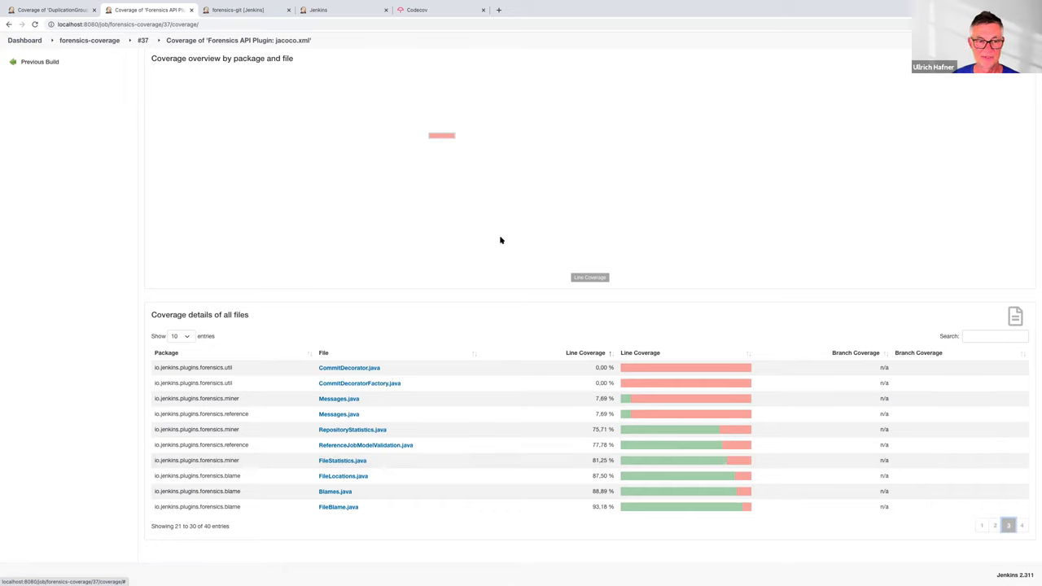
pyautogui.moveTo(445, 307)
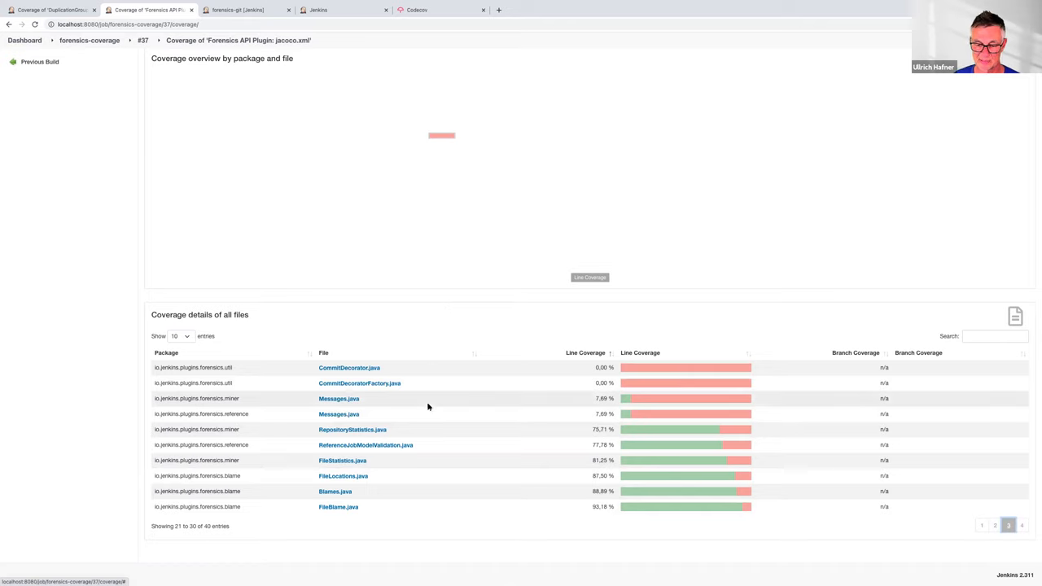
pyautogui.moveTo(391, 248)
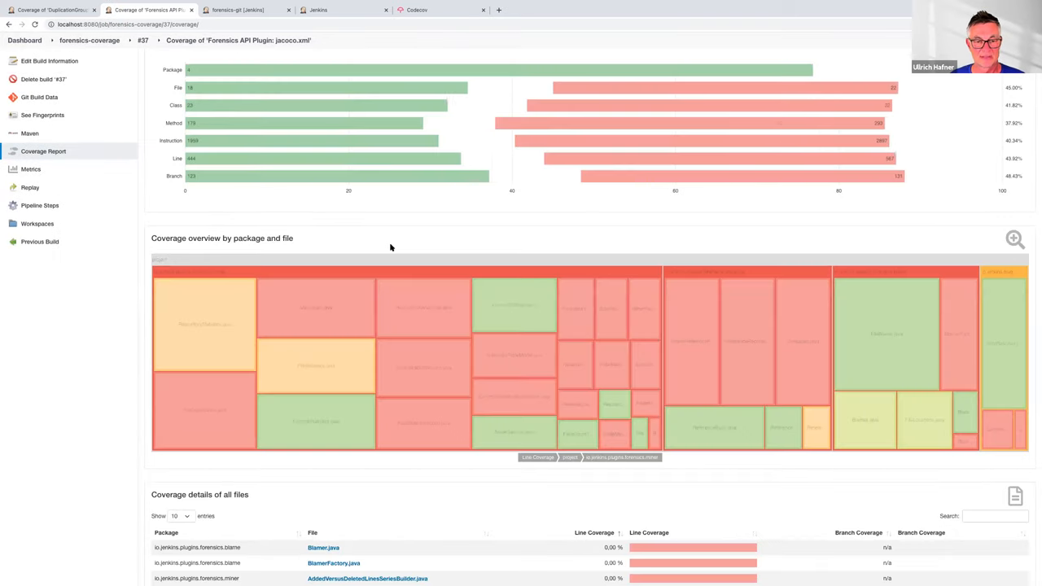
pyautogui.scroll(-3)
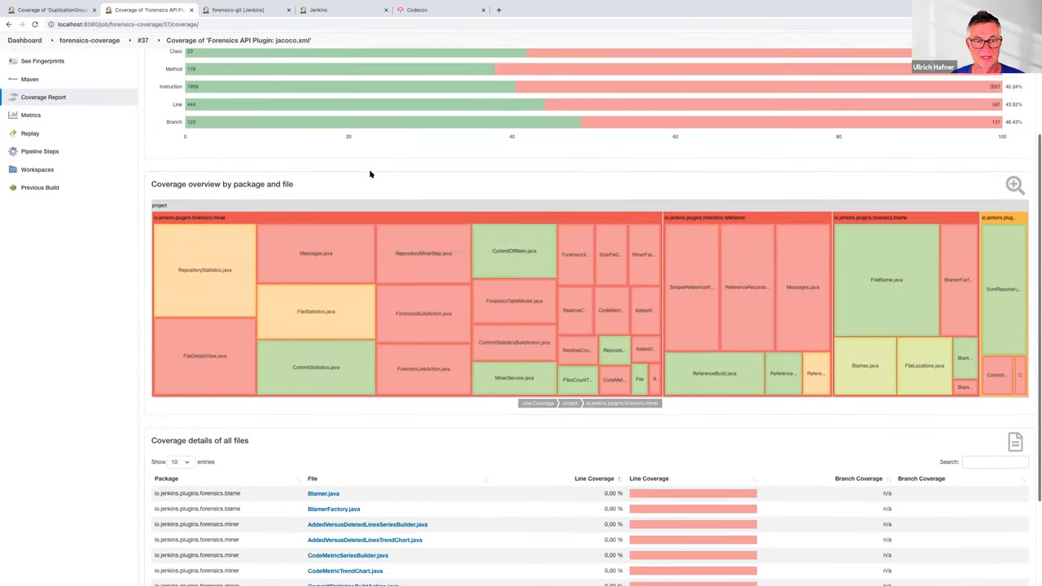
pyautogui.scroll(-3)
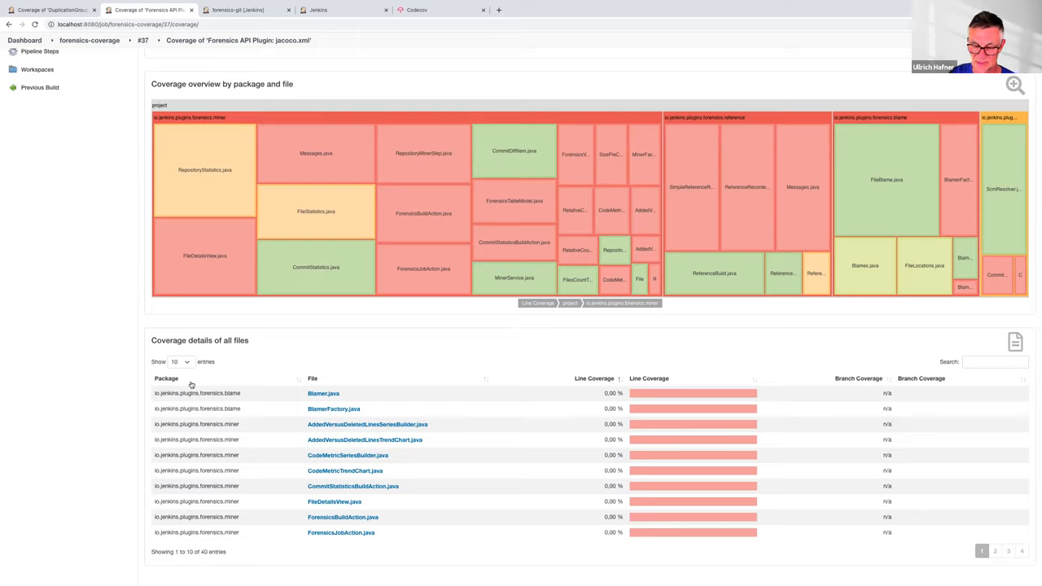
pyautogui.moveTo(192, 385)
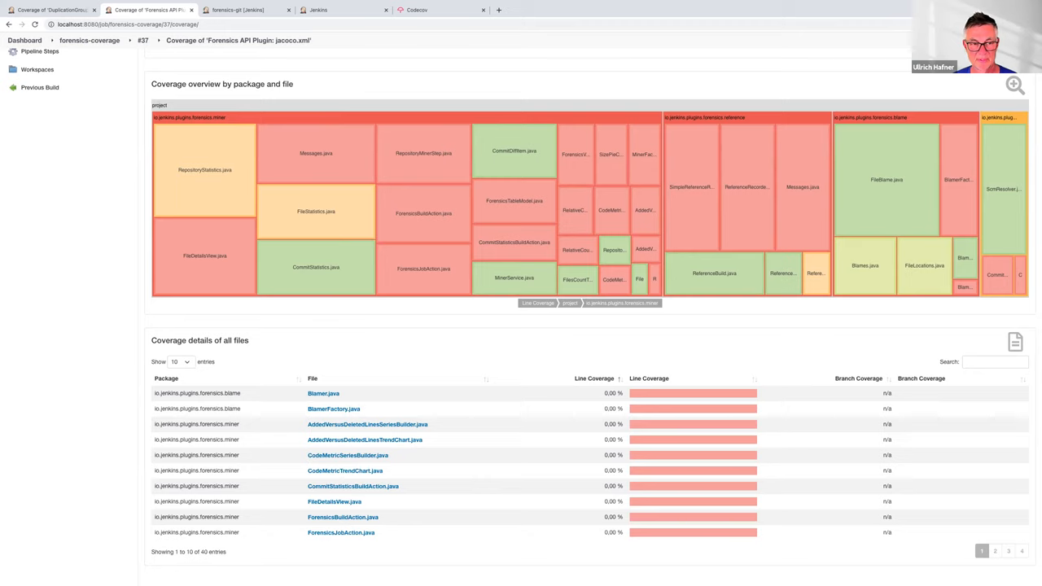
pyautogui.moveTo(230, 121)
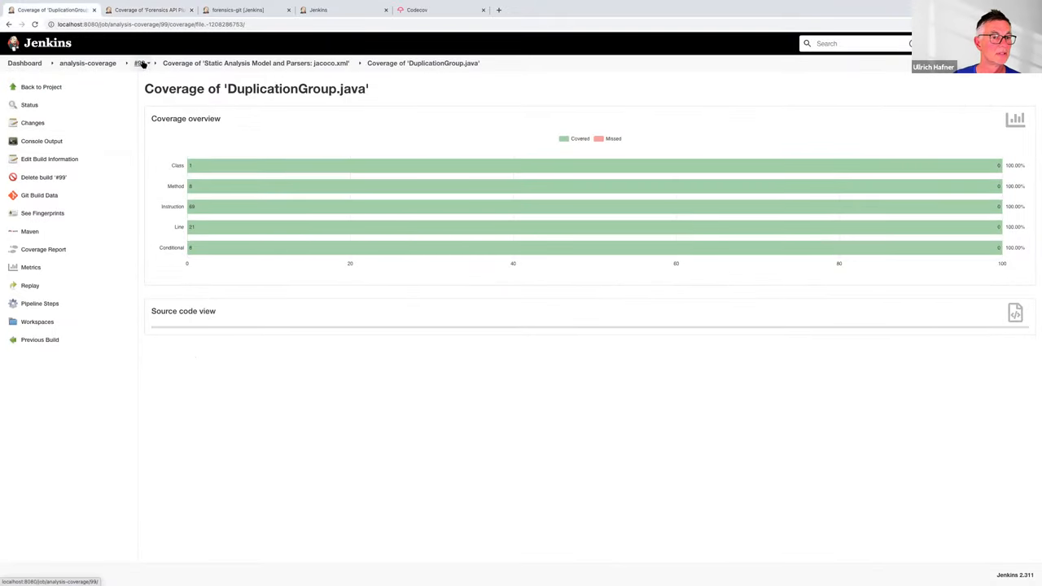
pyautogui.moveTo(239, 206)
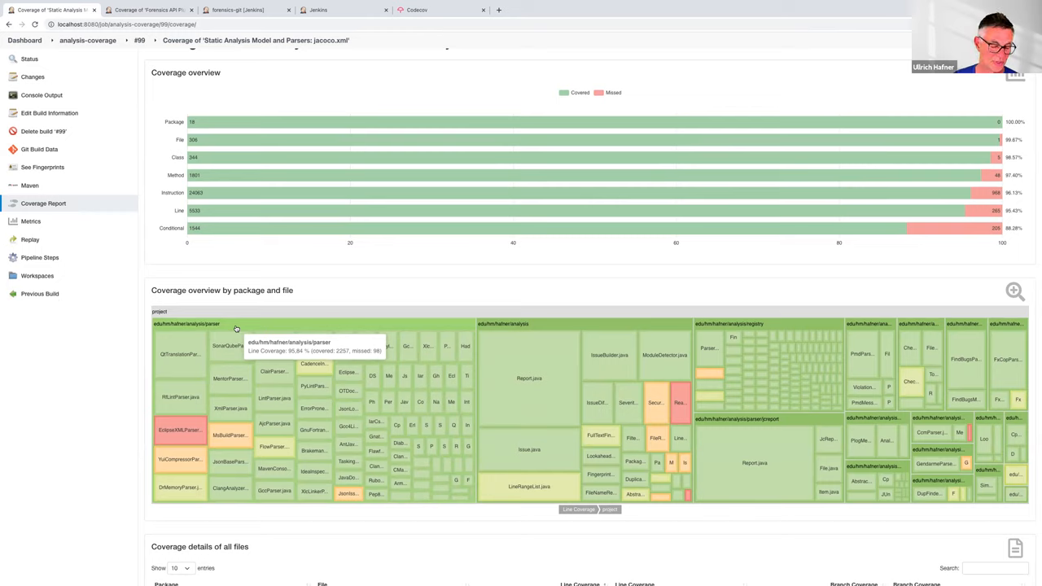
pyautogui.moveTo(92, 380)
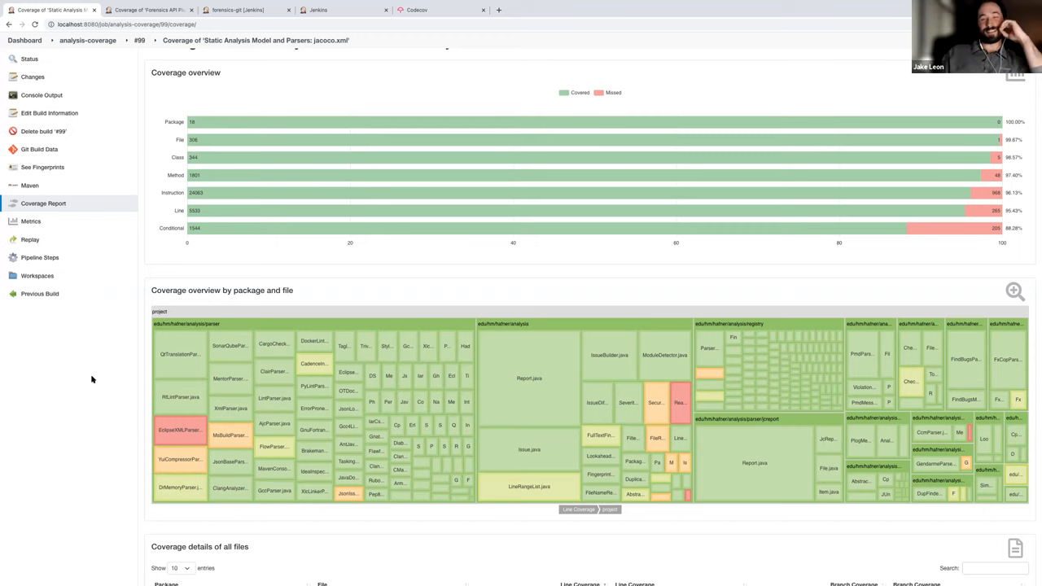
pyautogui.scroll(-3)
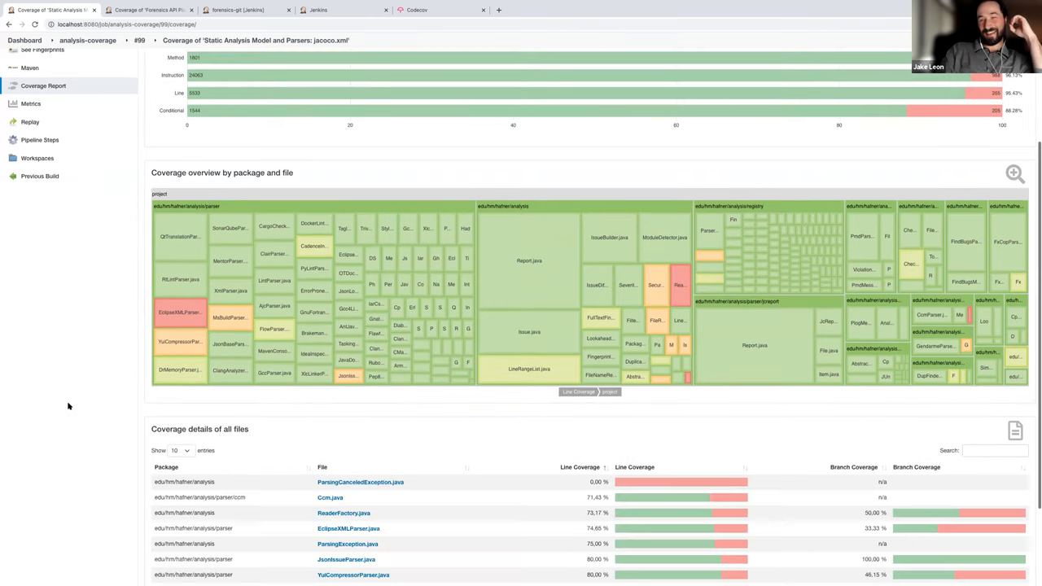
pyautogui.scroll(-3)
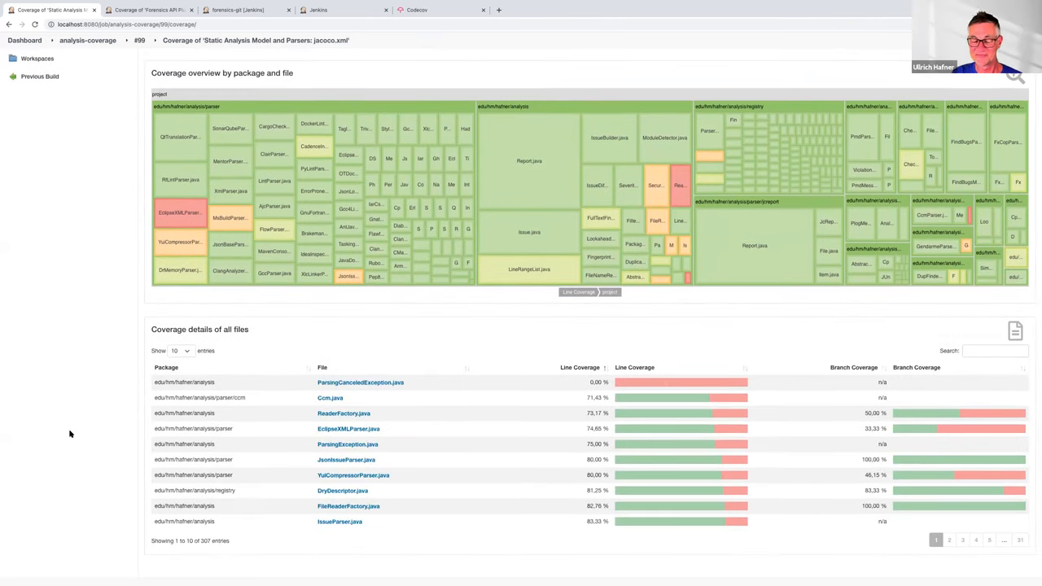
pyautogui.moveTo(431, 473)
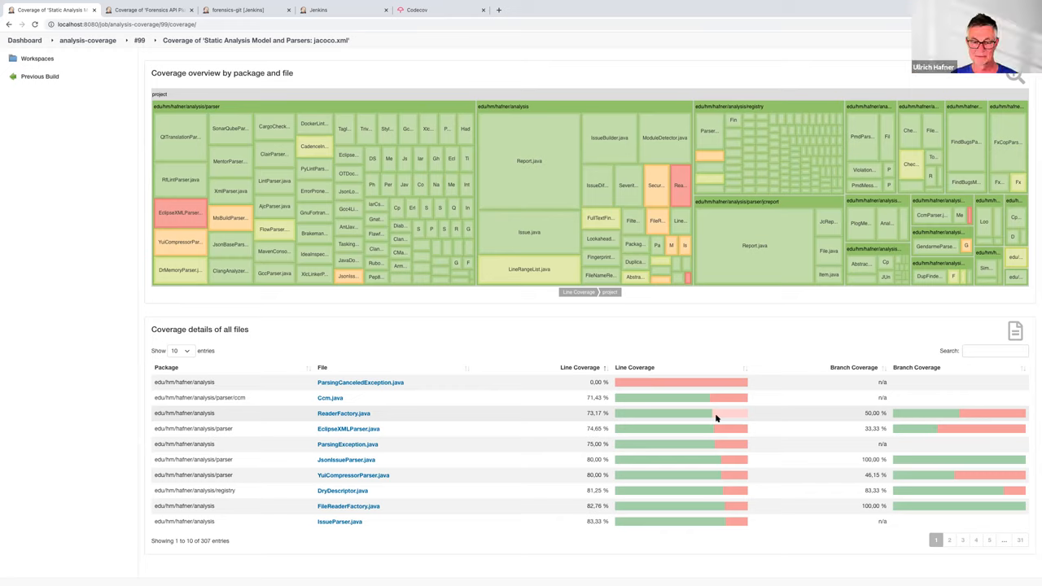
pyautogui.moveTo(755, 245)
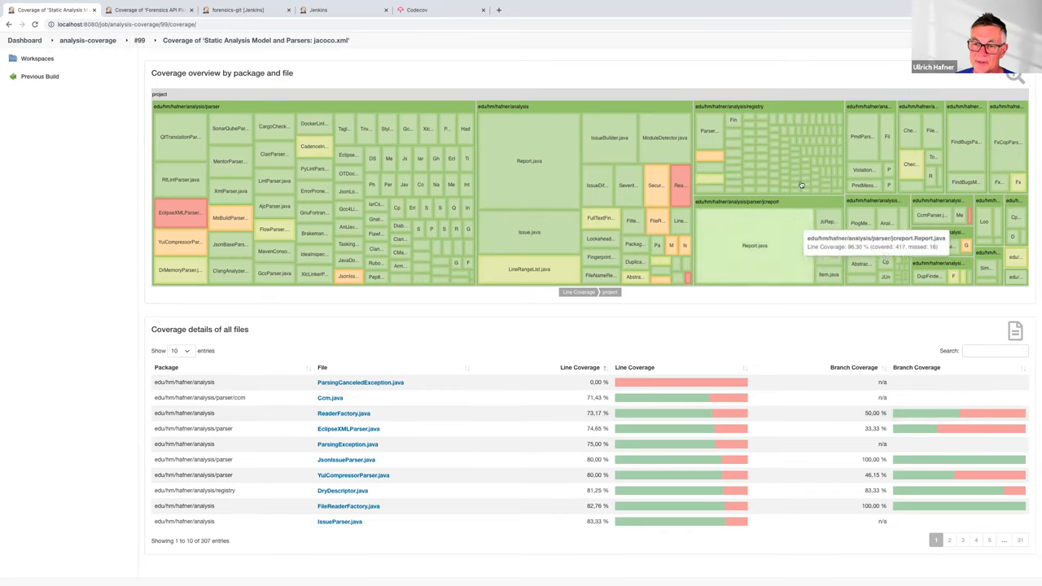
pyautogui.moveTo(786, 153)
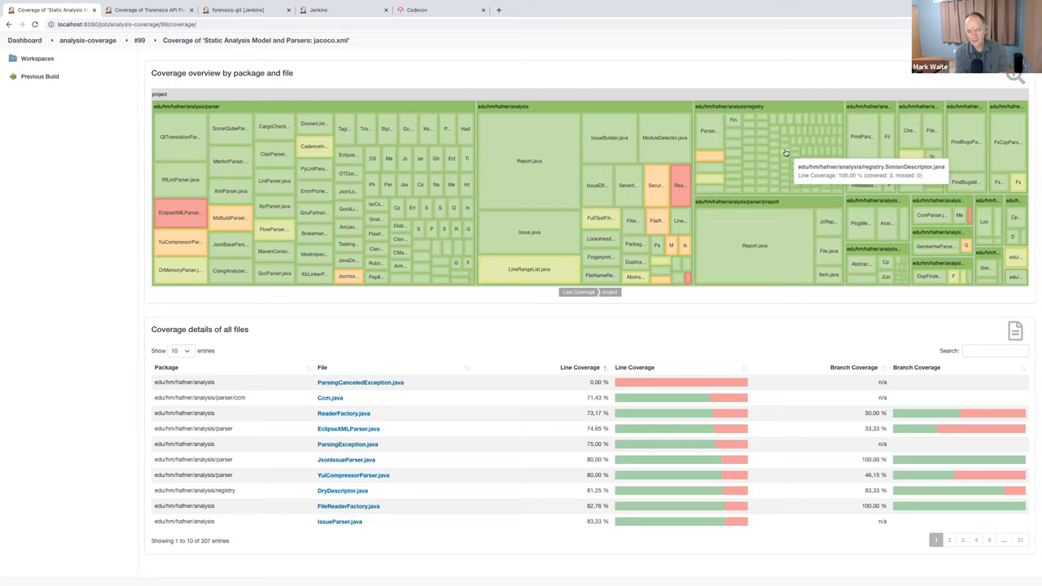
pyautogui.moveTo(966, 347)
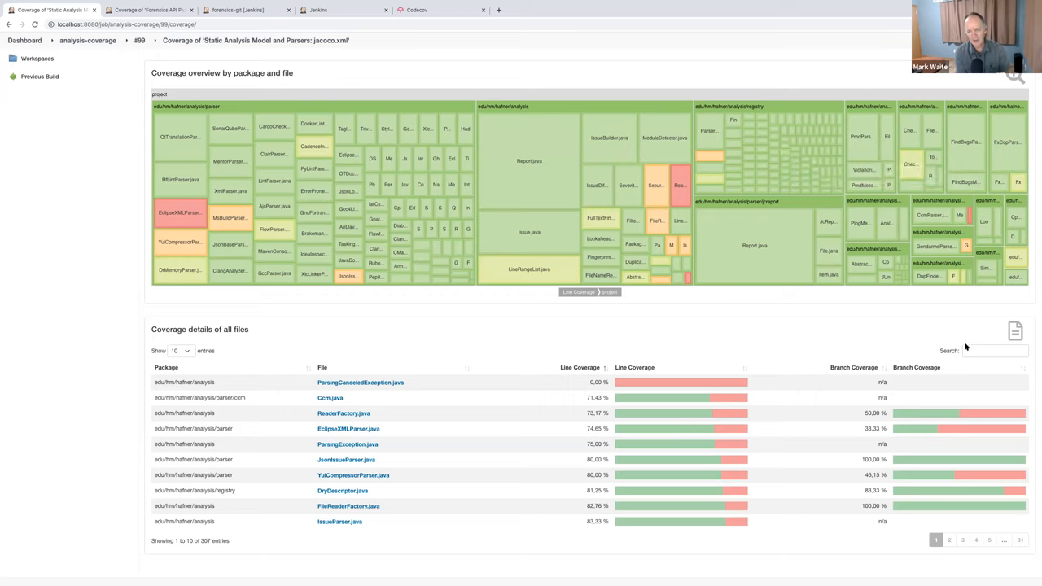
pyautogui.click(993, 351)
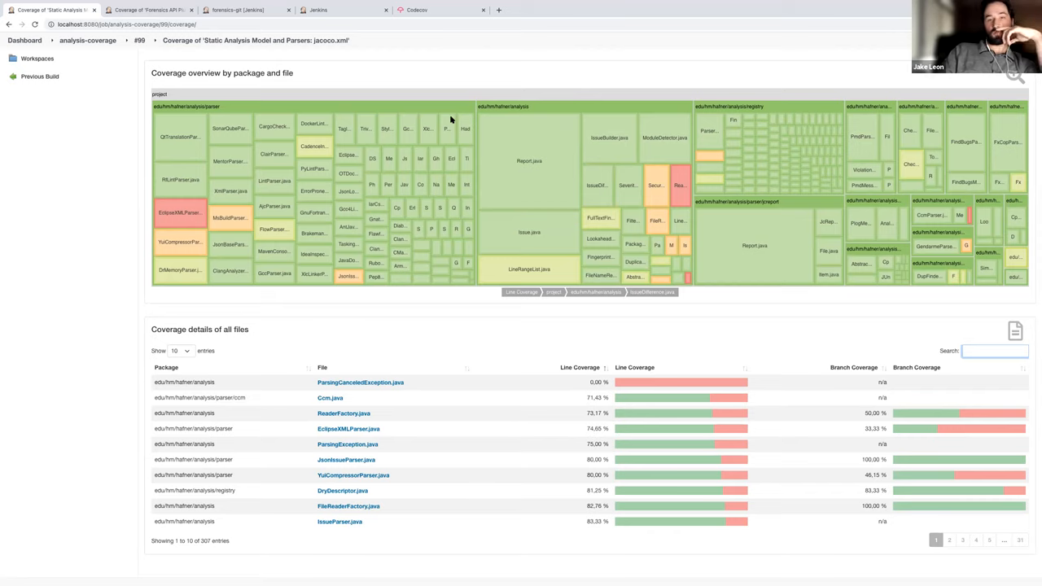
pyautogui.moveTo(615, 216)
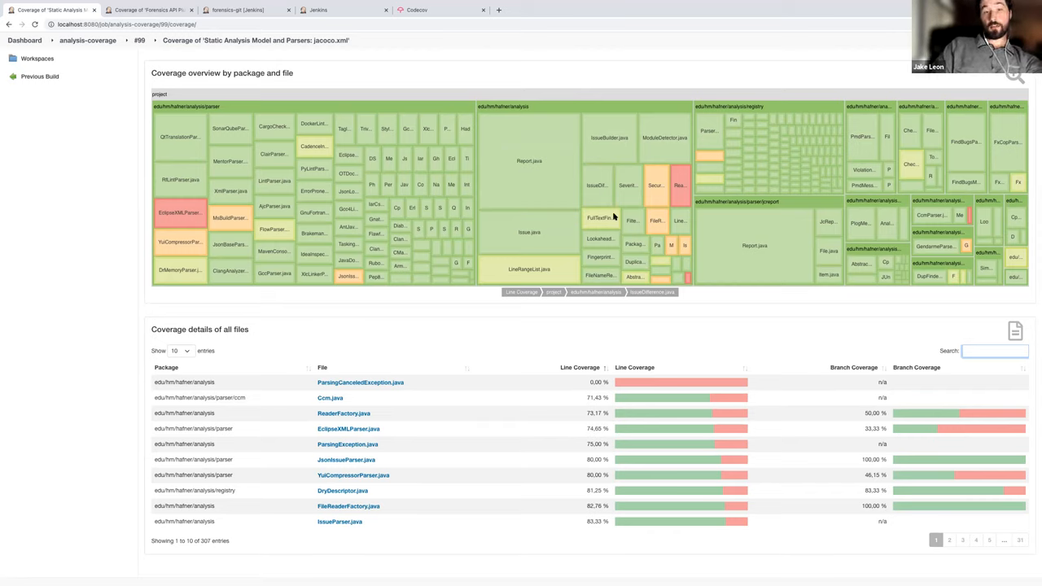
pyautogui.moveTo(72, 455)
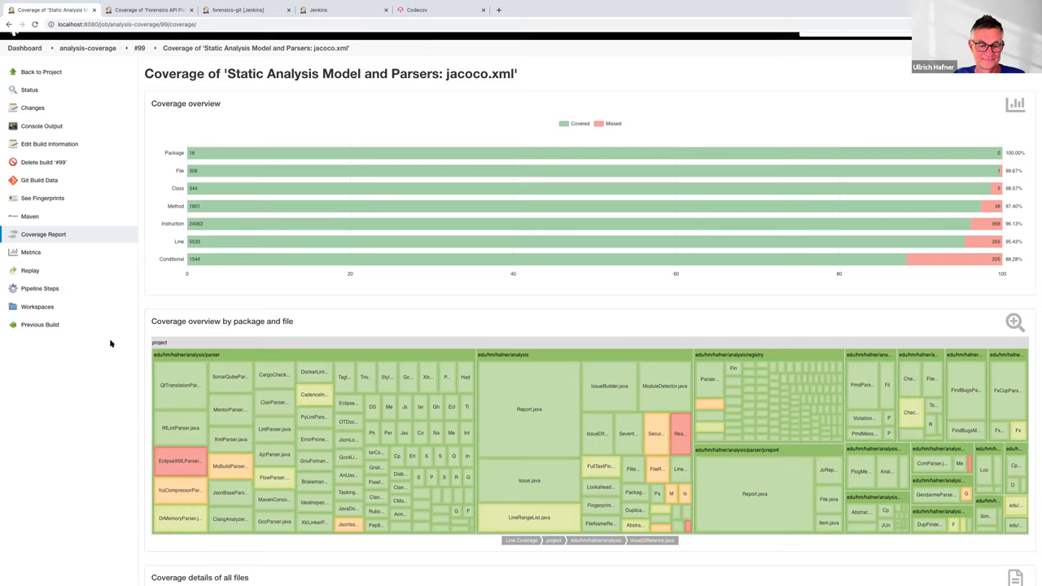
pyautogui.moveTo(631, 25)
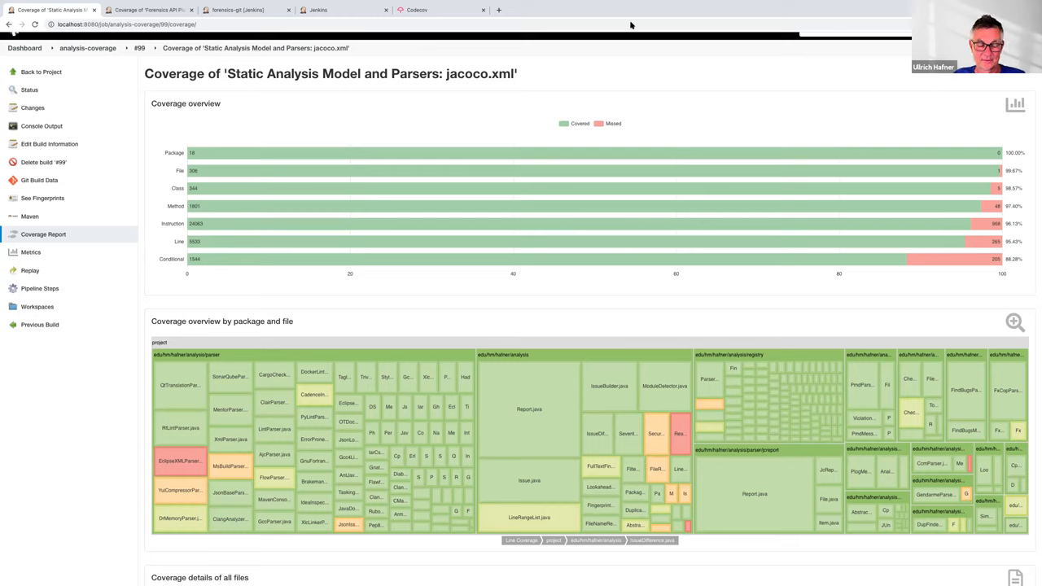